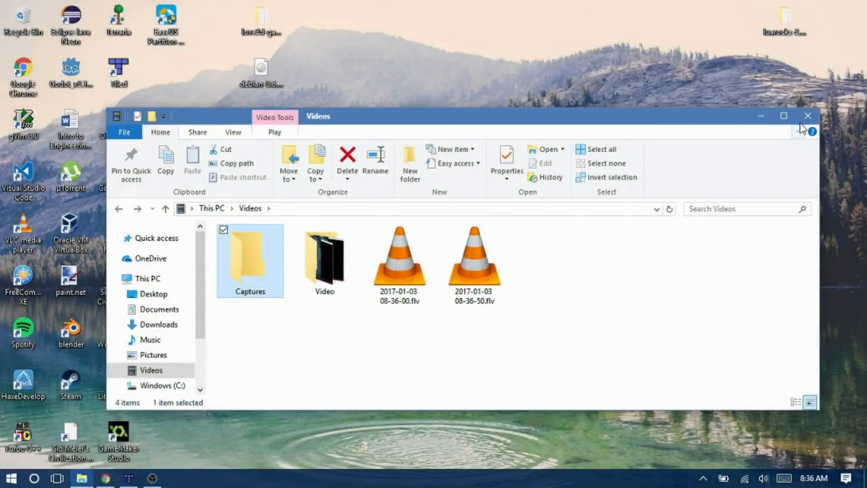
Browse File Explorer to LetsMakeAGame\assets and select sprites.png.
left_click(806, 116)
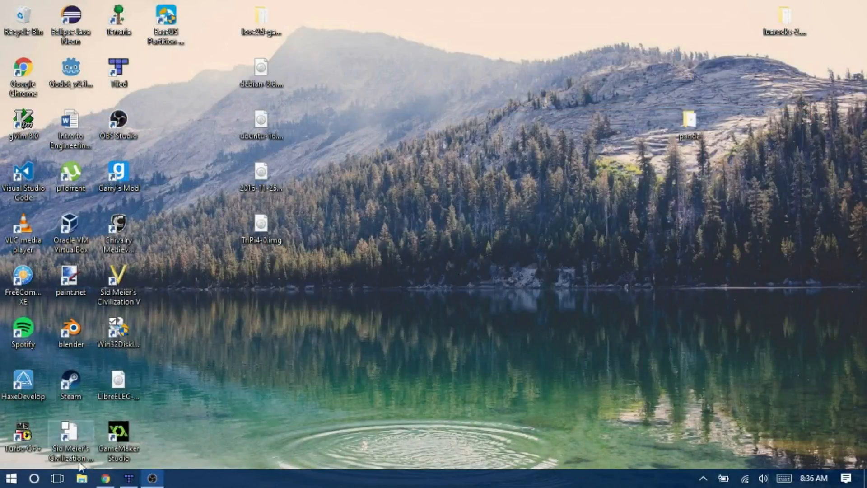
left_click(81, 479)
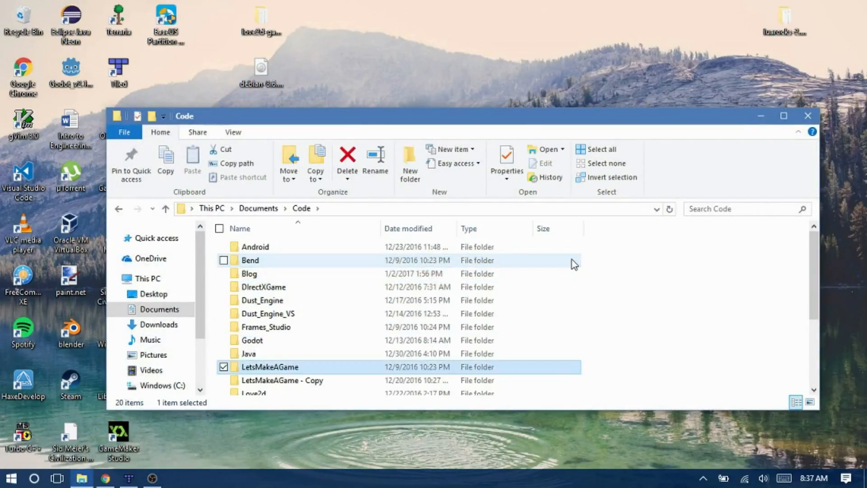
double_click(269, 367)
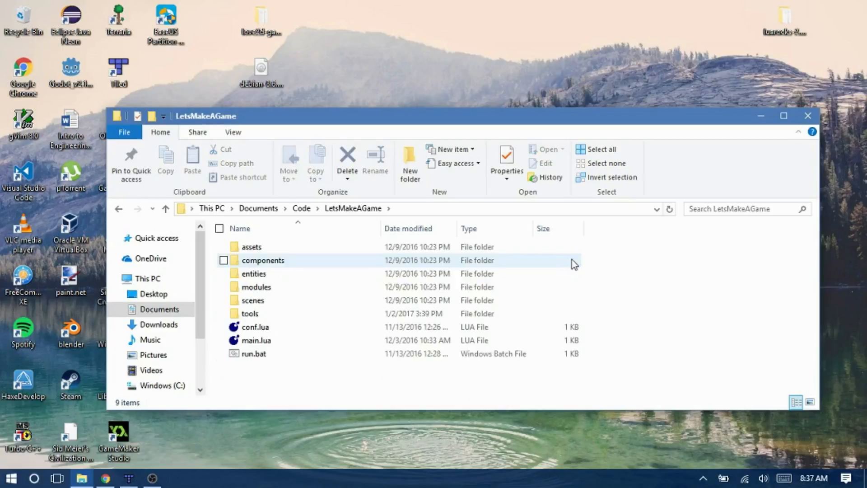
left_click(251, 247)
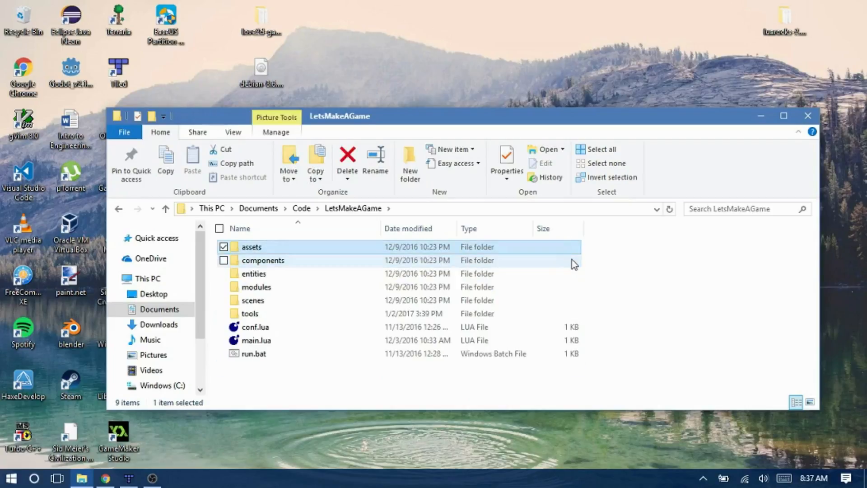
left_click(255, 327)
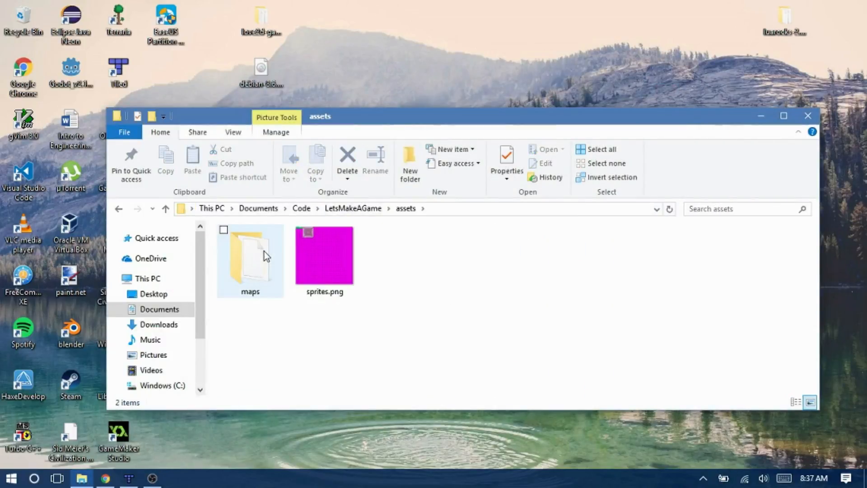
left_click(325, 254)
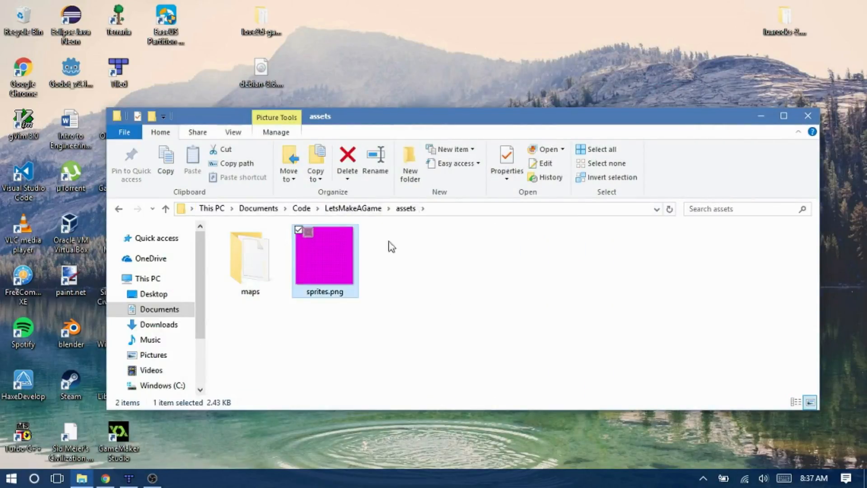
View the sprites.png tile sheet in Photo Gallery.
double_click(325, 257)
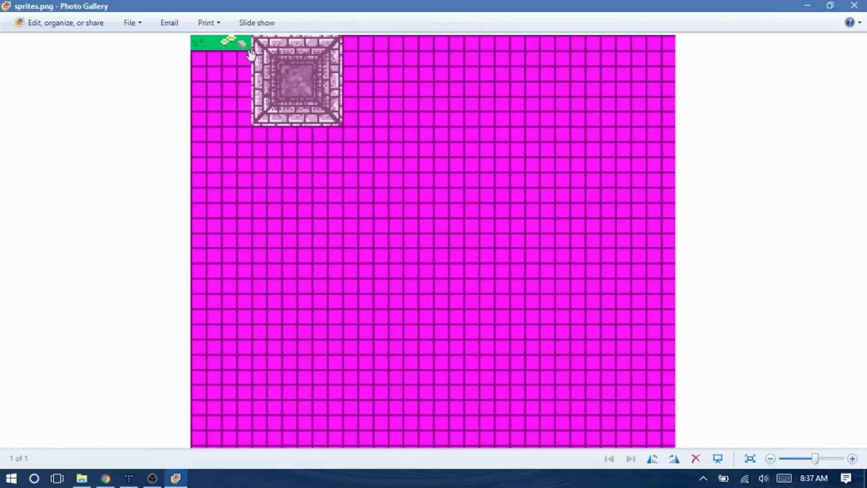
mouse_move(791, 17)
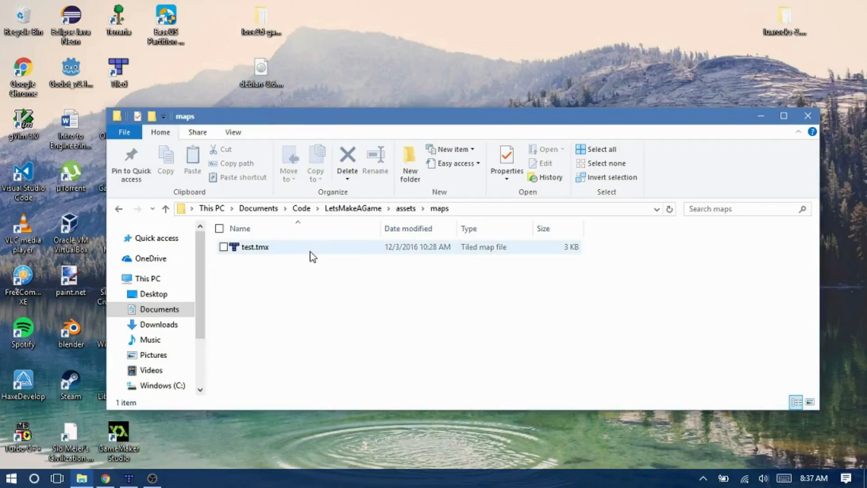
From Tiled, save the map as test.lua in Code\LetsMakeAGame\assets\maps.
key("alt+tab")
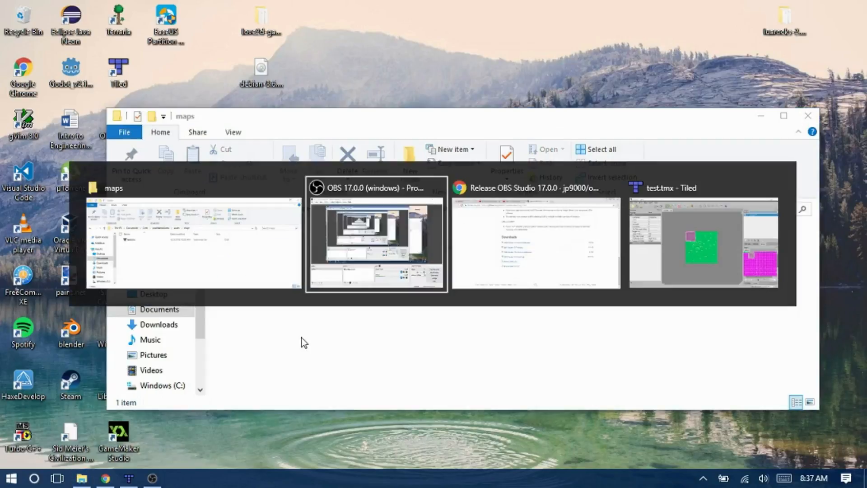
left_click(702, 243)
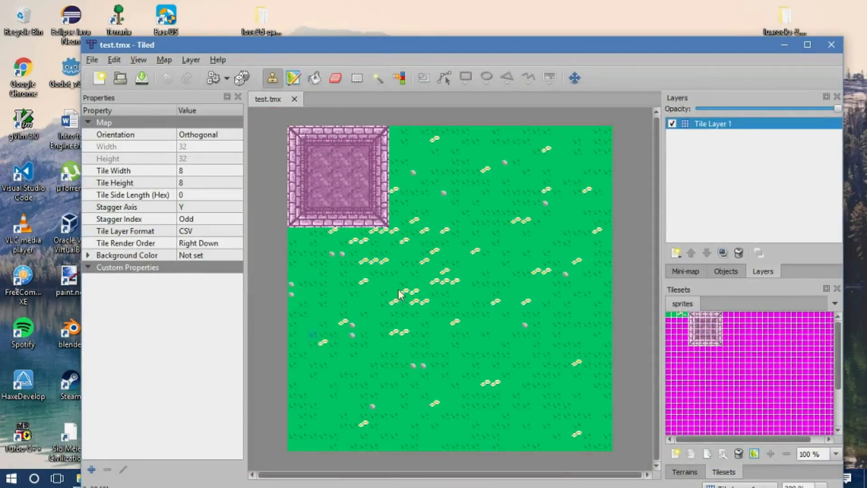
mouse_move(209, 158)
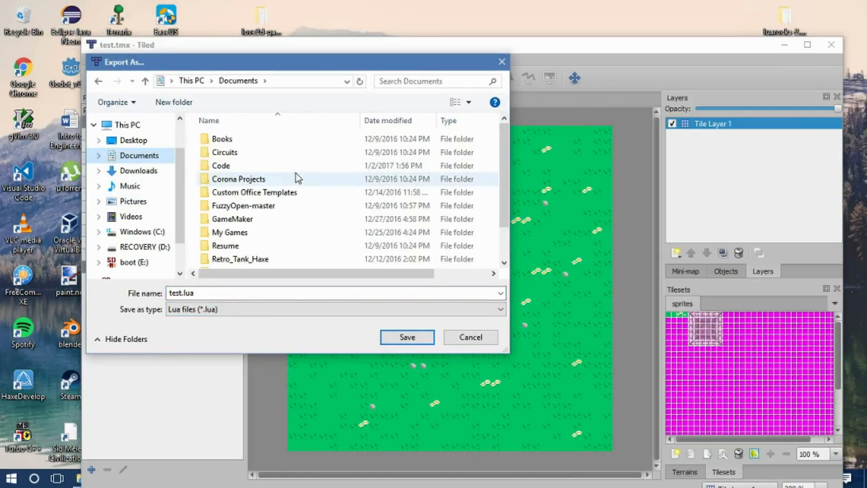
double_click(221, 165)
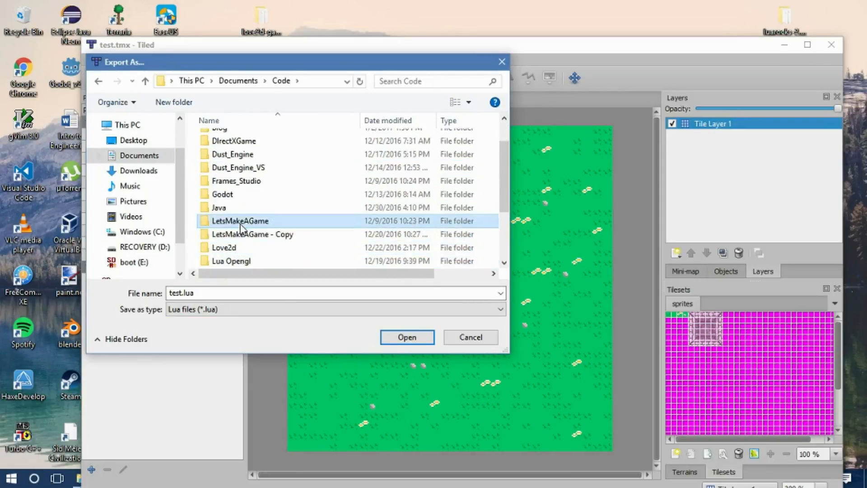
double_click(240, 221)
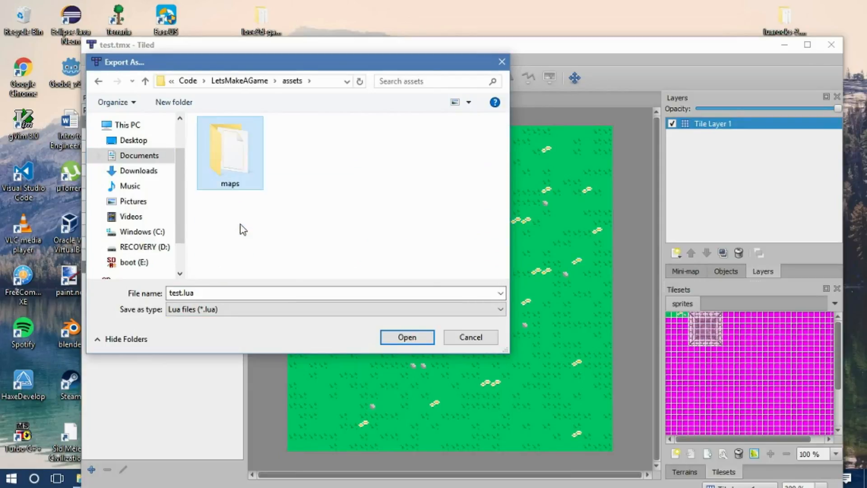
double_click(230, 151)
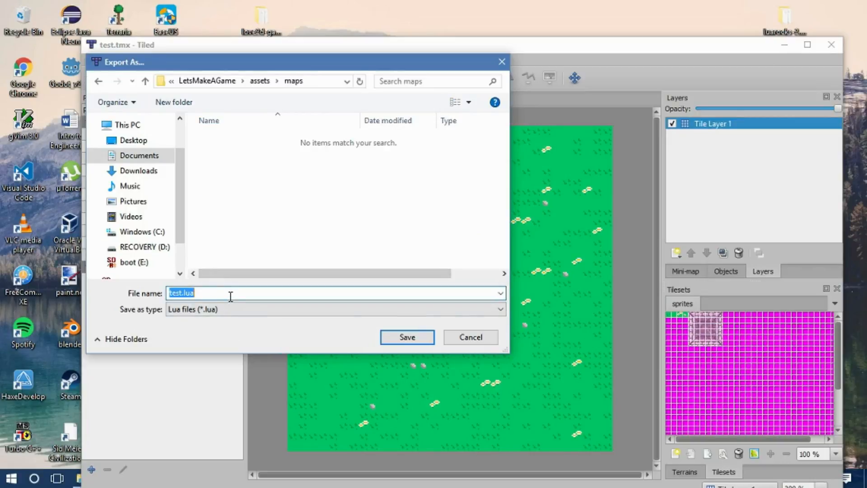
left_click(407, 337)
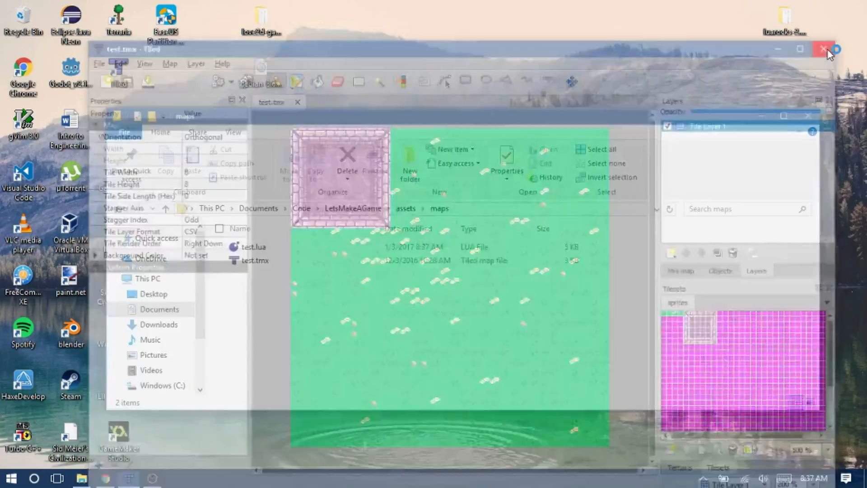
Close Tiled, reopen the LetsMakeAGame folder window, then clear windows to the desktop.
left_click(821, 50)
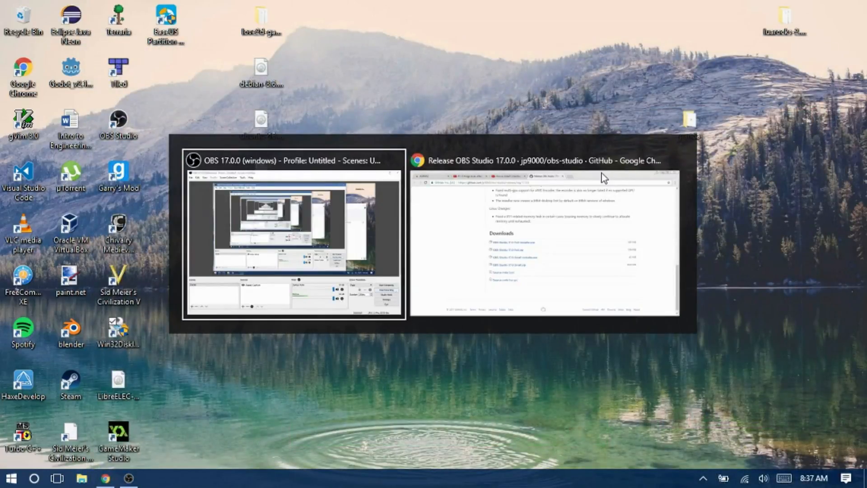
left_click(538, 160)
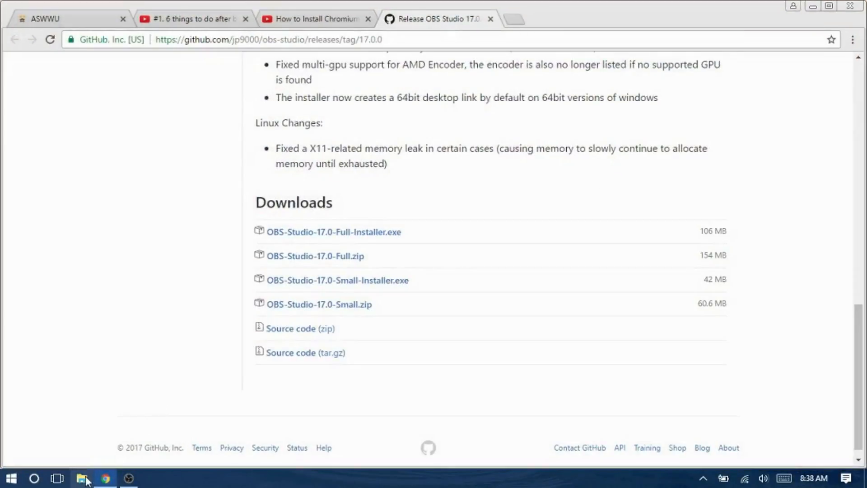
left_click(81, 477)
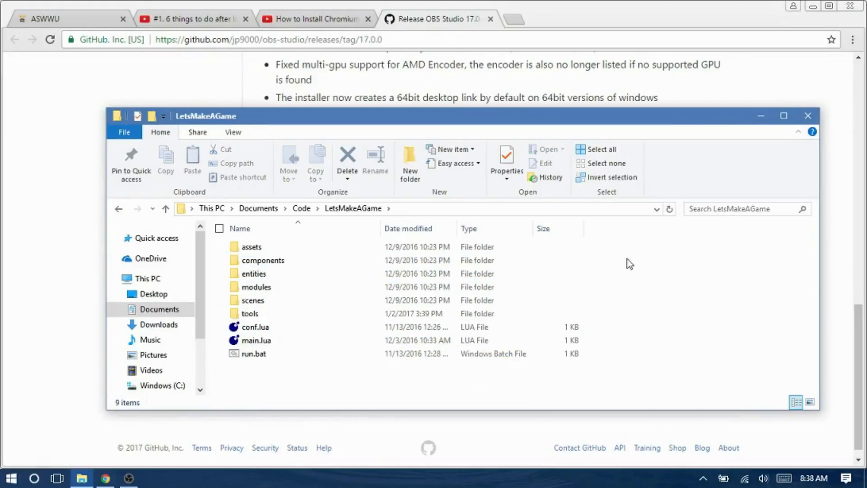
right_click(629, 263)
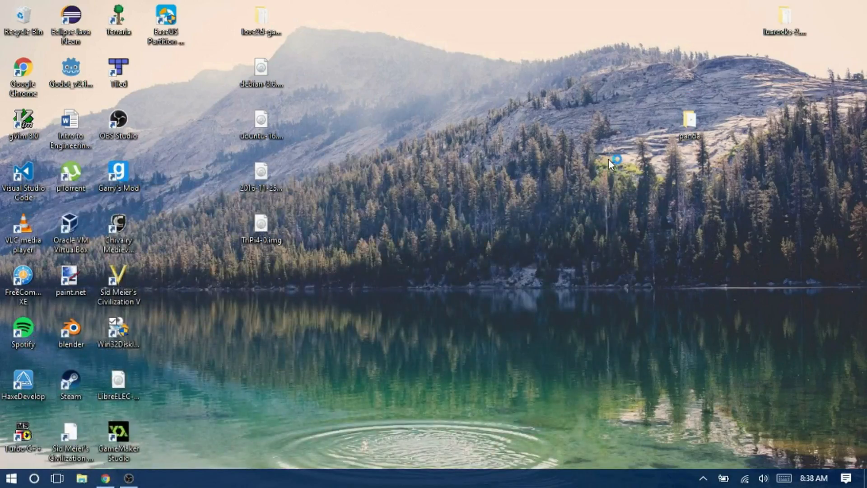
Open LetsMakeAGame in VS Code and open a command prompt from run.bat.
double_click(22, 174)
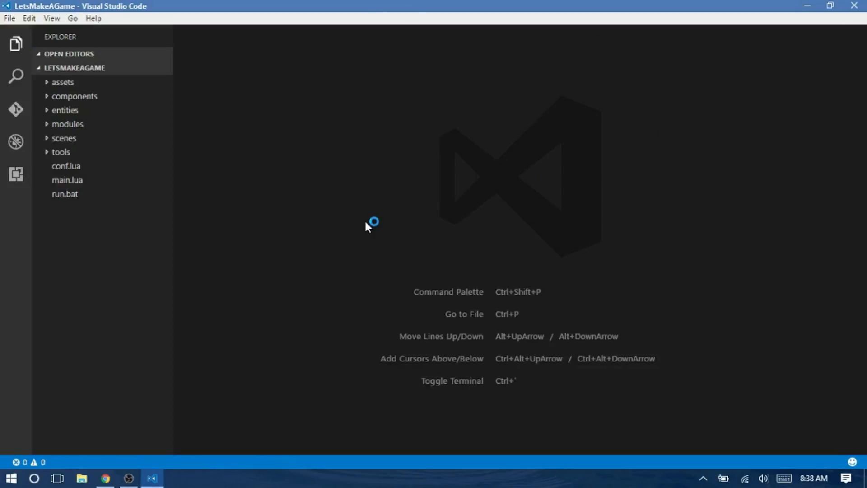
mouse_move(213, 209)
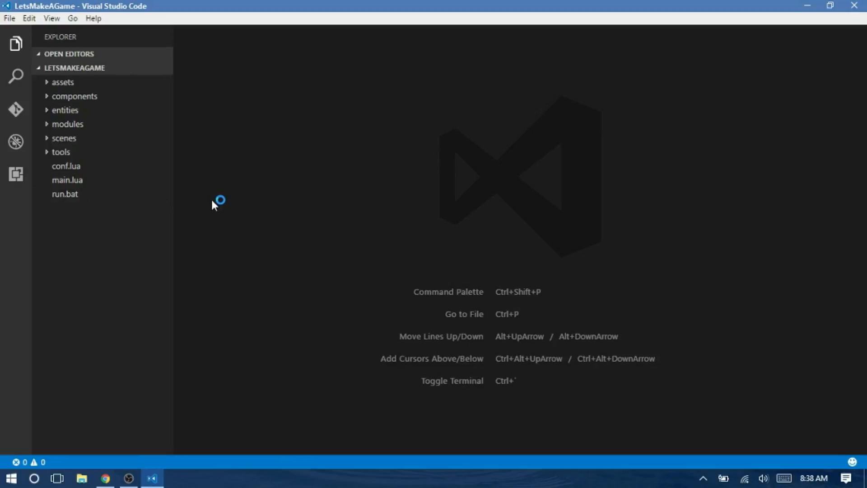
mouse_move(331, 188)
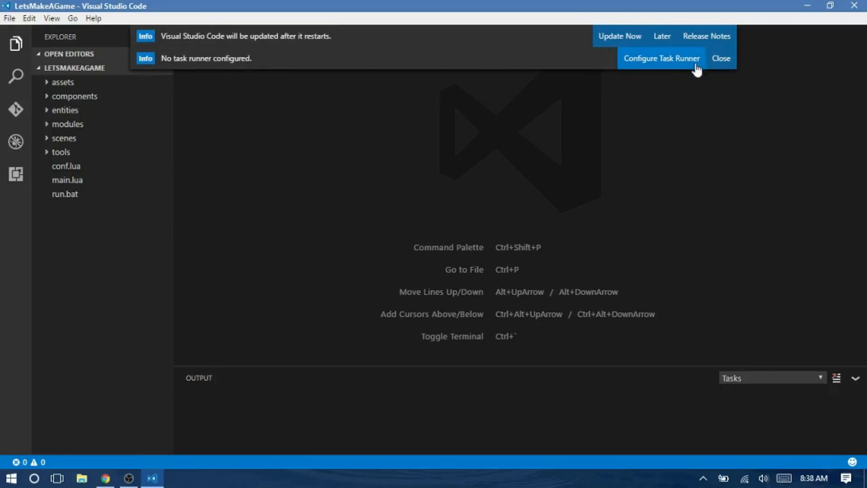
left_click(722, 58)
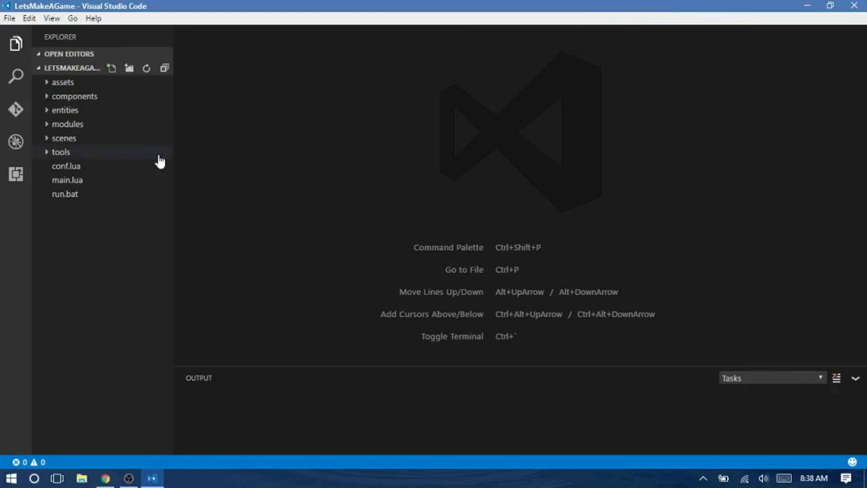
right_click(64, 193)
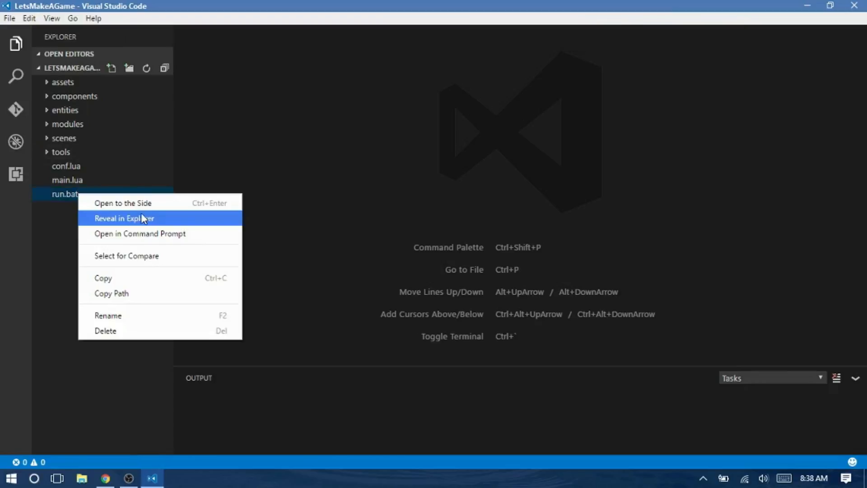
left_click(140, 234)
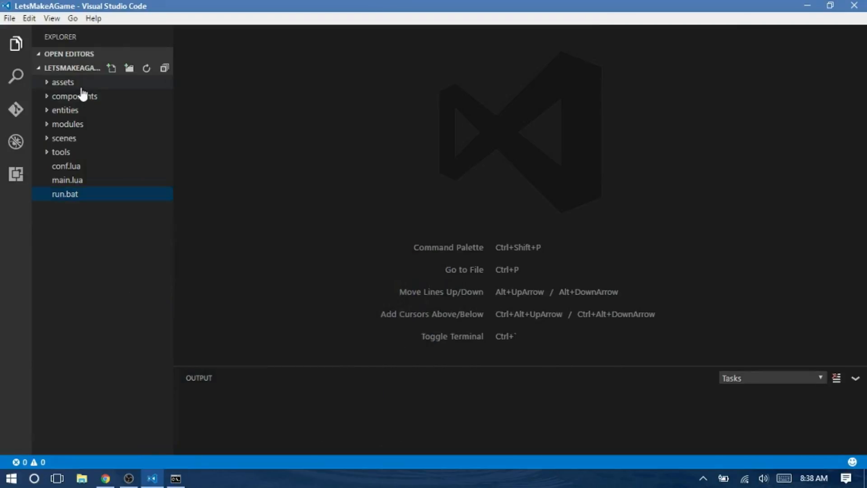
Add tile_map.lua to the scenes folder and open main.lua.
left_click(64, 137)
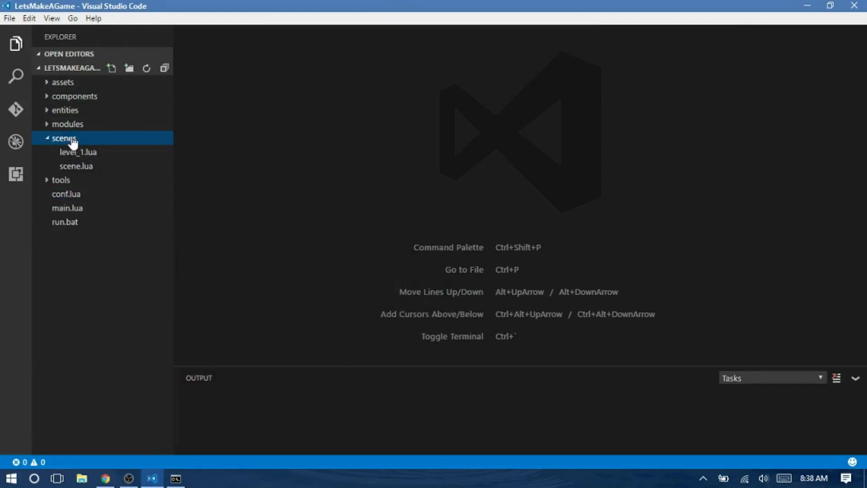
left_click(111, 67)
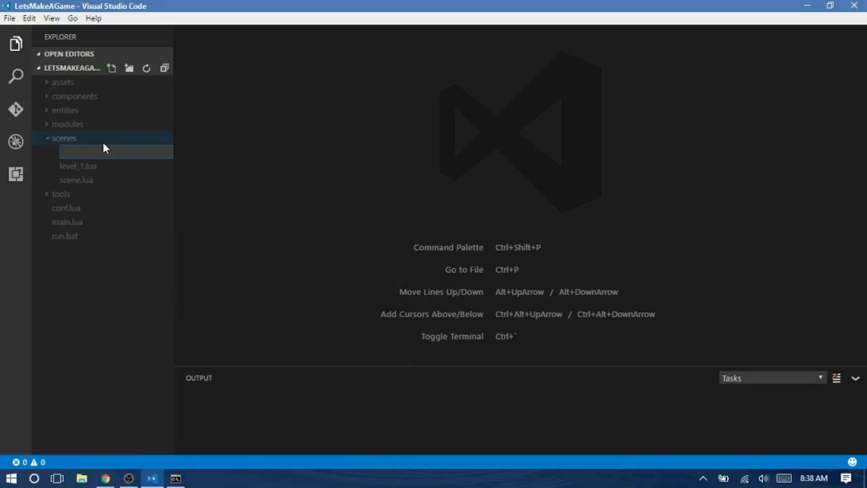
type("tile_map")
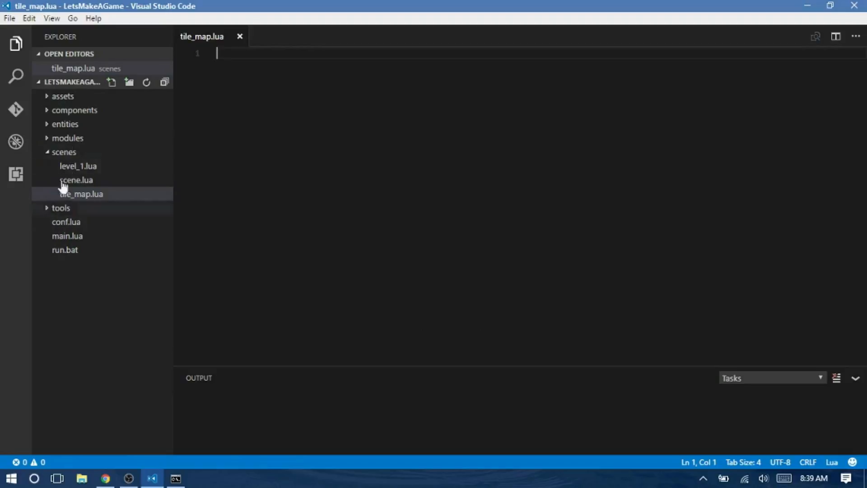
left_click(68, 138)
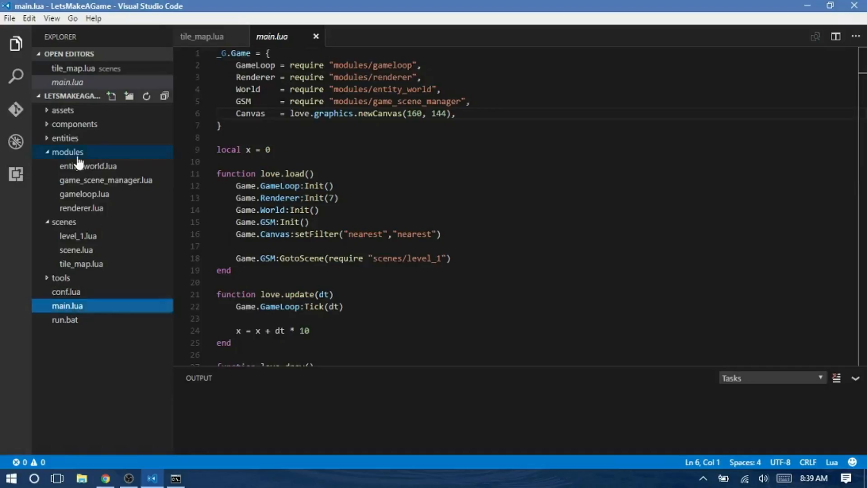
Write local Assets = {}, return Assets, and Assets:Init() setting self.assets = {}.
type("as")
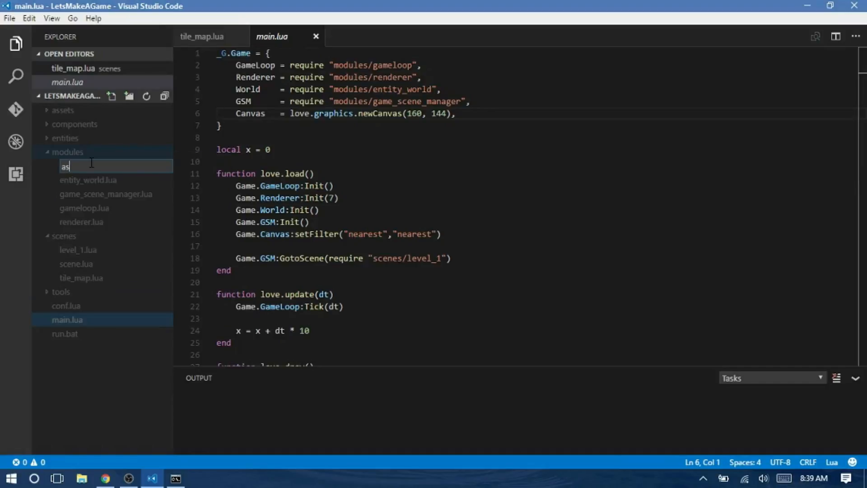
type("sets.lu")
type("local")
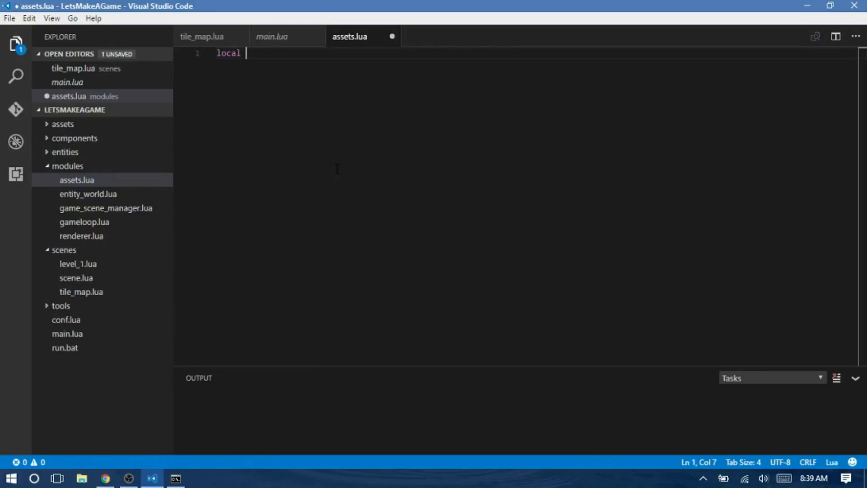
type("Assets")
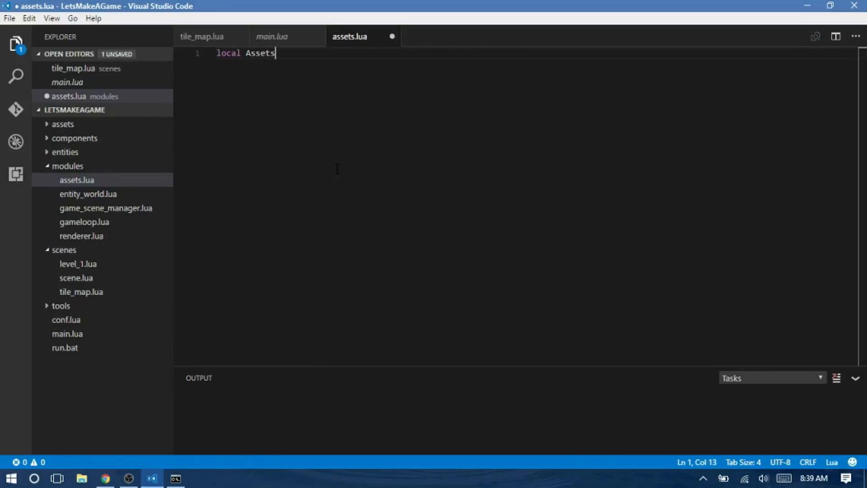
type("= {")
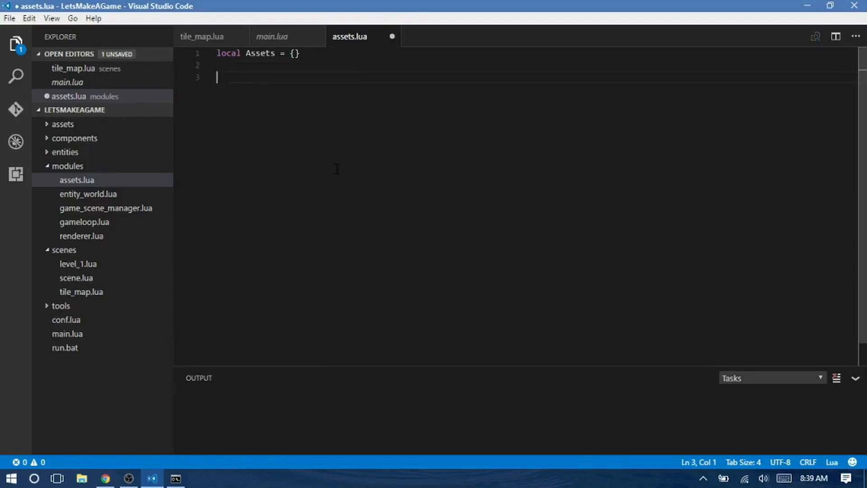
type("return A")
type("function A")
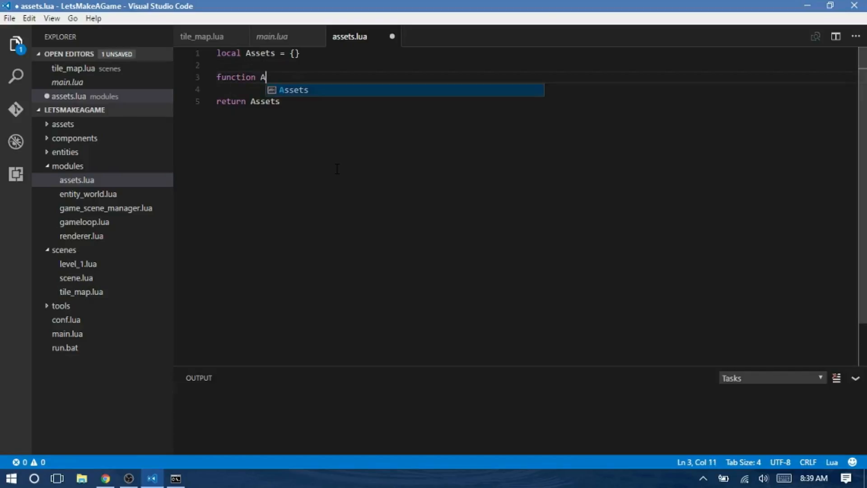
type("ssets:Init(")
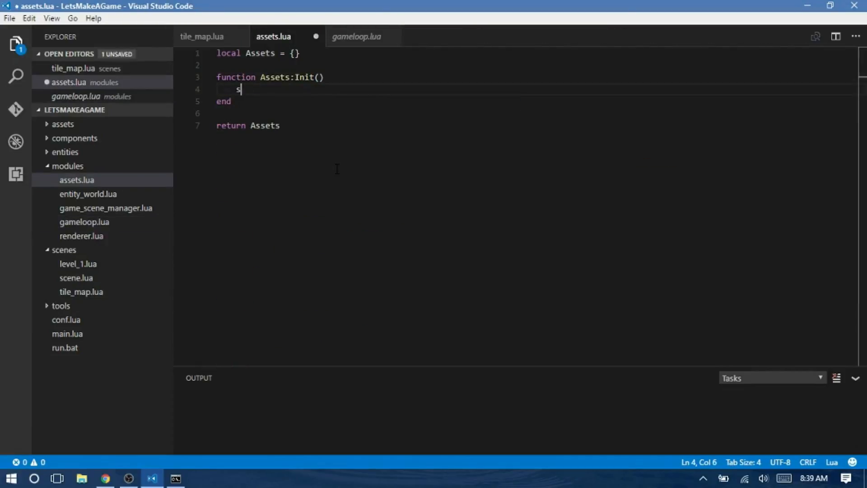
type("elf.assets = {")
type("function Assets:")
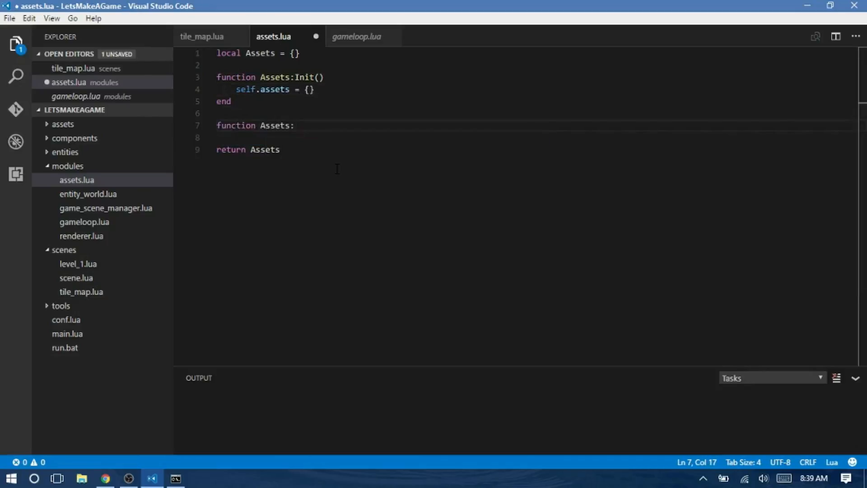
Write Assets:Add(a, id), discard the type(a) == "table" check, and begin self.assets[id].
type("Add()")
left_click(535, 138)
type("if (")
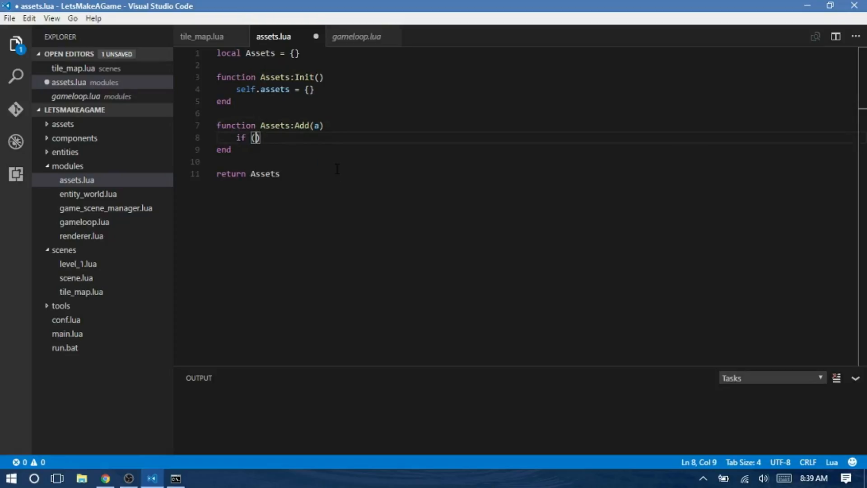
type("type(a")
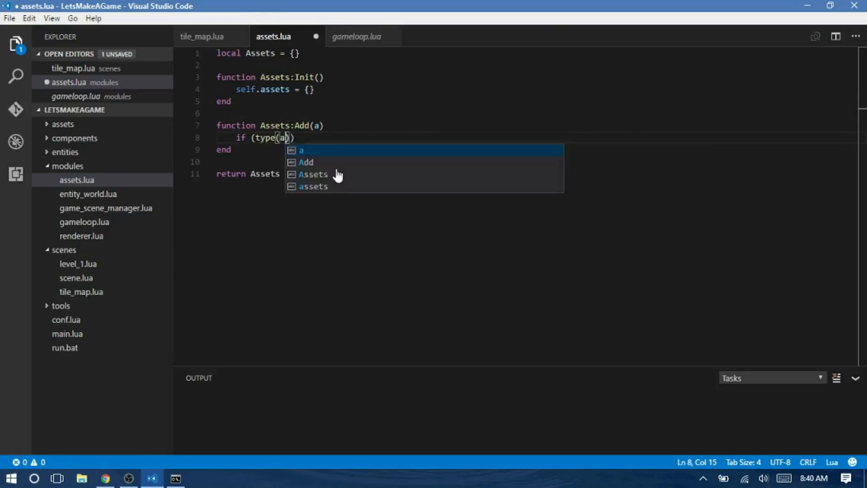
type("== table")
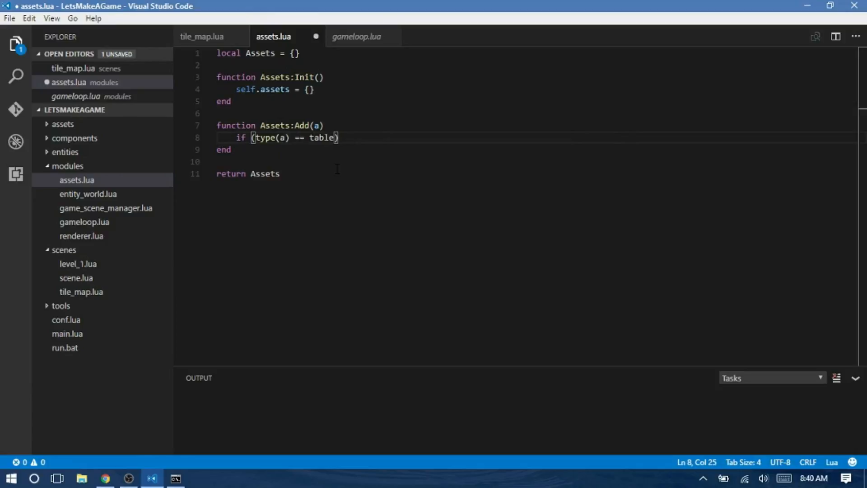
type("\"table\")")
type("else")
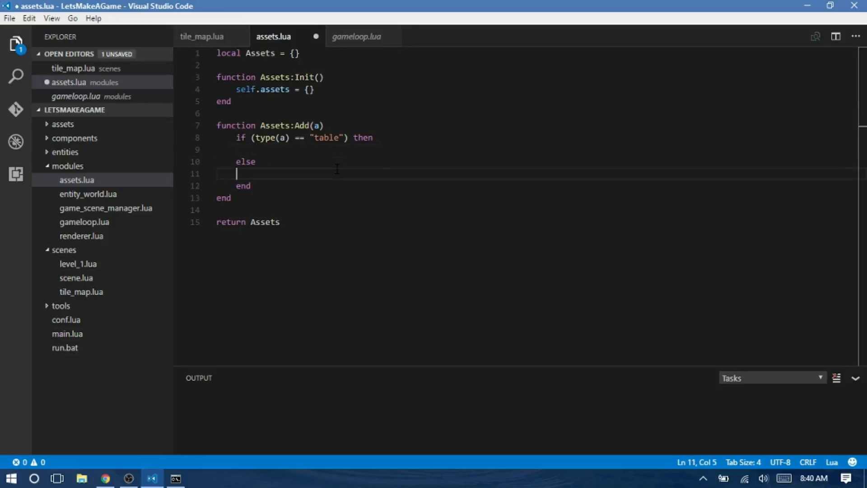
key("Tab")
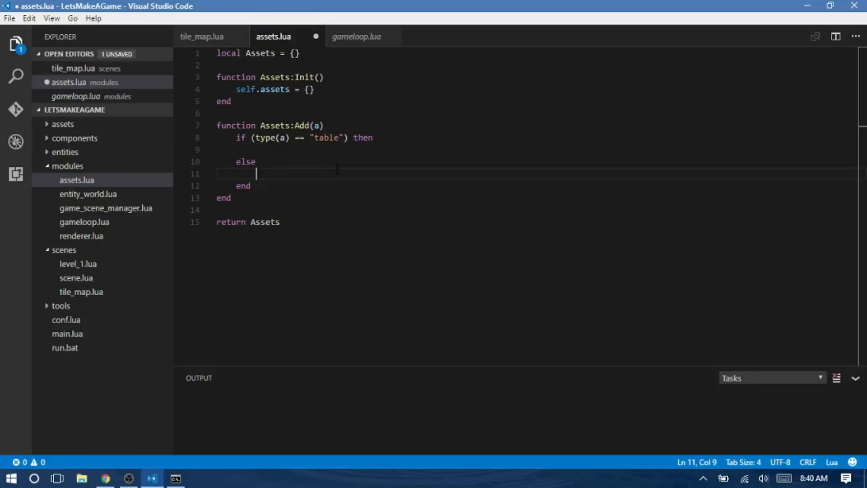
type("table")
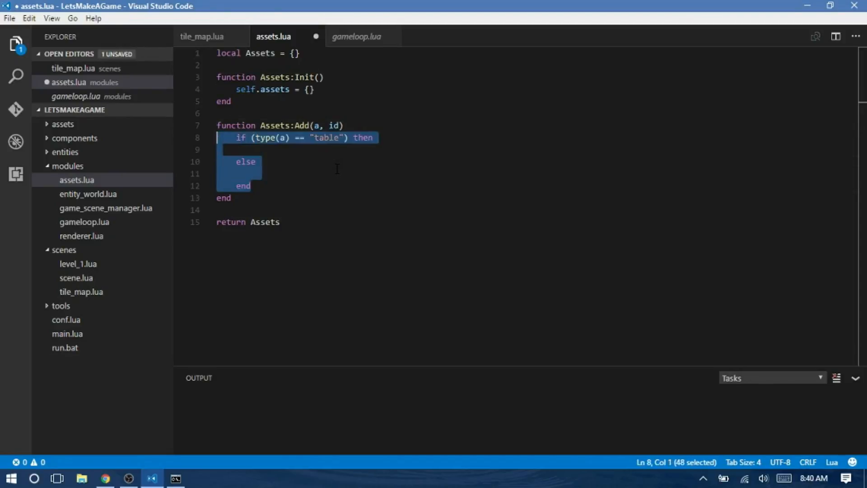
type("t")
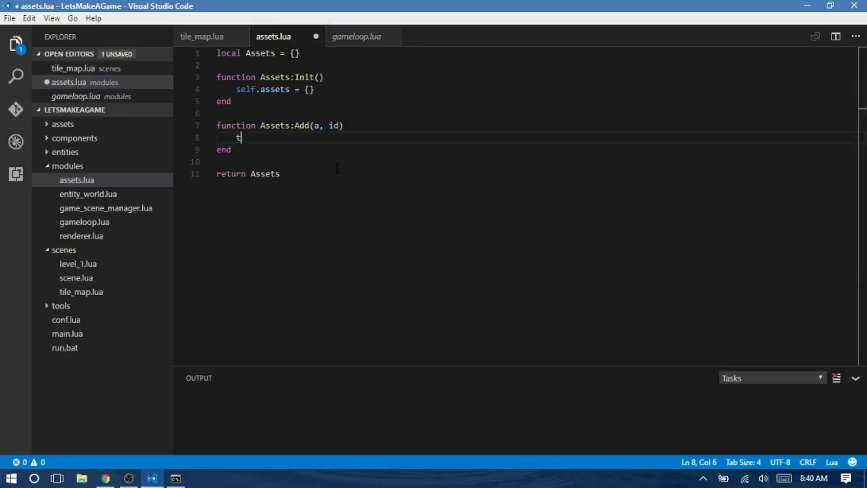
type("self.a")
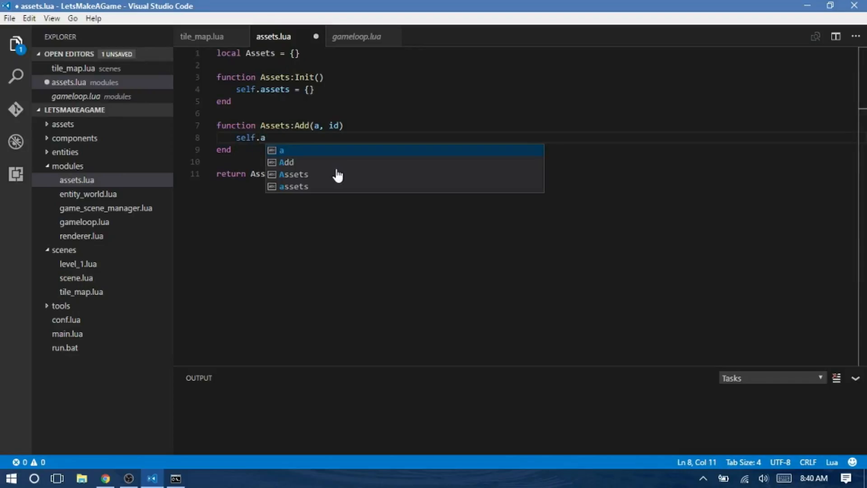
type("ssets[id]")
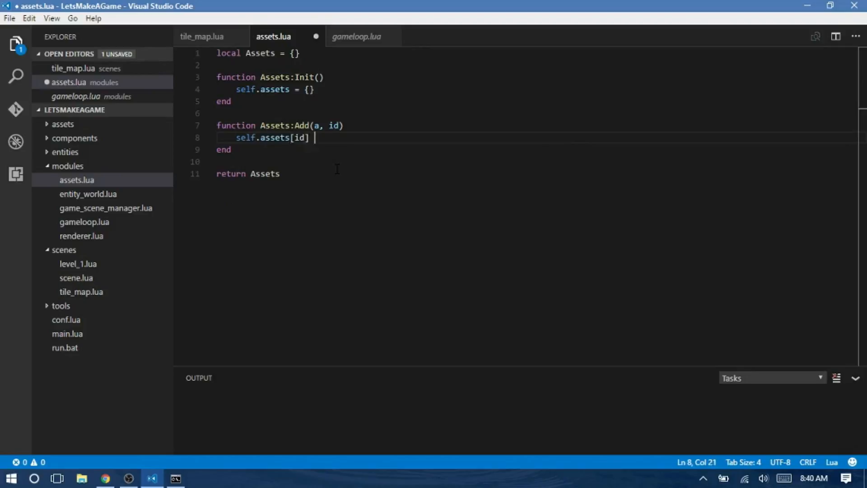
Finish self.assets[id] = a and declare function Assets:Get(id).
type("= a")
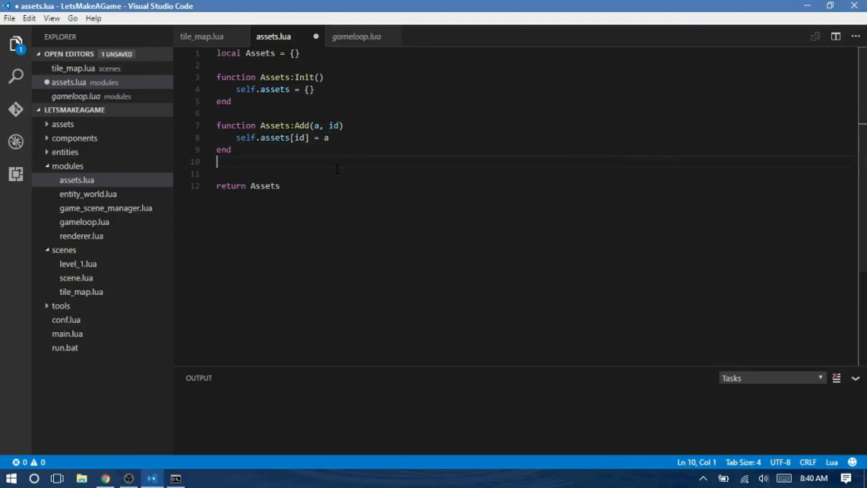
type("function")
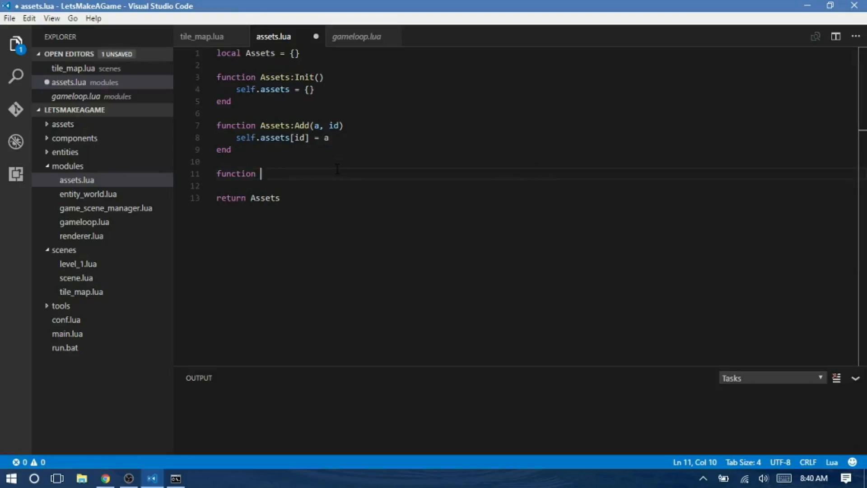
type("Assets:")
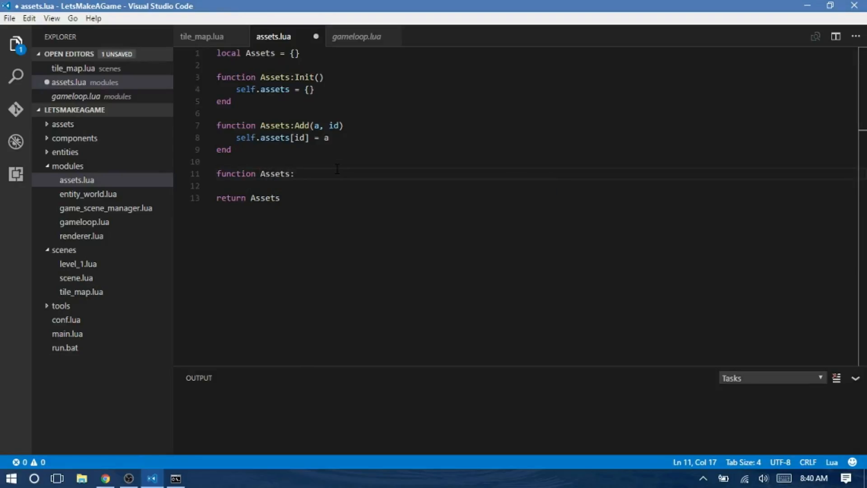
type("Get()")
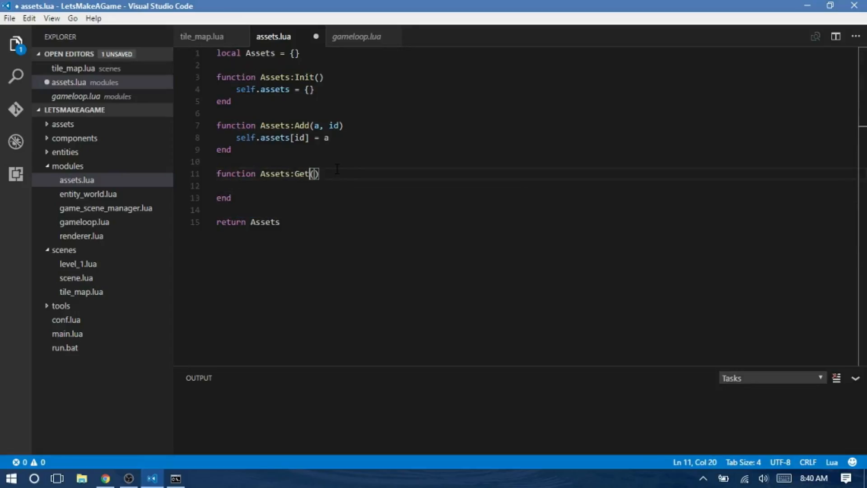
type("id")
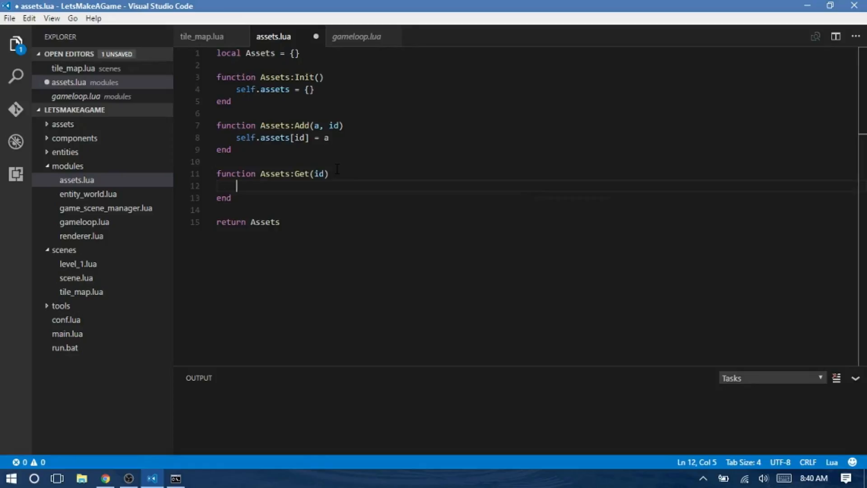
In Get, assert self.assets[id] exists with an "ERROR::ASSETS" message, then return it.
type("assert(self.")
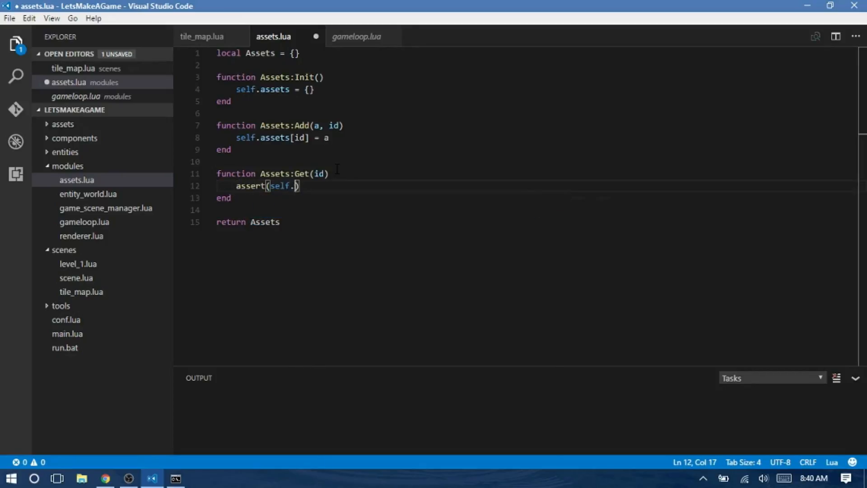
type("ass")
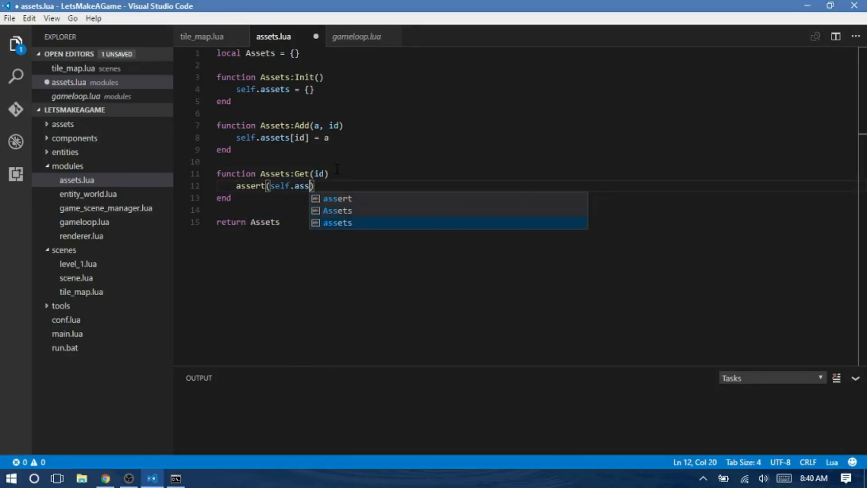
type("ets[]")
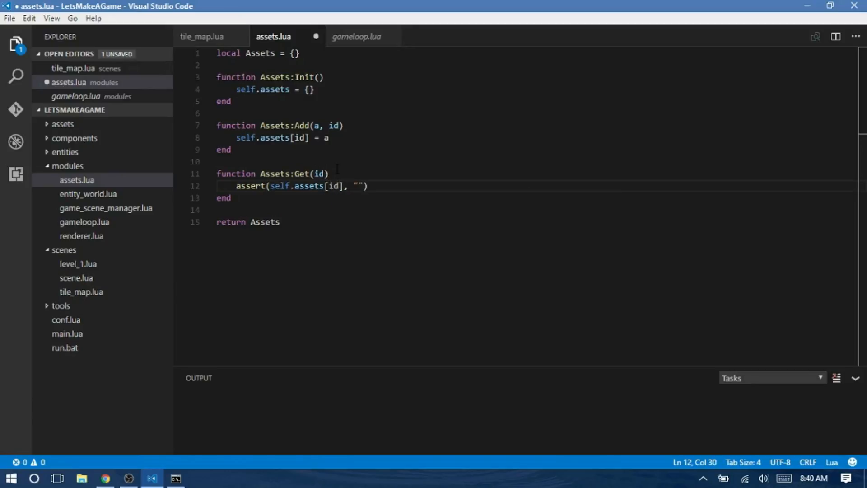
type("ERROR:")
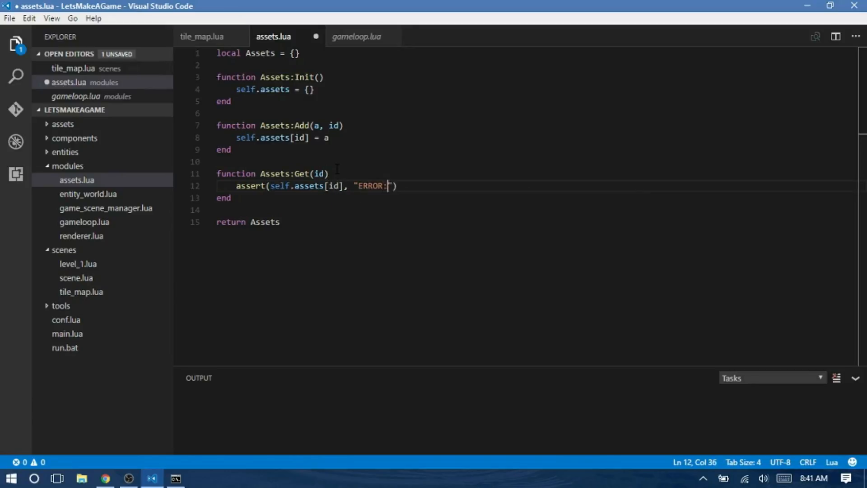
type(":ASSETS\"\"")
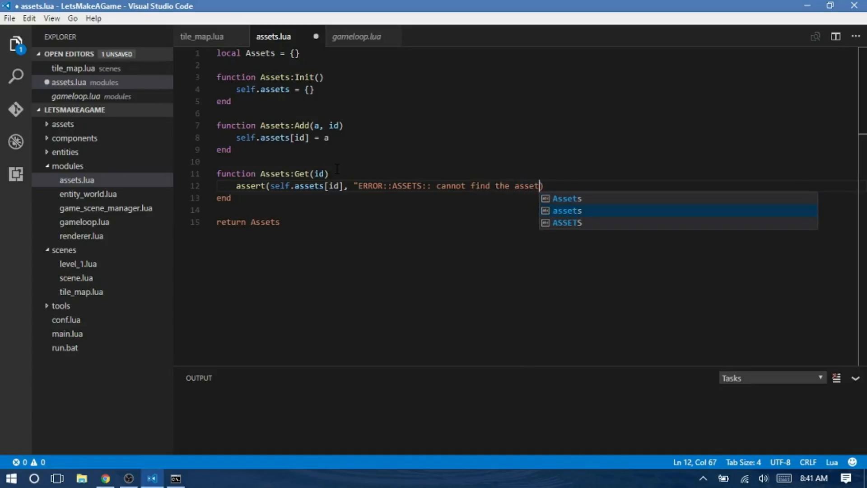
type("..")
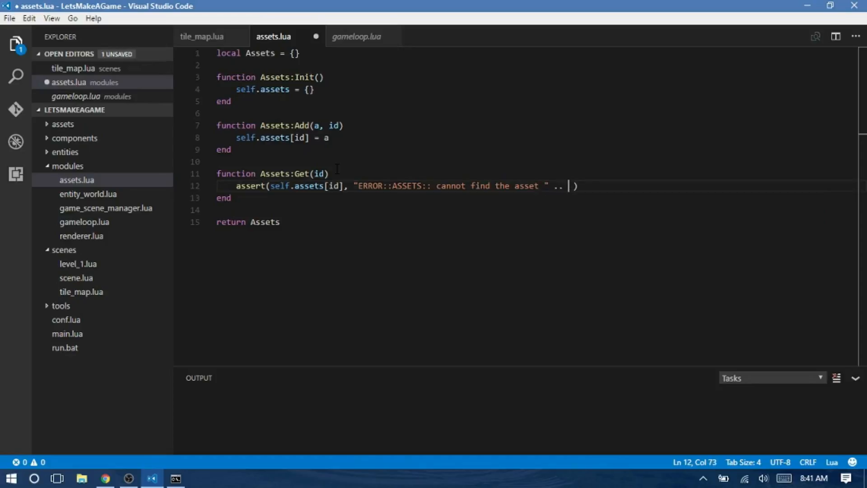
type("id")
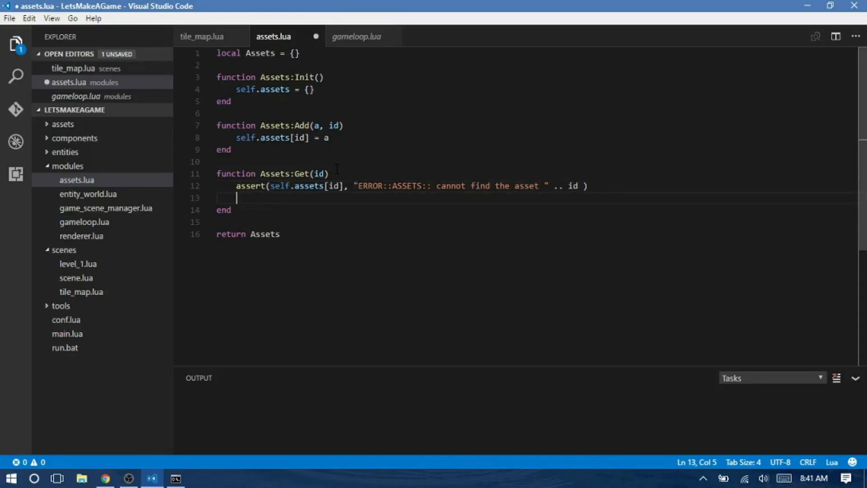
type("return sel")
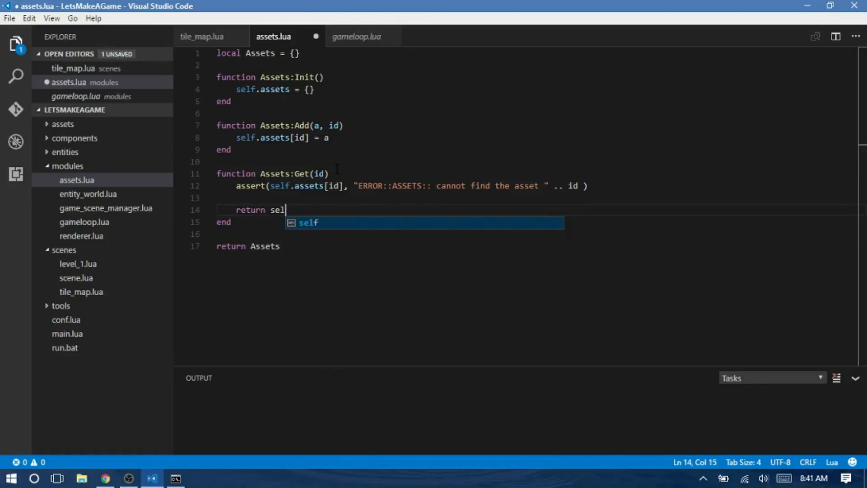
type("f.assets[id")
type("mian")
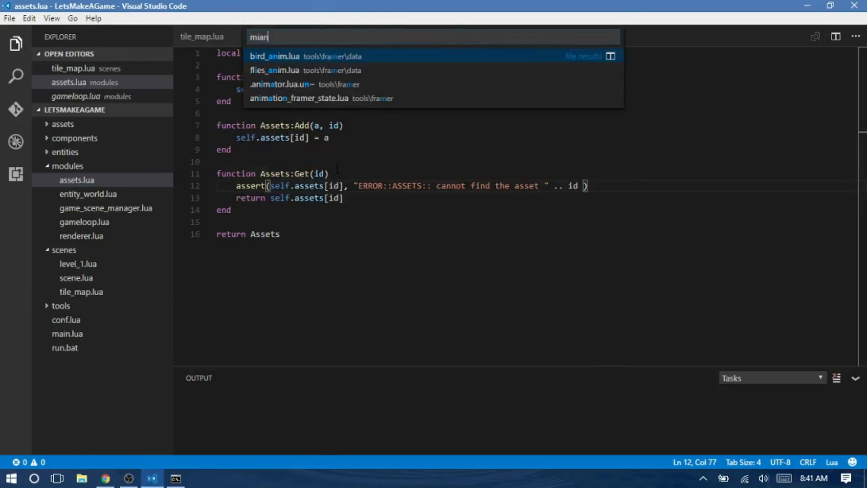
In main.lua, set Game.Assets to require "modeles/assets" and collapse framer and tools.
type("main")
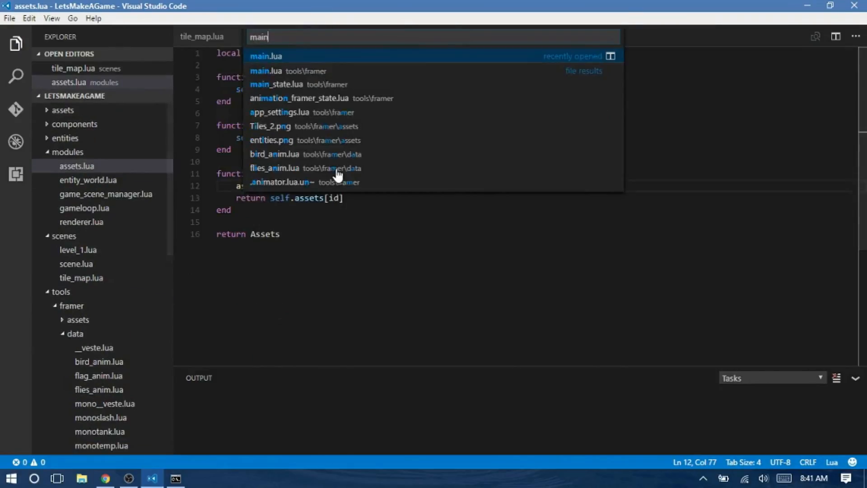
left_click(265, 56)
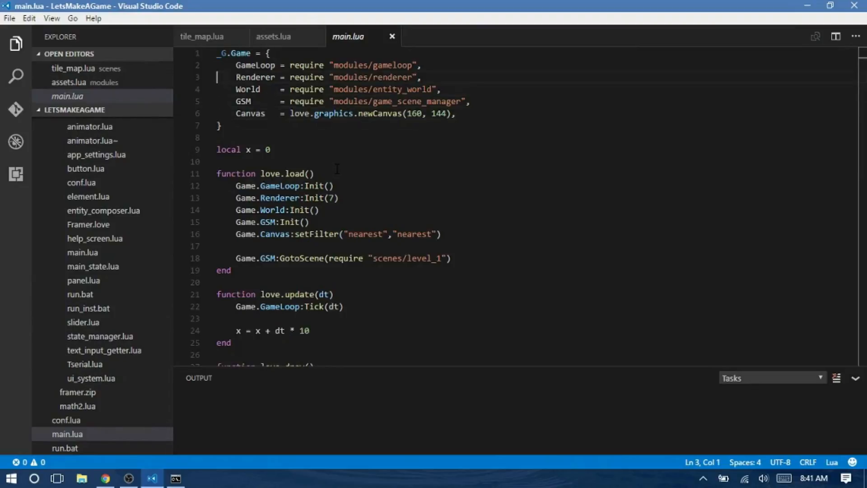
type("Assets   = require \"")
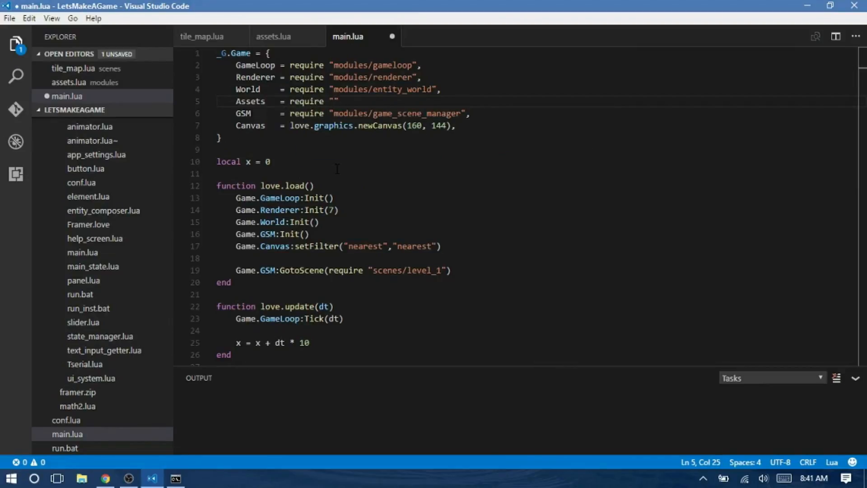
type("modeles/assets")
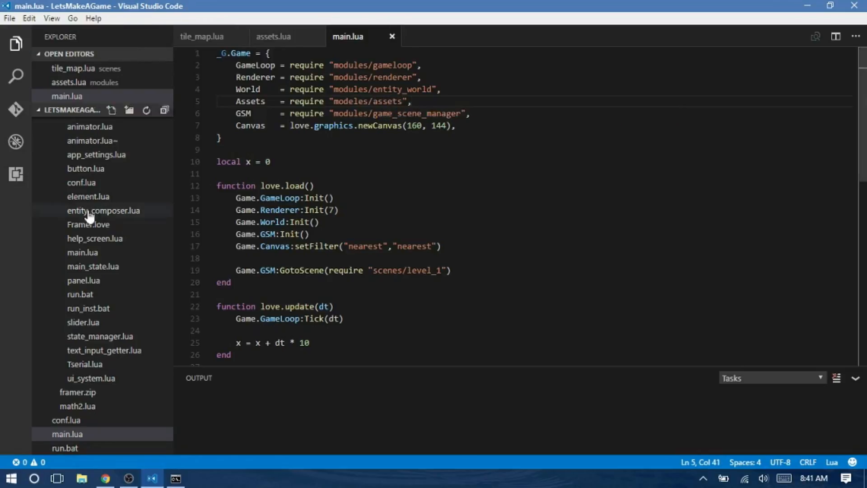
mouse_move(167, 316)
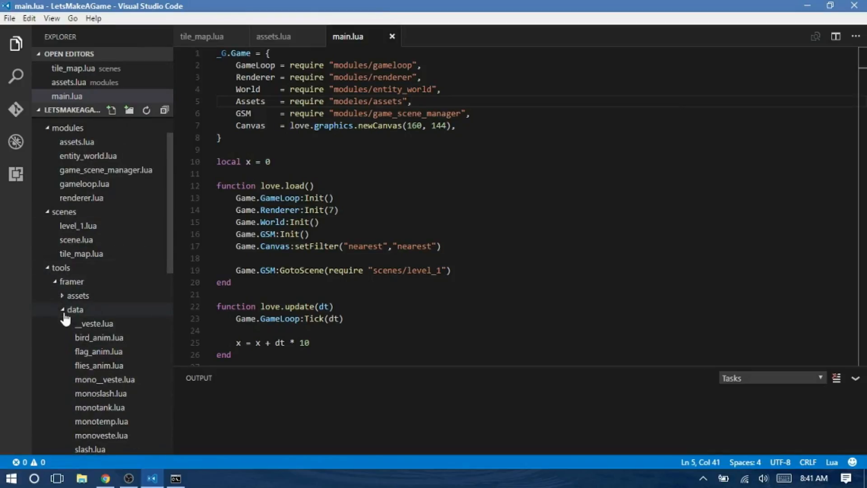
left_click(50, 306)
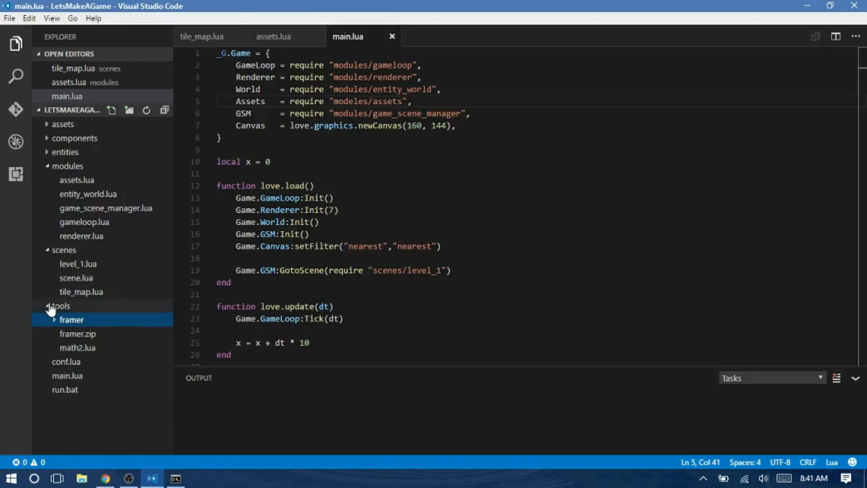
left_click(60, 306)
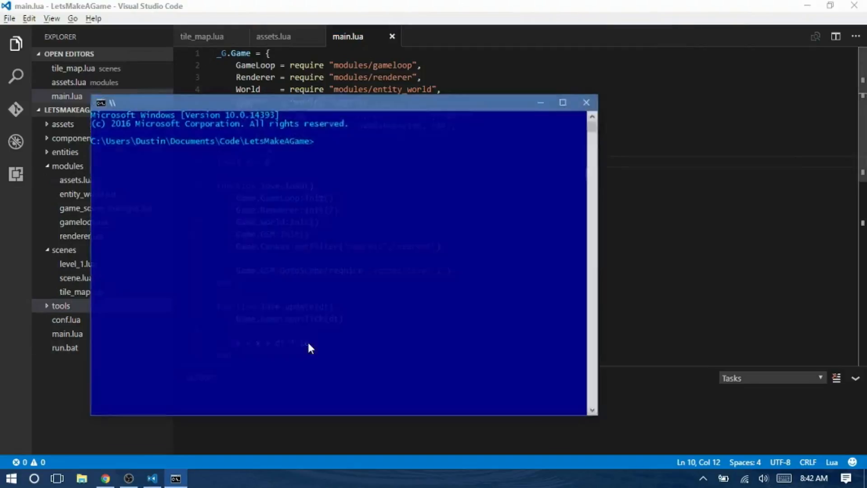
Launch the game with run, then dismiss the 'modeles/assets' not found error window.
type("run")
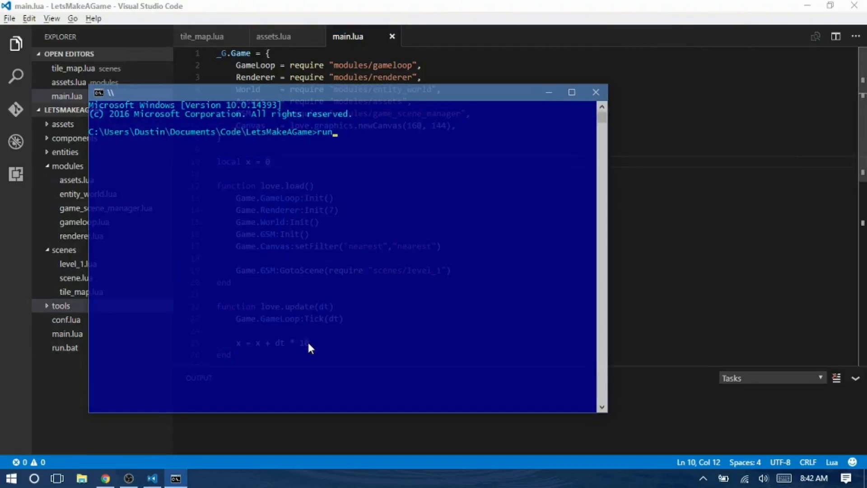
key("Enter")
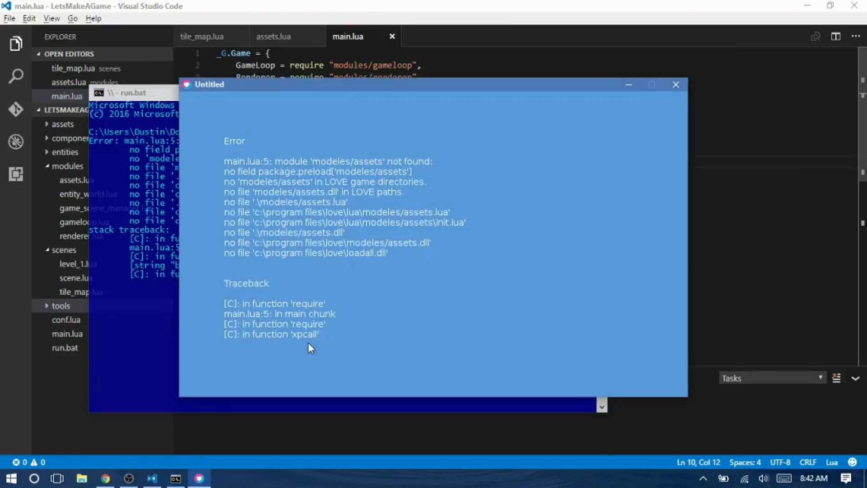
mouse_move(662, 92)
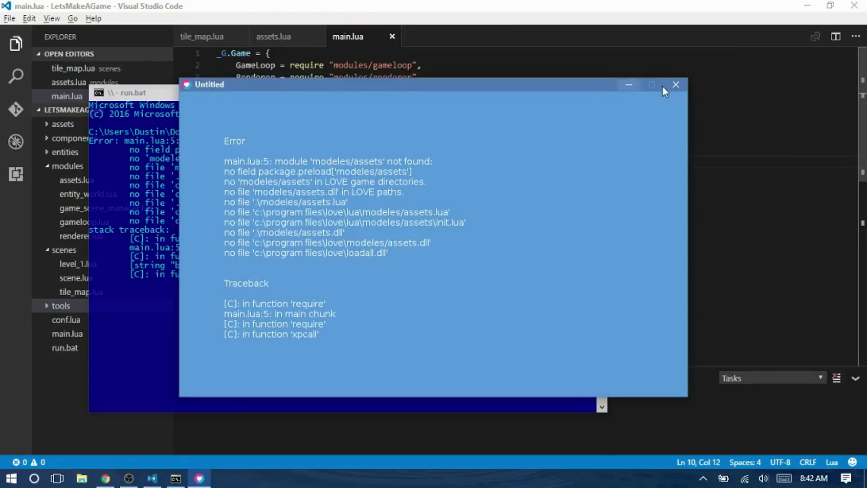
left_click(676, 85)
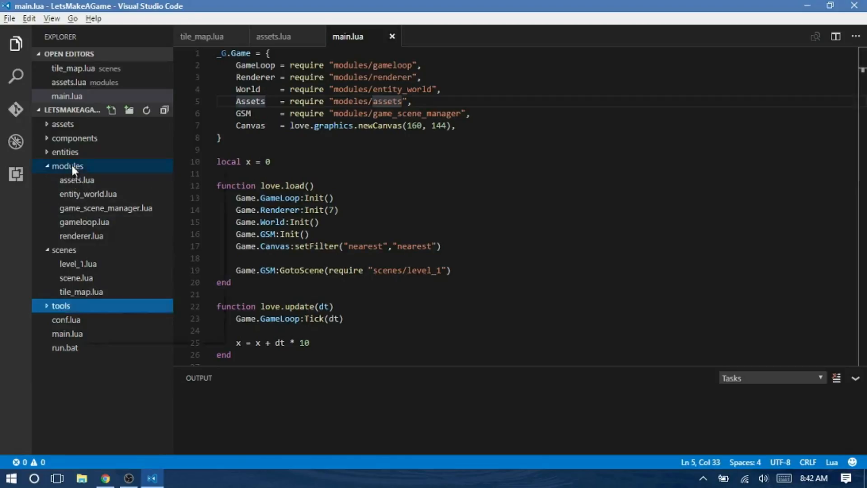
Relaunch the game from the integrated terminal and close the same module-not-found error.
right_click(77, 180)
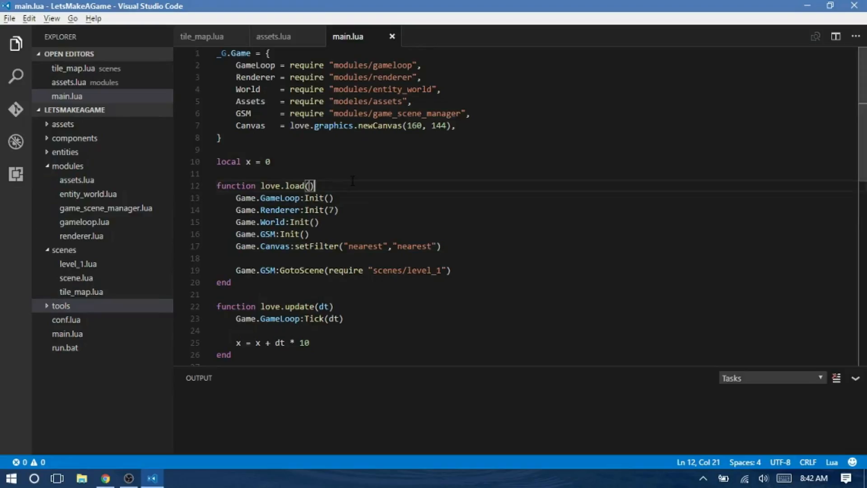
mouse_move(57, 171)
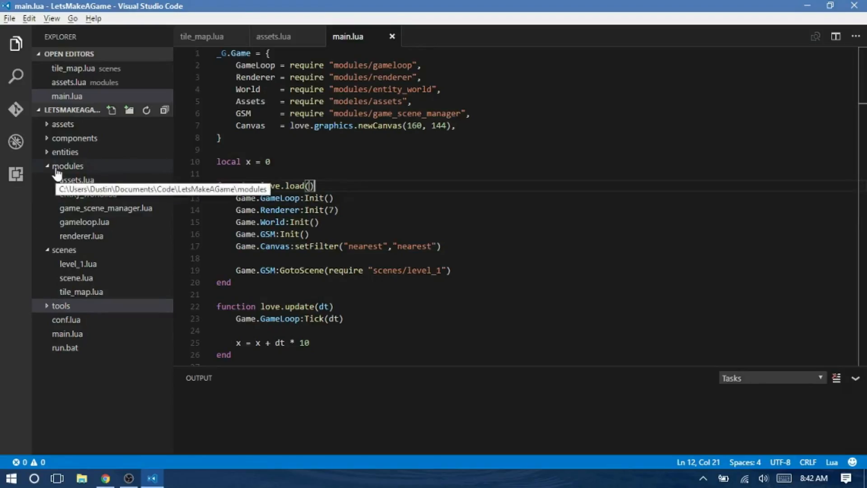
mouse_move(345, 217)
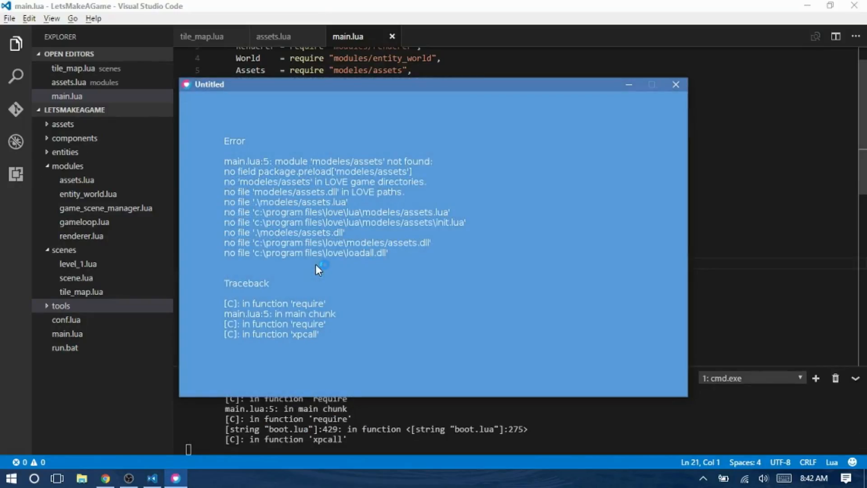
mouse_move(478, 172)
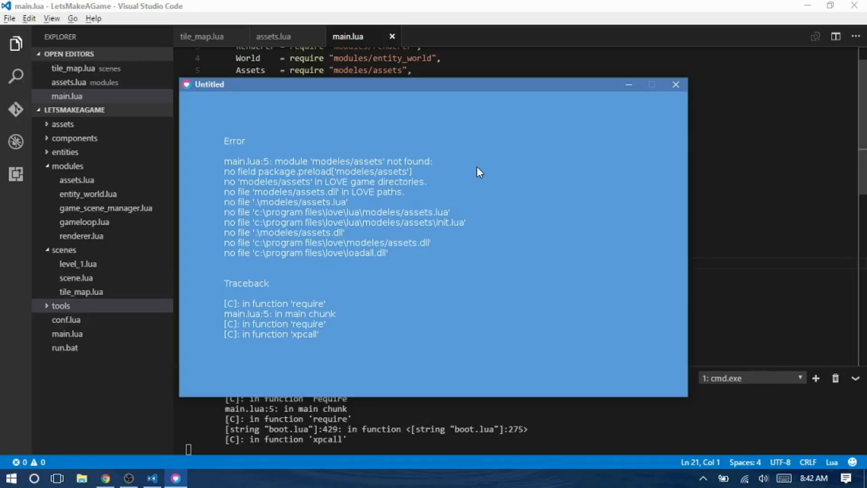
mouse_move(670, 96)
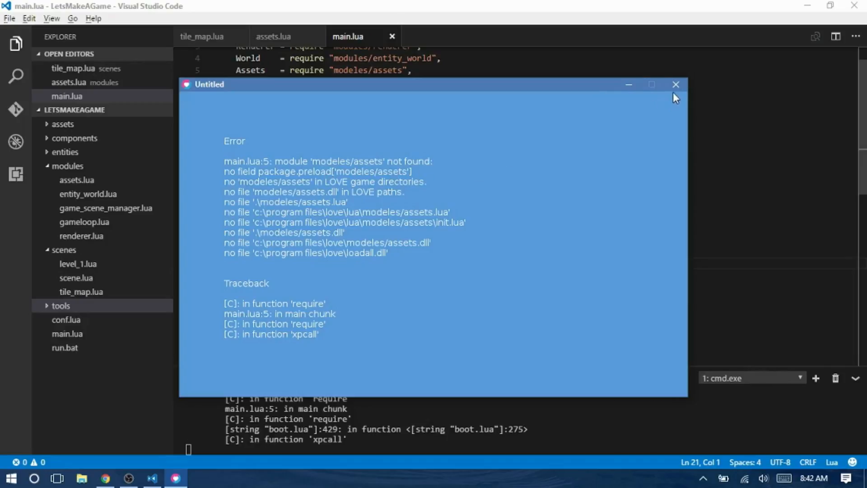
left_click(676, 85)
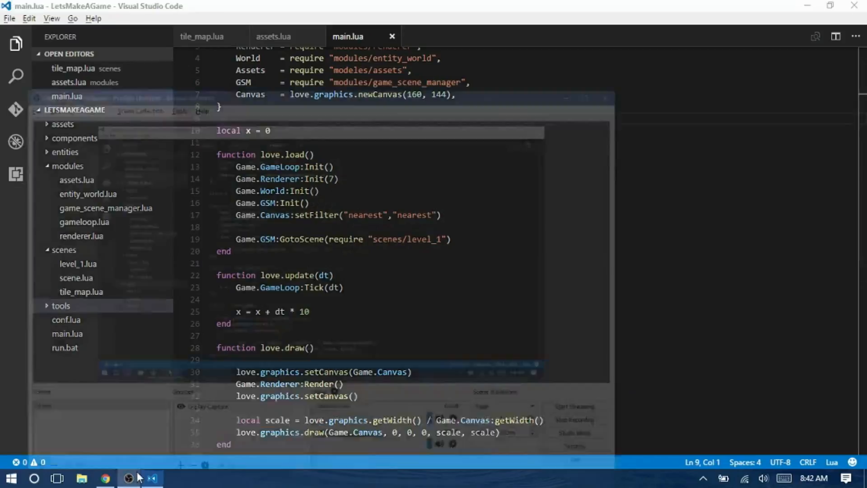
Bring OBS Studio to the front and start recording the display.
left_click(129, 478)
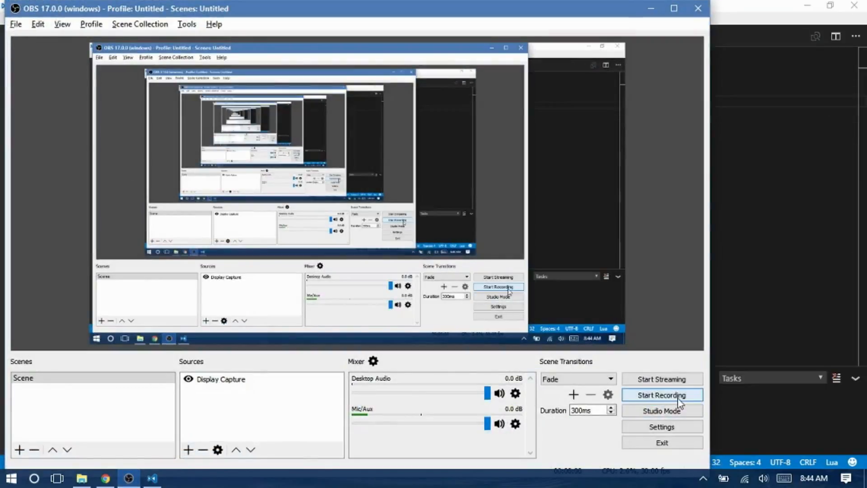
left_click(662, 395)
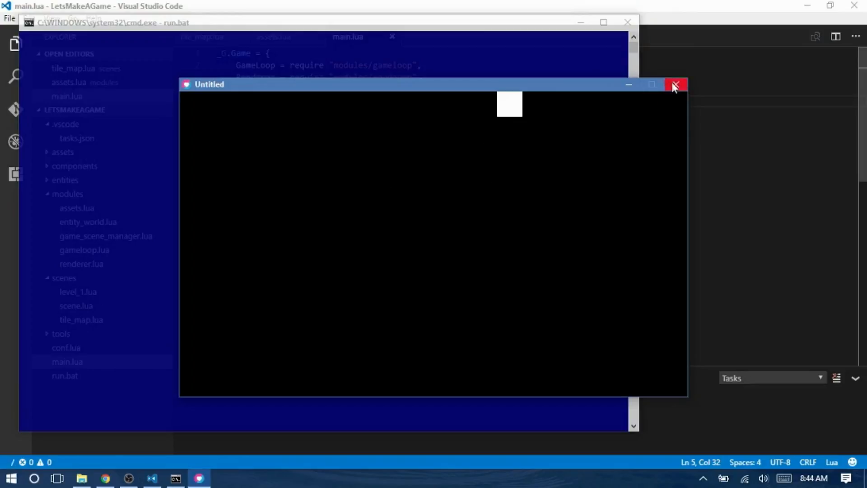
Add a Game.Assets line in love.load, rerun the game, and start a new line.
left_click(676, 86)
type("Game.")
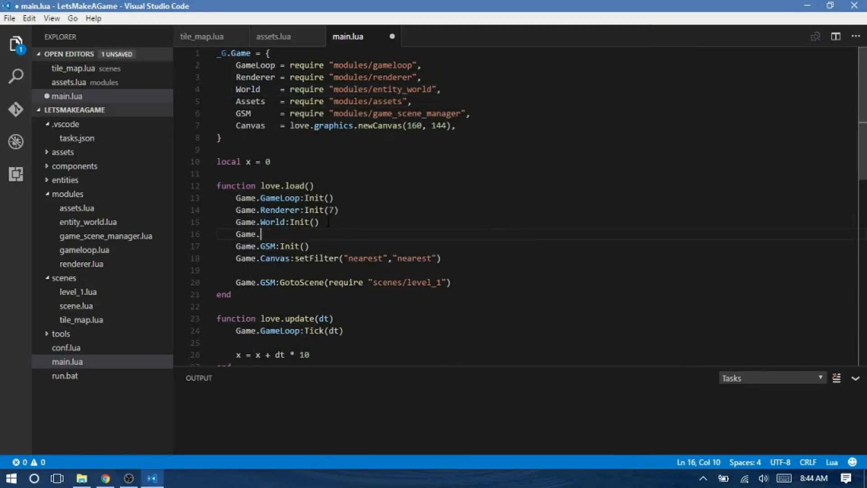
type("Assets")
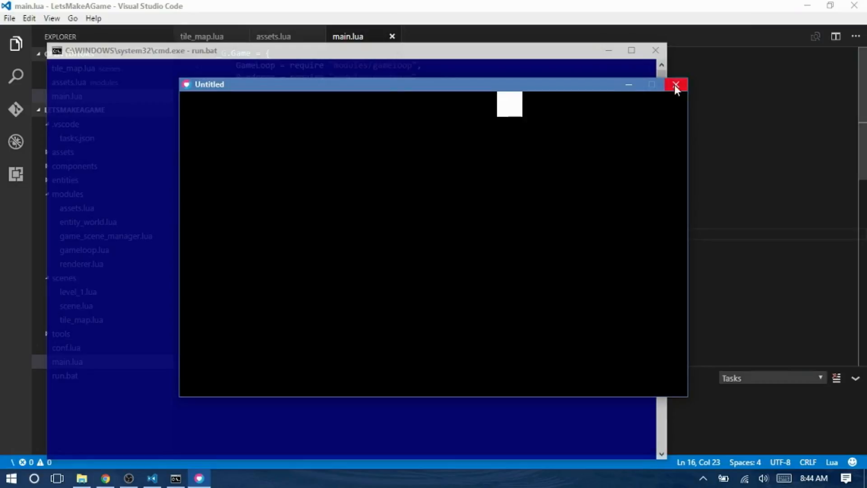
left_click(677, 85)
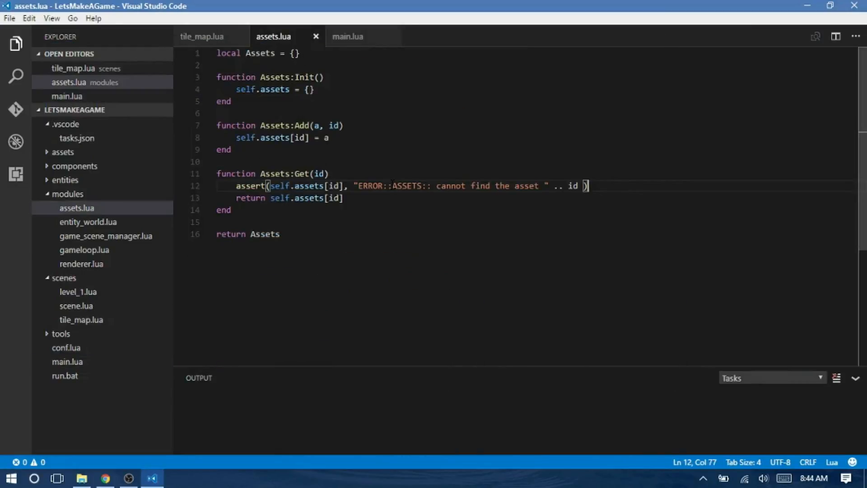
key("Enter")
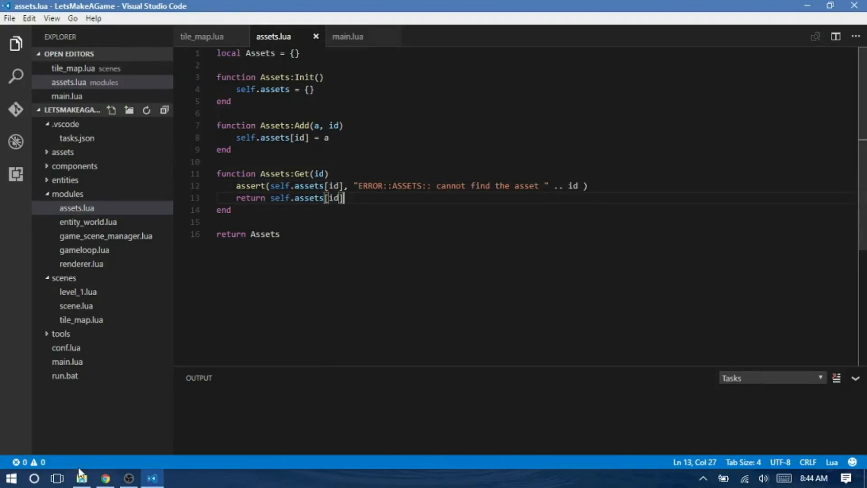
Browse Documents > Code > LetsMakeAGame > assets and open sprites.png.
left_click(80, 476)
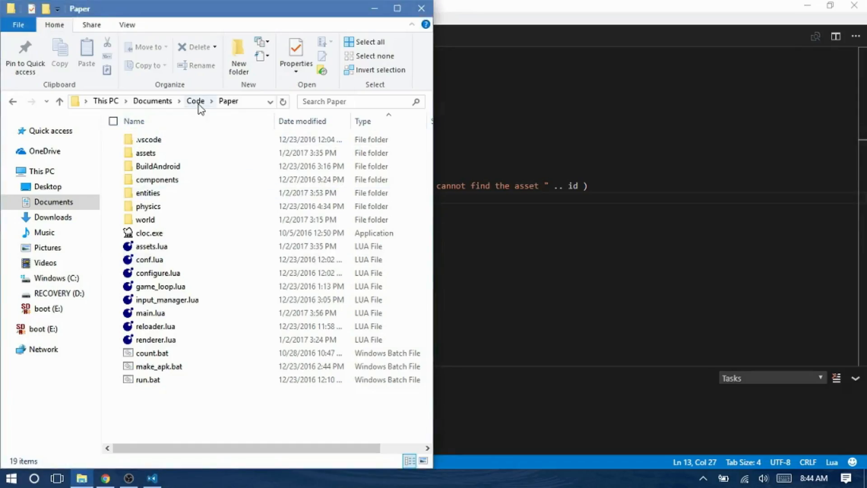
left_click(153, 100)
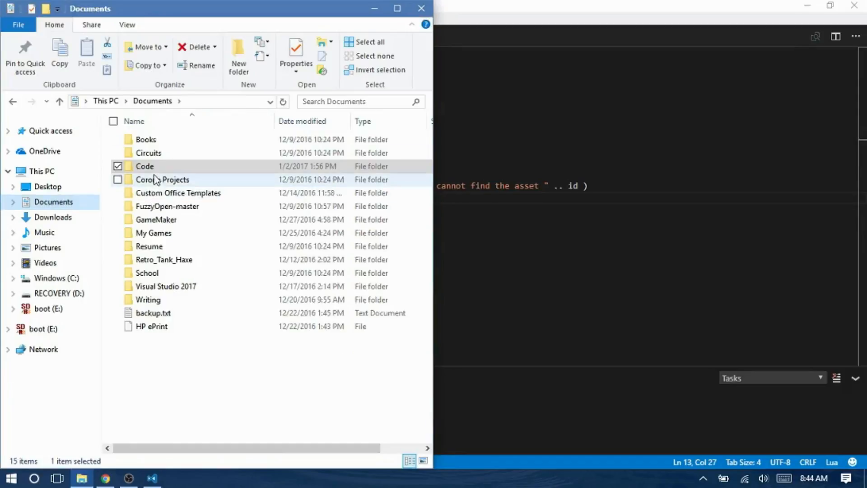
double_click(145, 166)
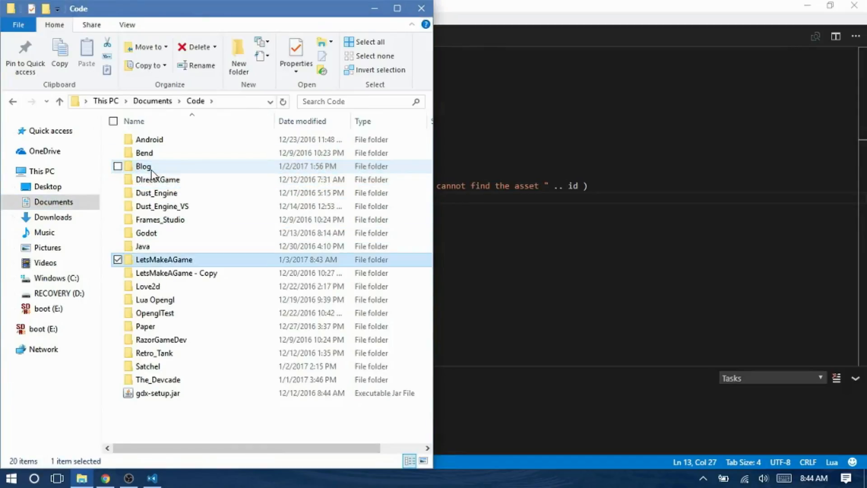
double_click(164, 260)
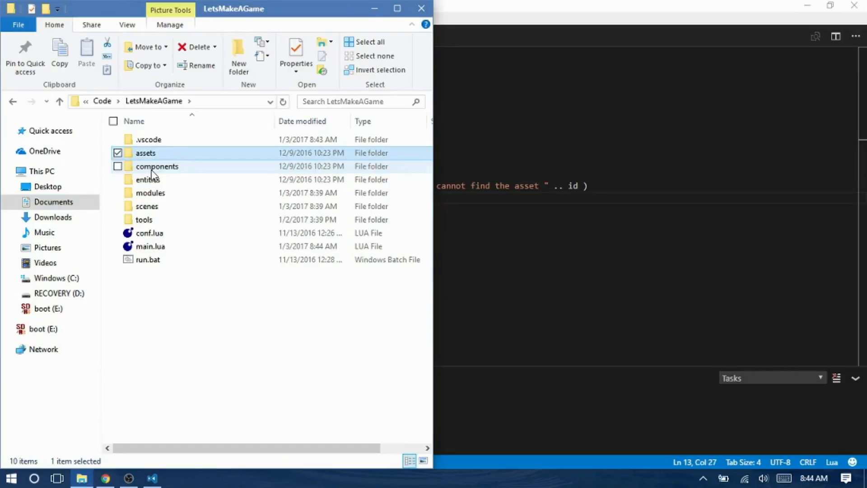
double_click(146, 153)
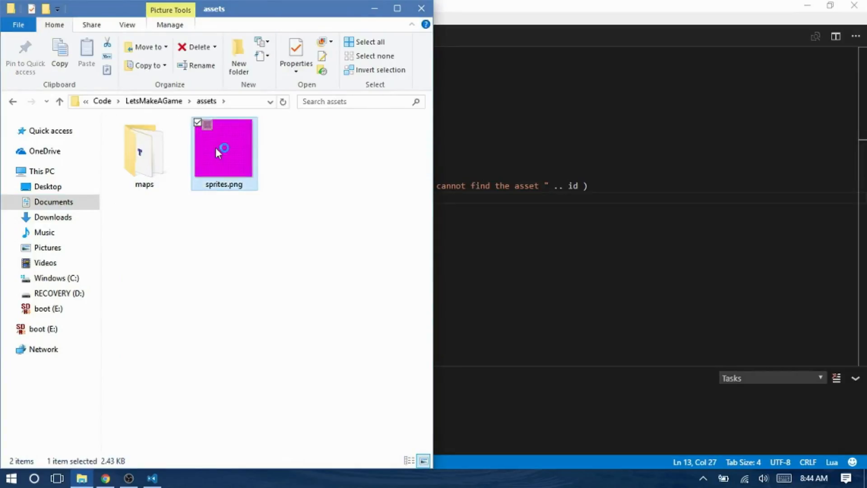
double_click(223, 151)
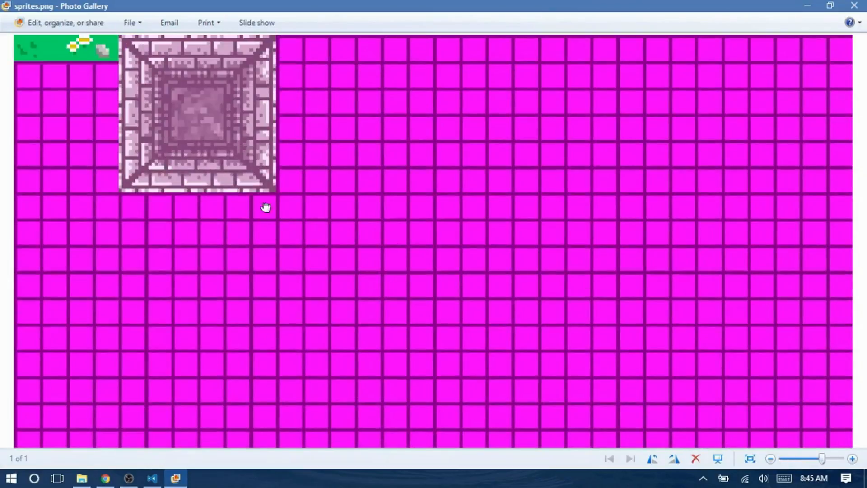
mouse_move(22, 34)
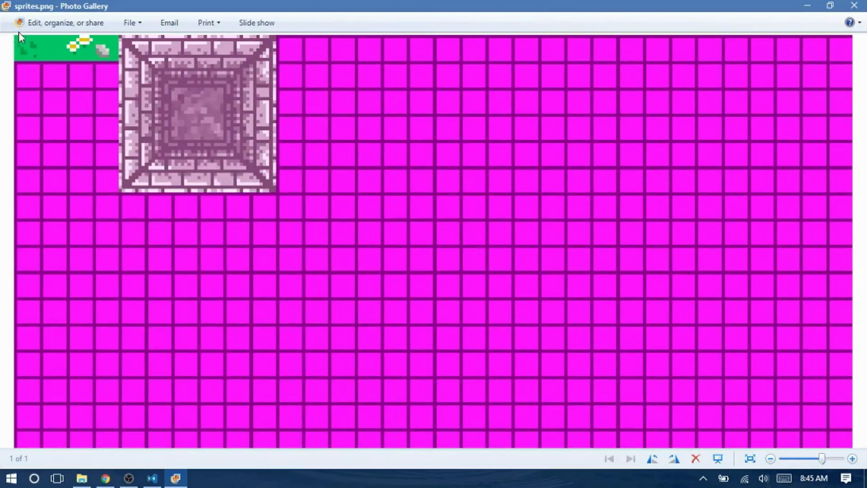
mouse_move(19, 43)
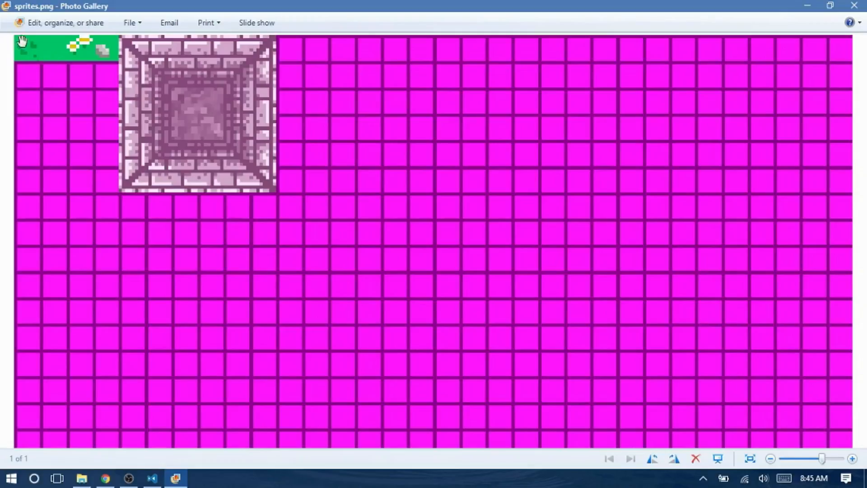
mouse_move(79, 56)
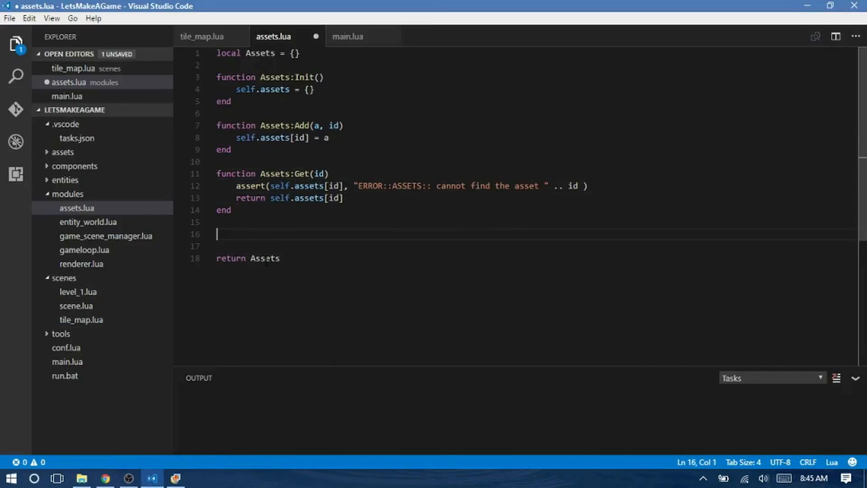
Declare function Assets:Generate_Quads(size, image) in assets.lua.
type("function Add")
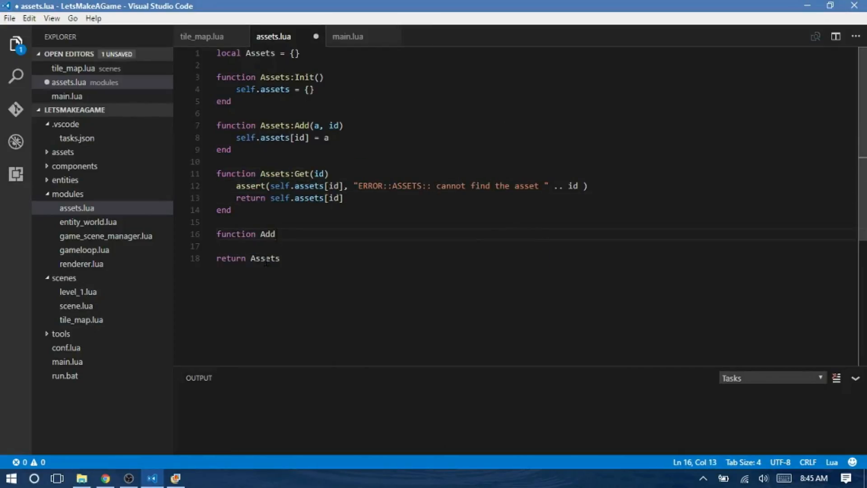
type("Assets:")
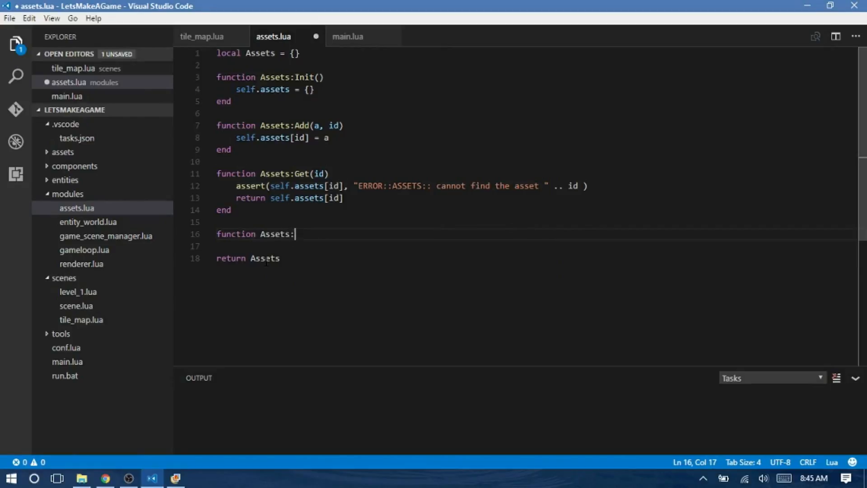
type("Generate_")
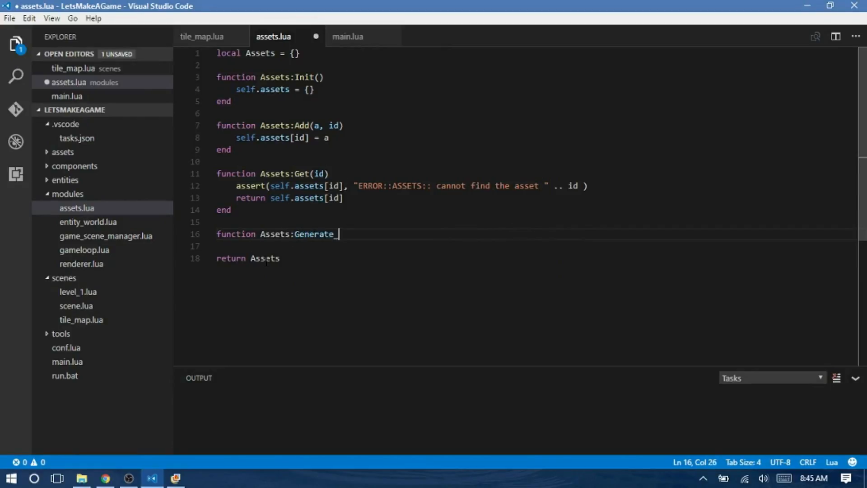
type("Quads(size)")
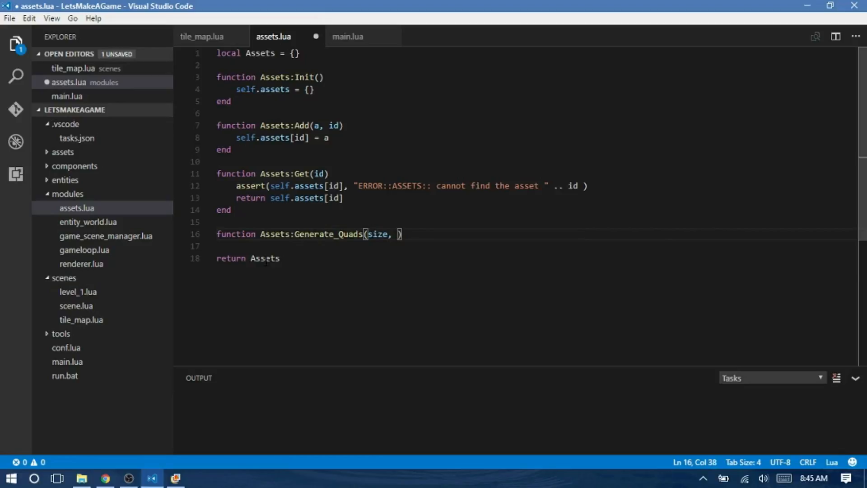
type("image")
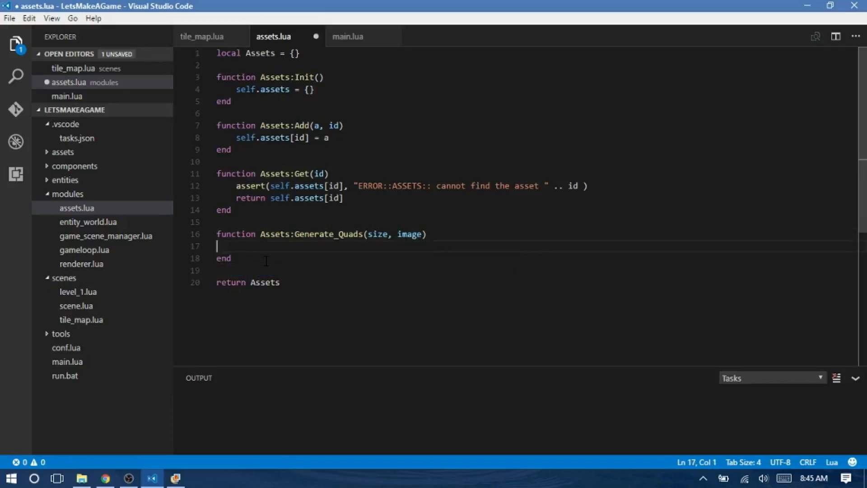
Compute local w and h as math.floor of image width and height divided by size.
key("Tab")
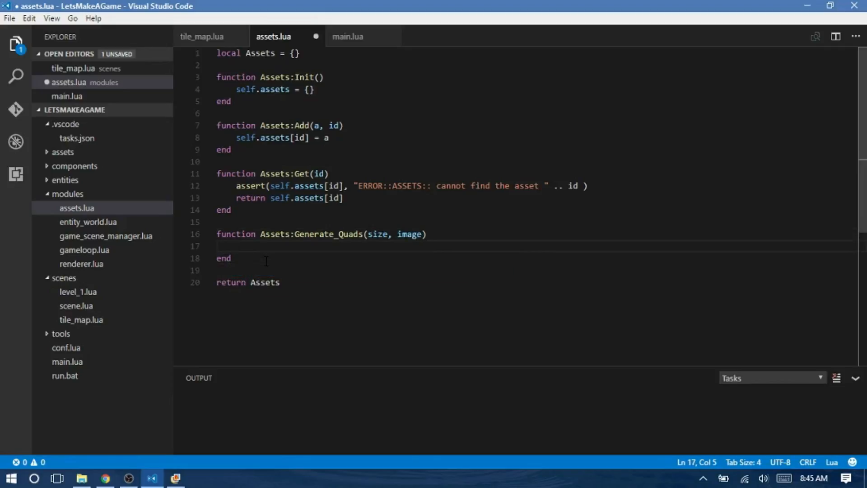
type("local w =")
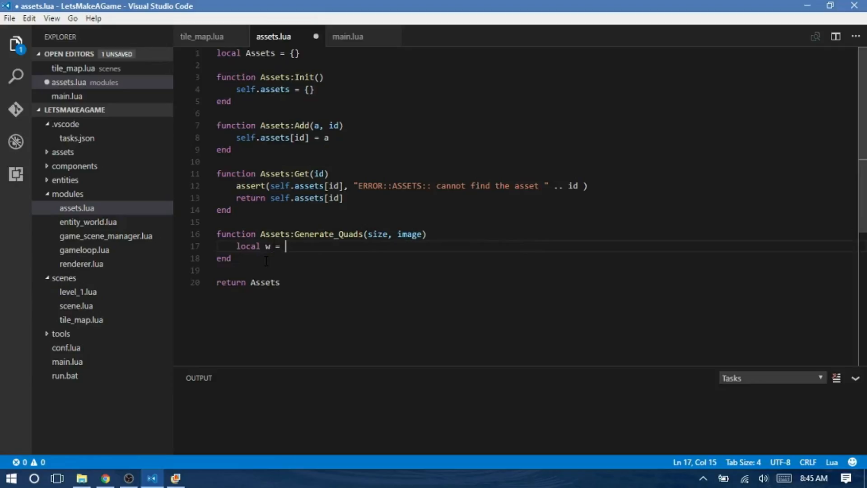
type("siz")
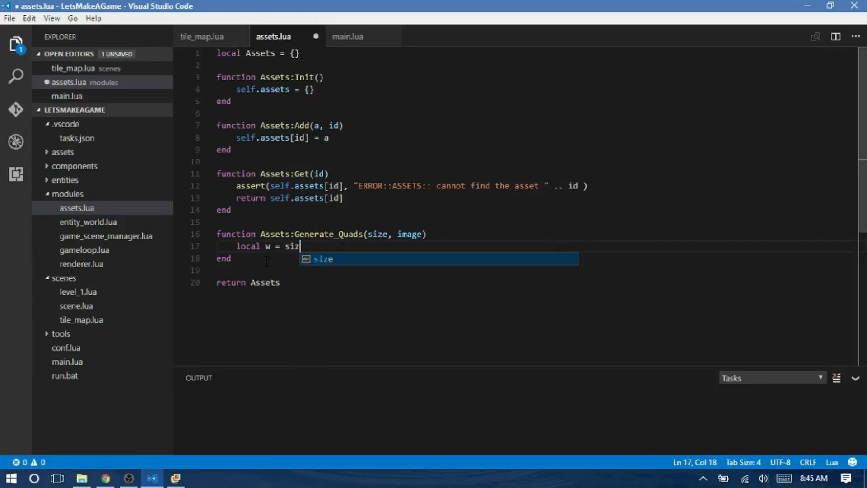
type("math.")
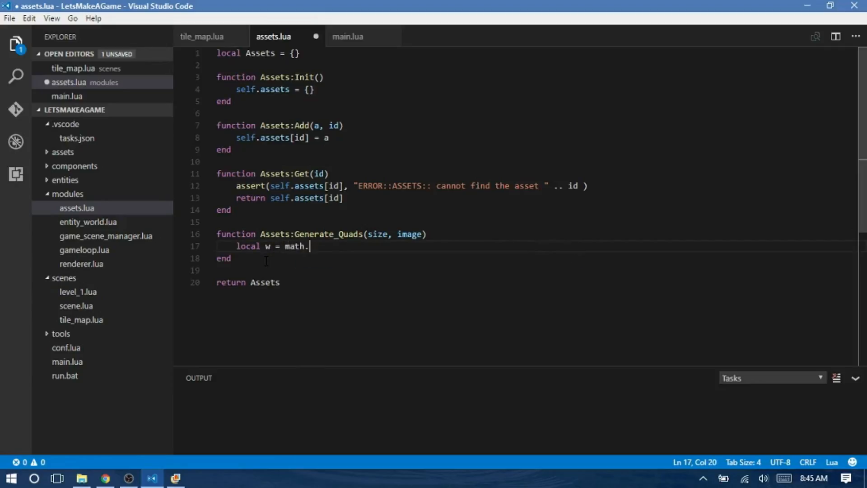
type("floor()")
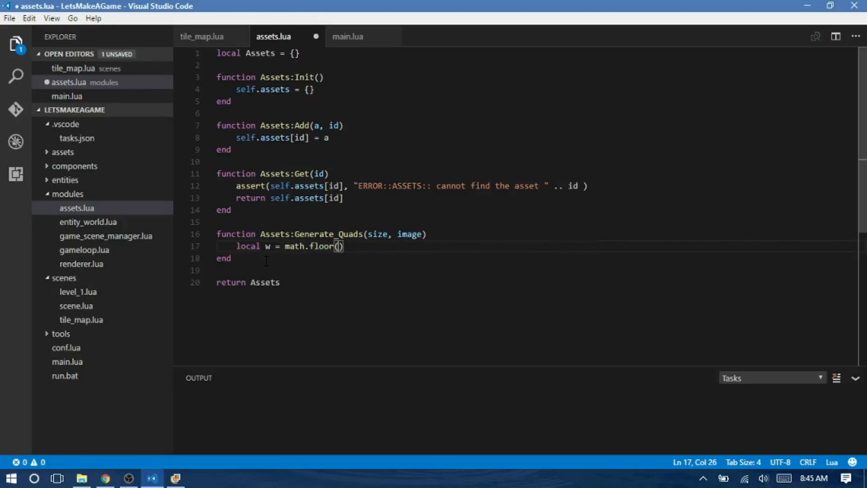
type("image:getWi")
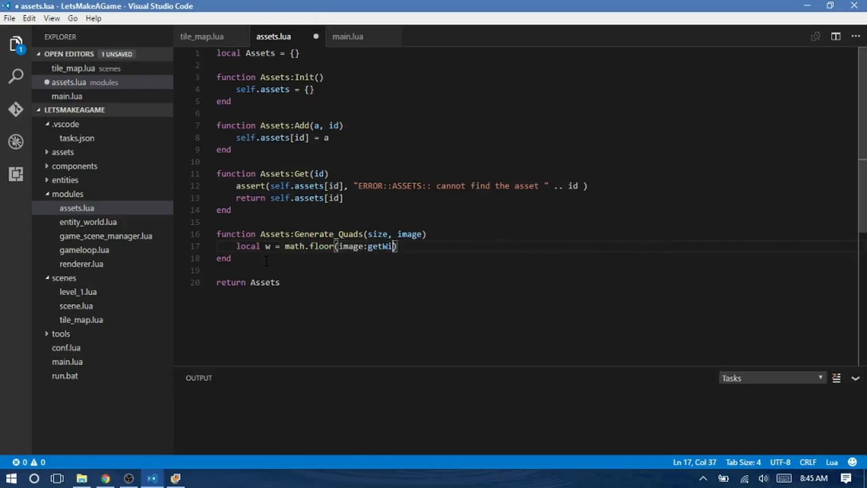
type("dth*")
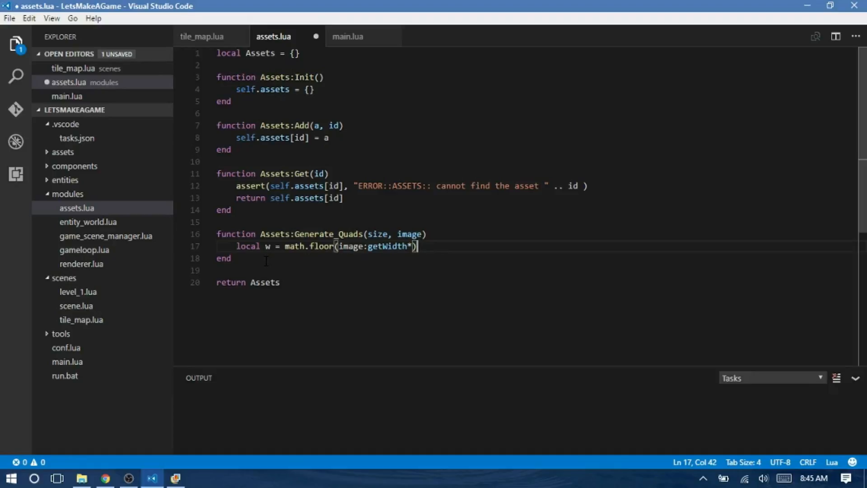
type("() / size)")
type("local")
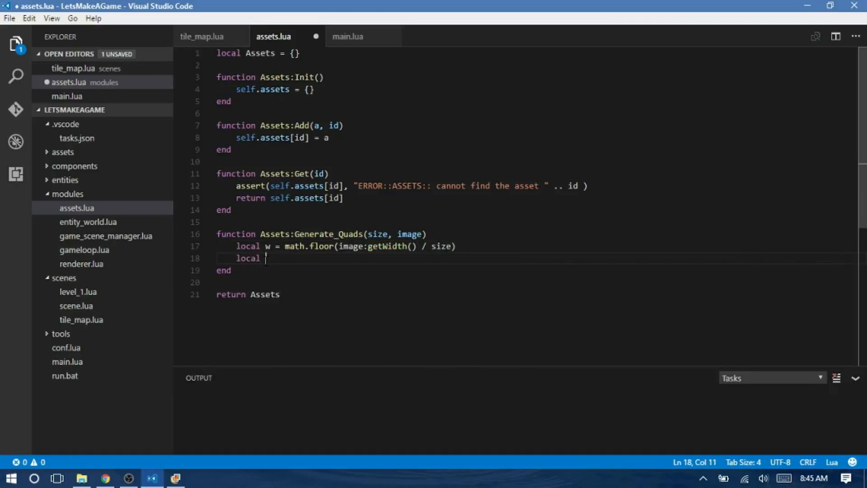
type("h = math.")
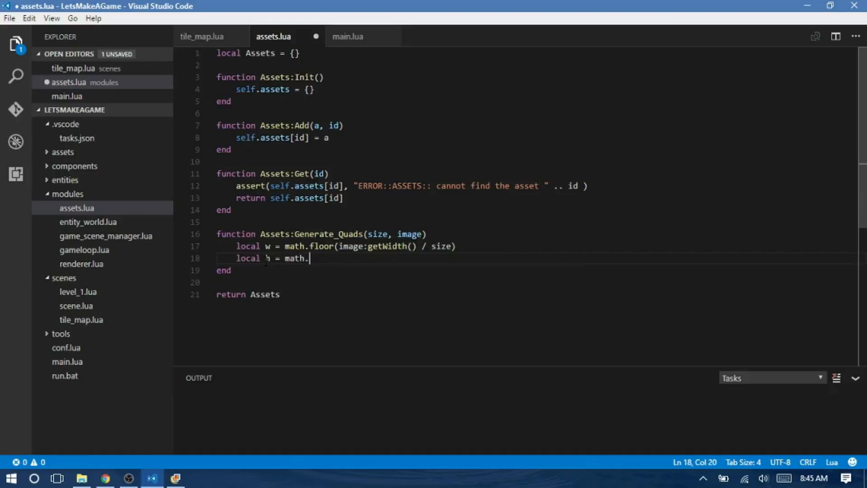
type("floor(image:getHeight")
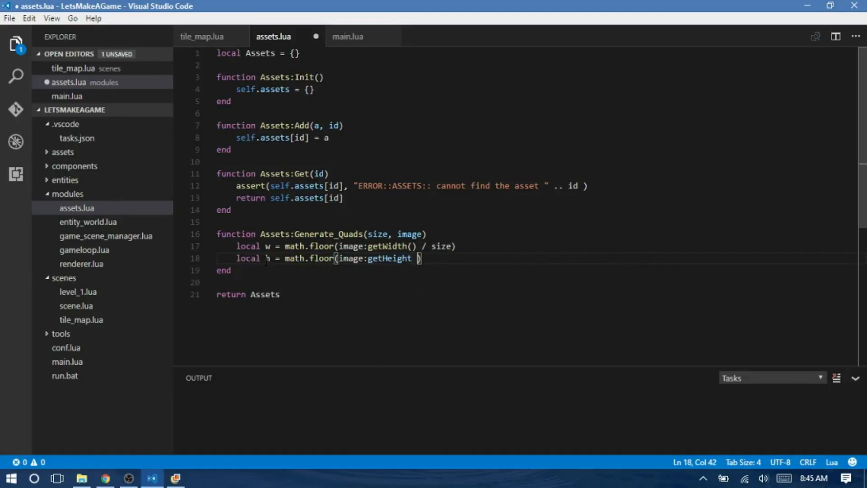
type("() / sze")
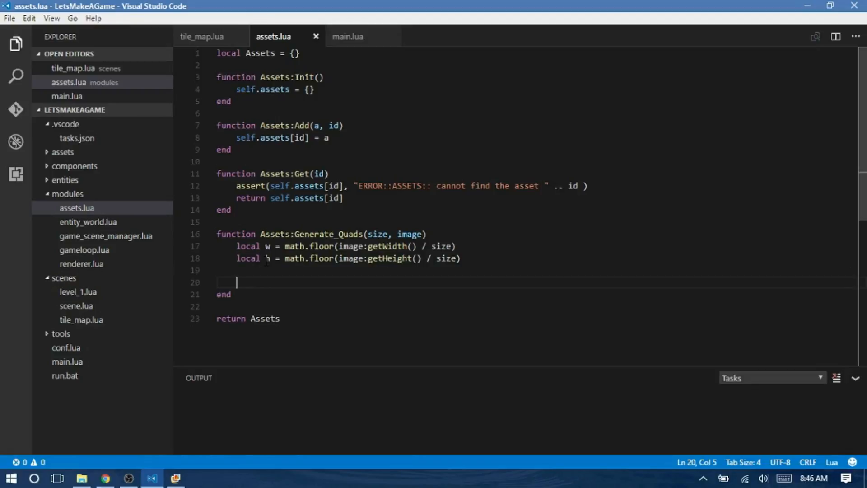
Write an outer loop for y = 0, h - 1 with an inner loop for x = 0, w - 1.
type("for")
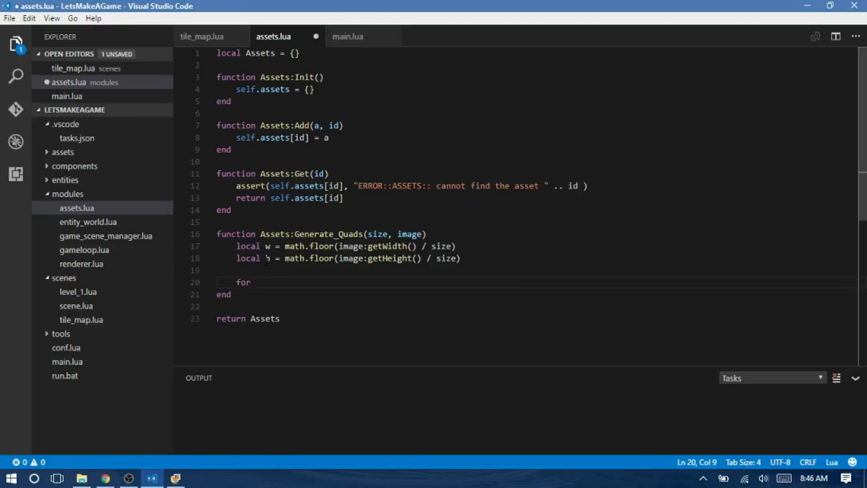
type("y")
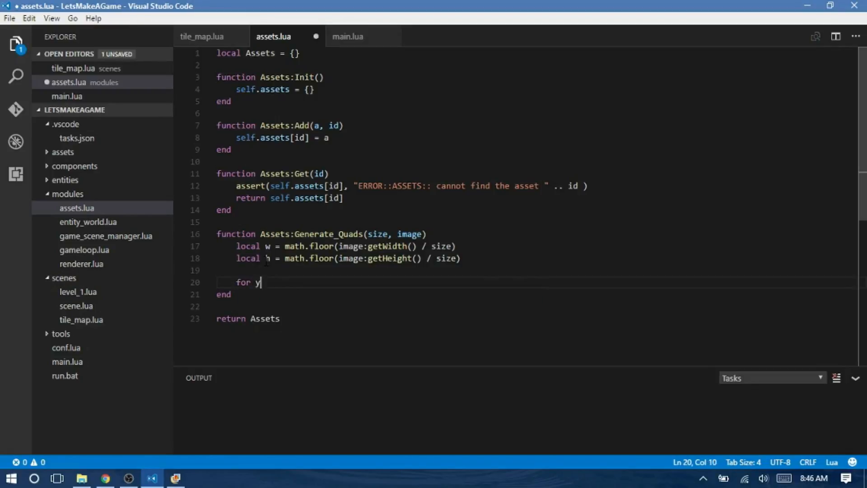
type("= 0")
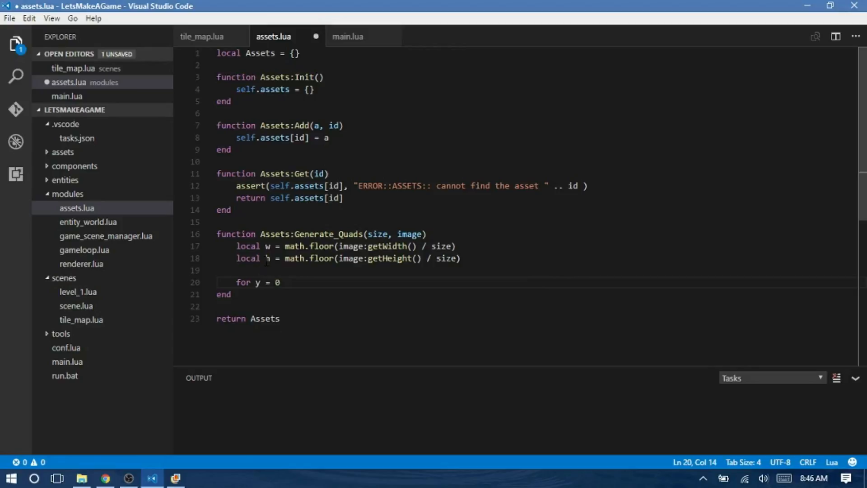
type(", w -")
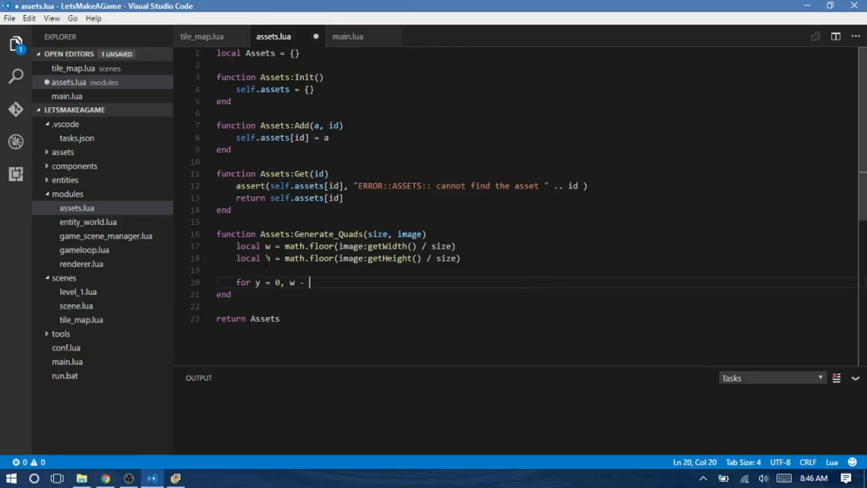
type("1 do")
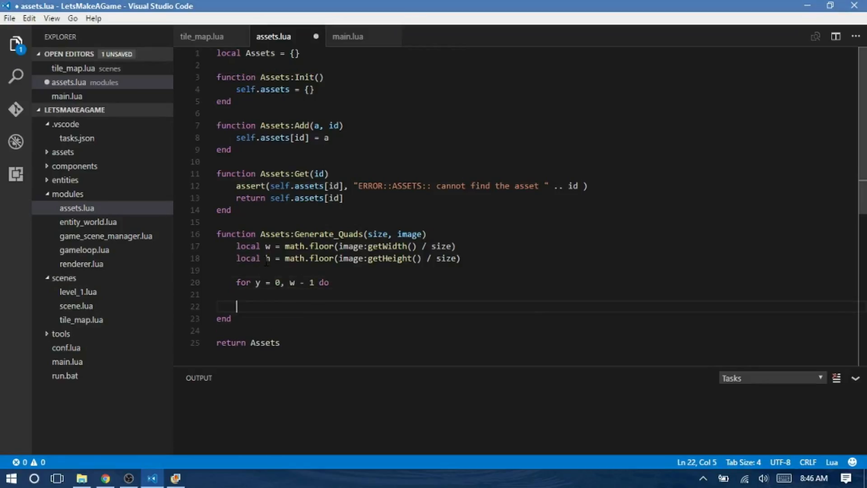
type("for x =")
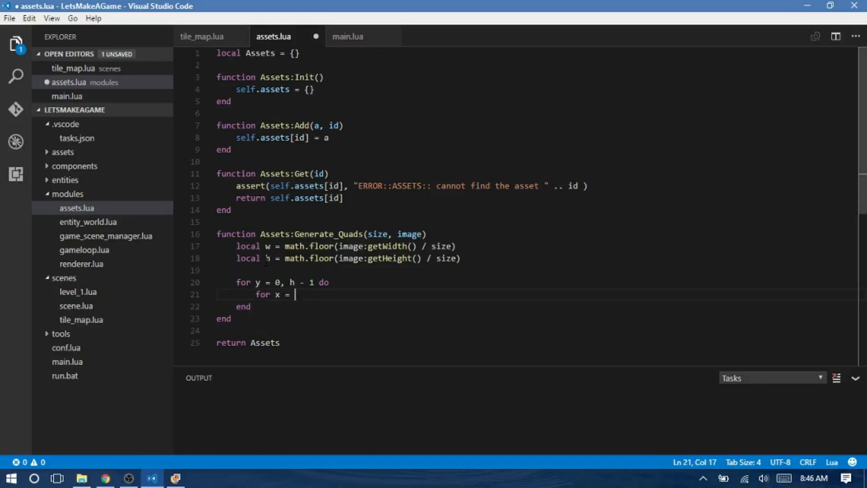
type("0,")
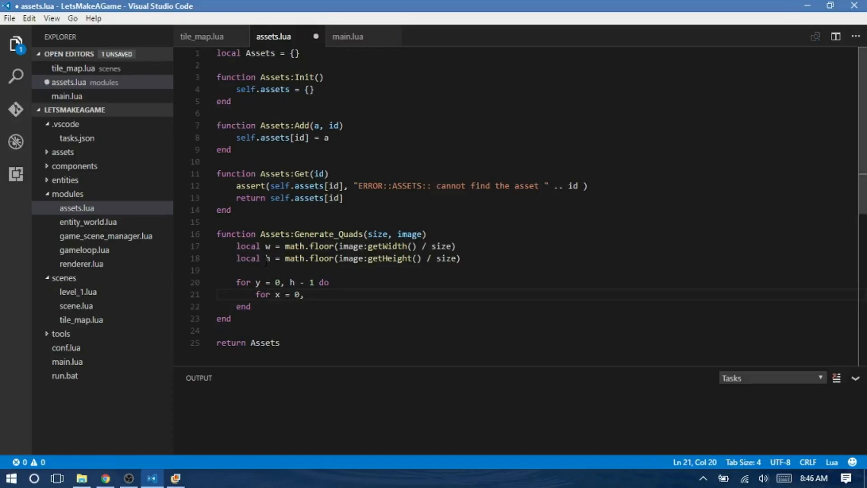
type("w - 1 do")
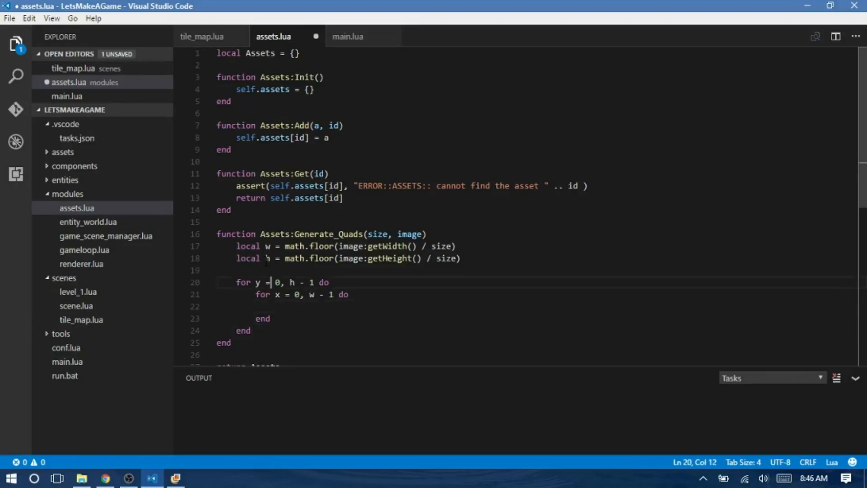
key("Enter")
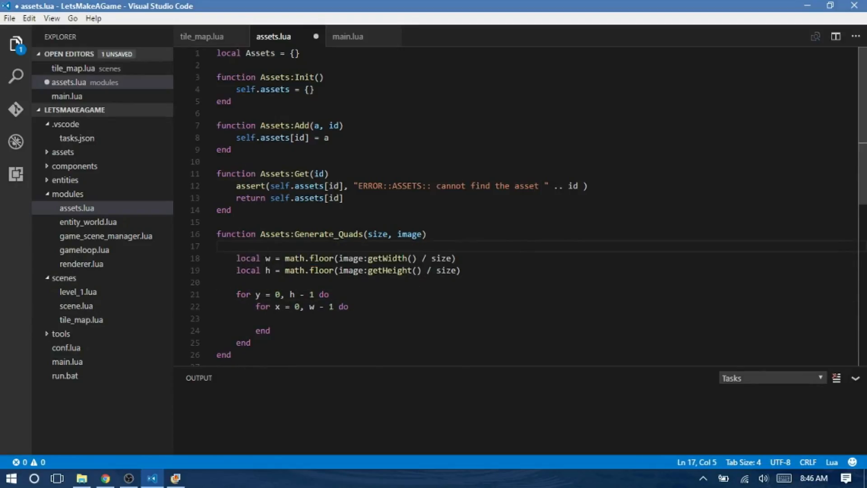
Create a quads = {} table, return it, and register it via self:Add(quads, id).
type(",")
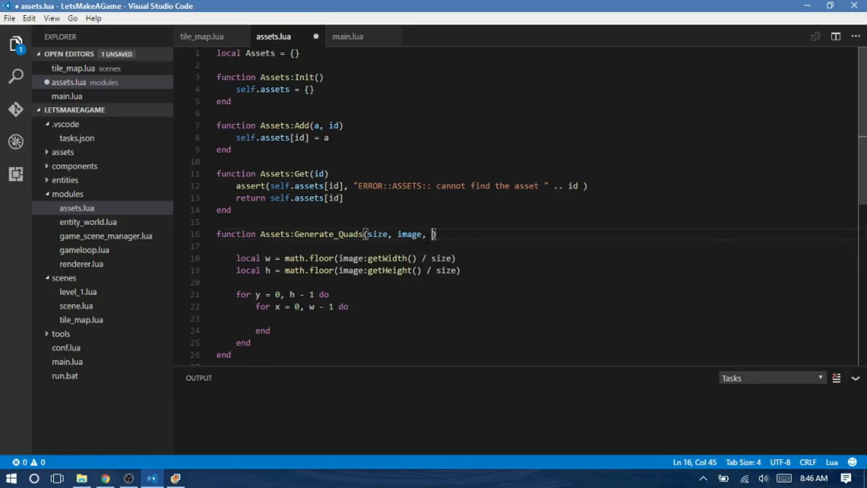
type("id)")
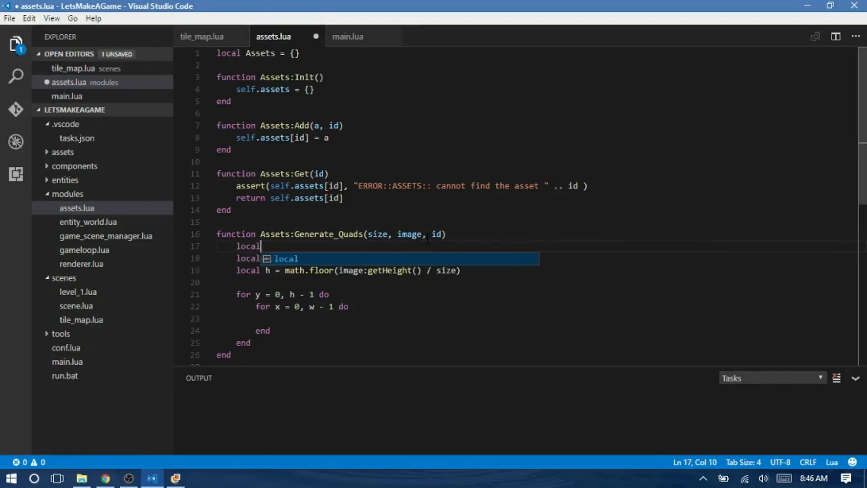
type("qu")
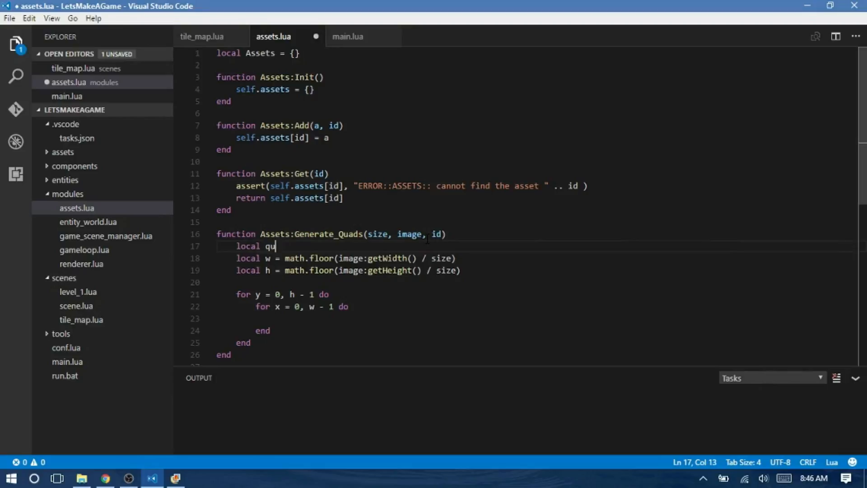
type("ads = {}")
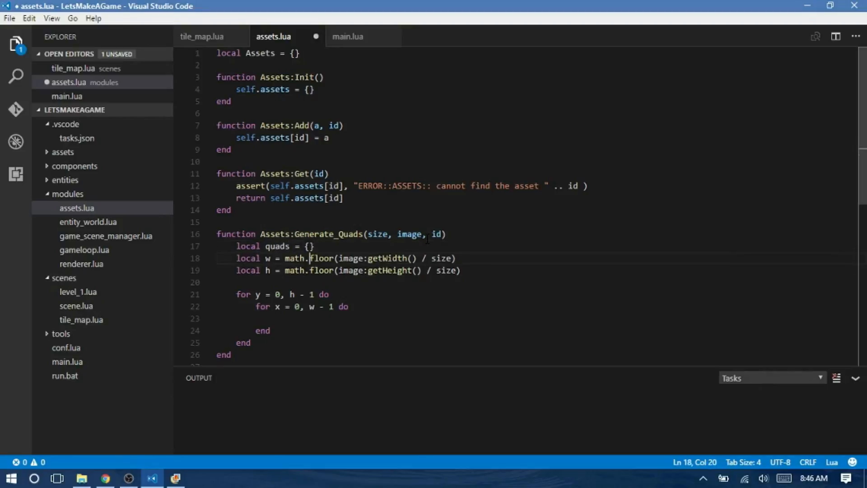
type("return")
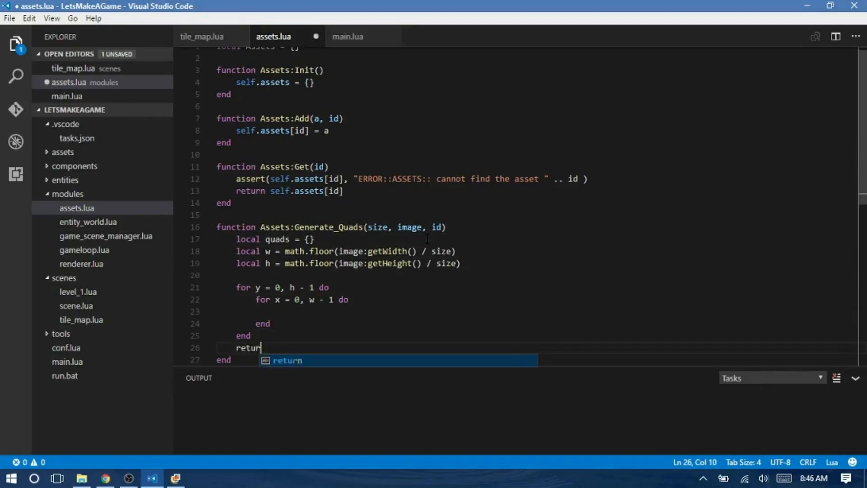
type("s")
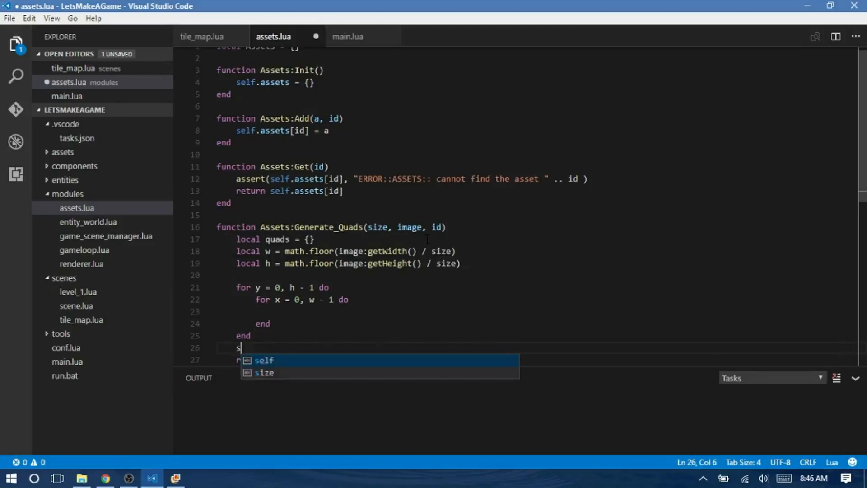
type("elf:A")
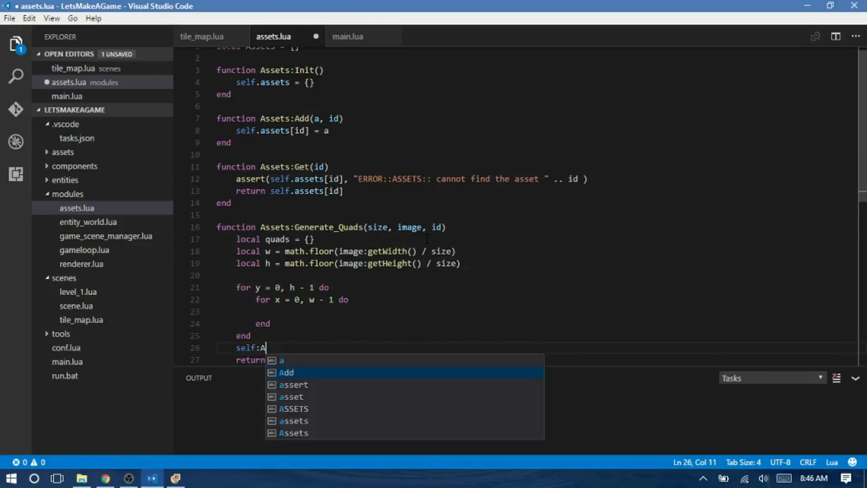
key("Tab")
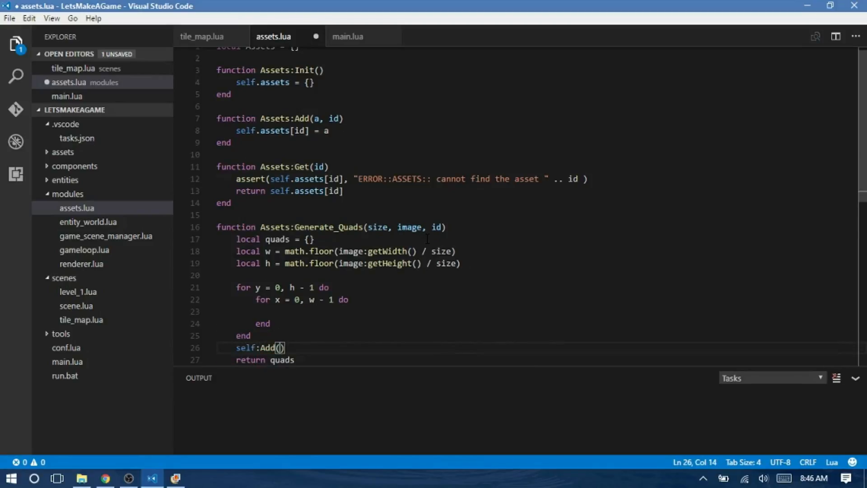
type("quads, id")
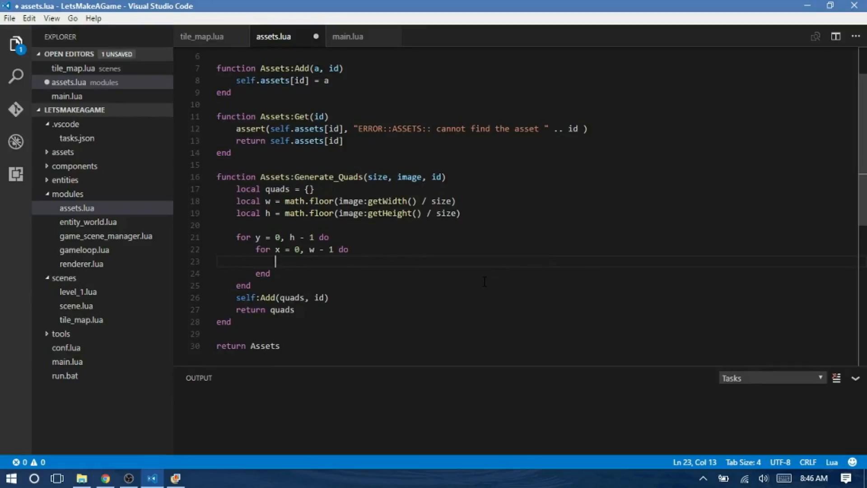
Insert love.graphics.newQuad(x * size, y * size, size, size, image width, height) into quads.
type("table.in")
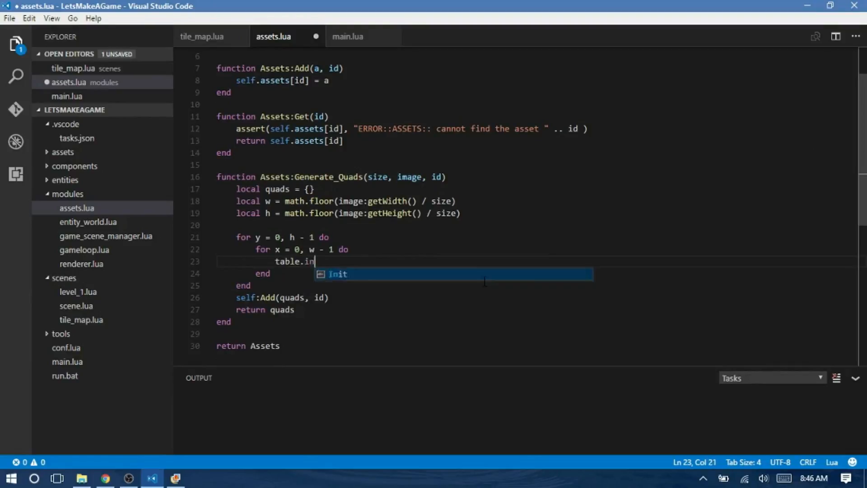
type("sert(quads)")
type("love.")
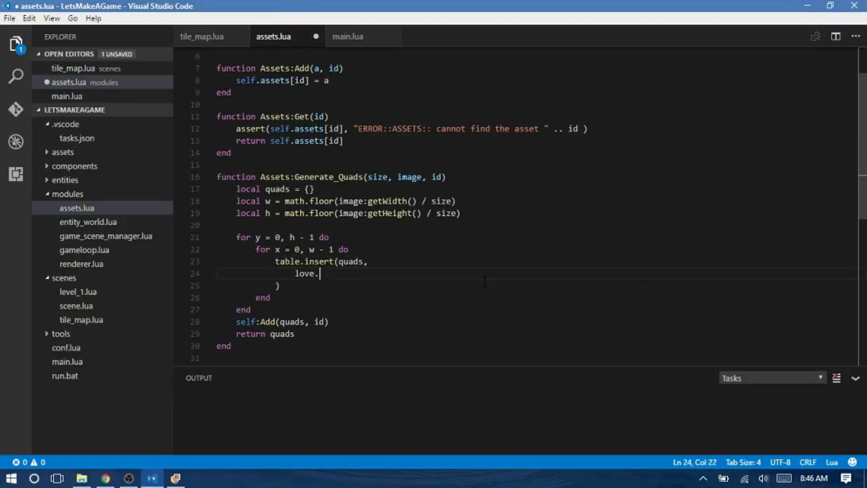
type("graphics.new")
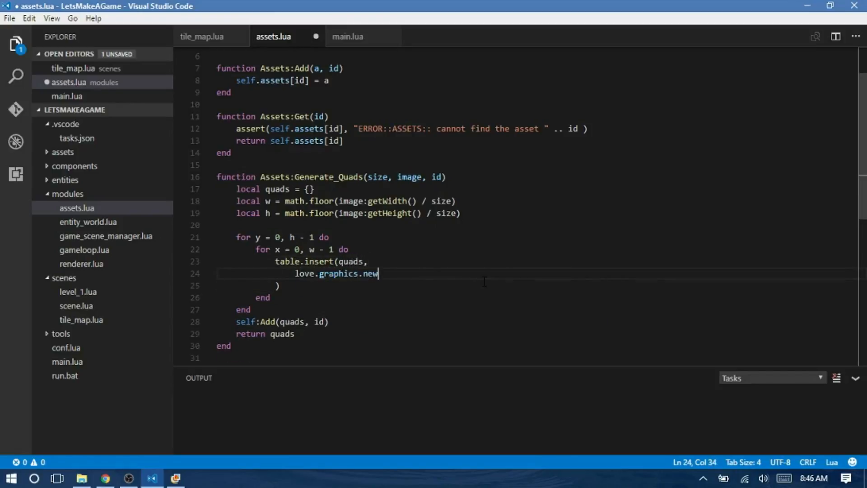
type("Quad()")
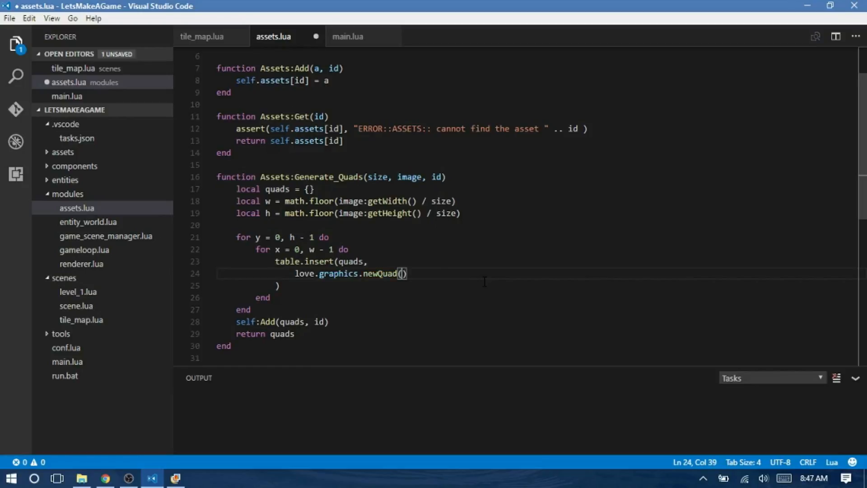
type("x")
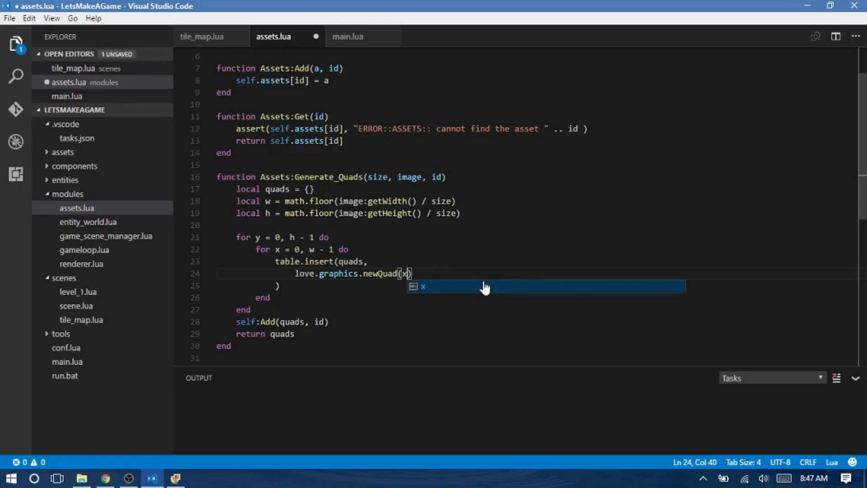
type("* size, y *")
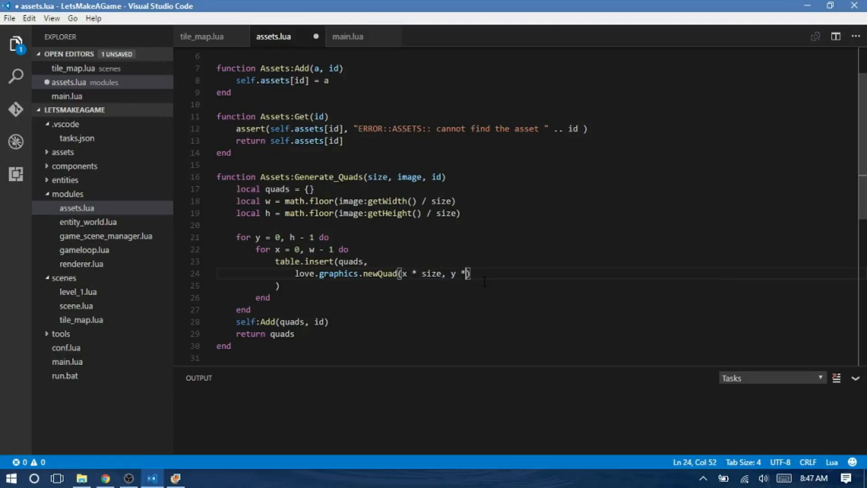
type("size,")
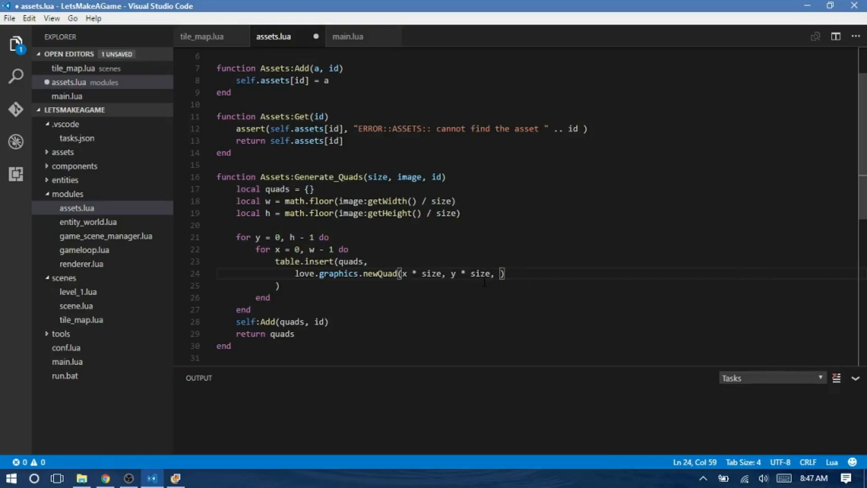
type("size, size,")
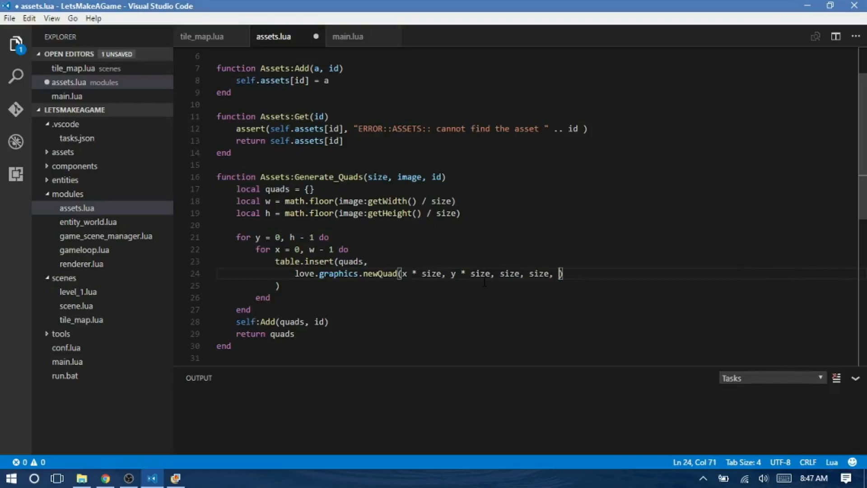
type("imag")
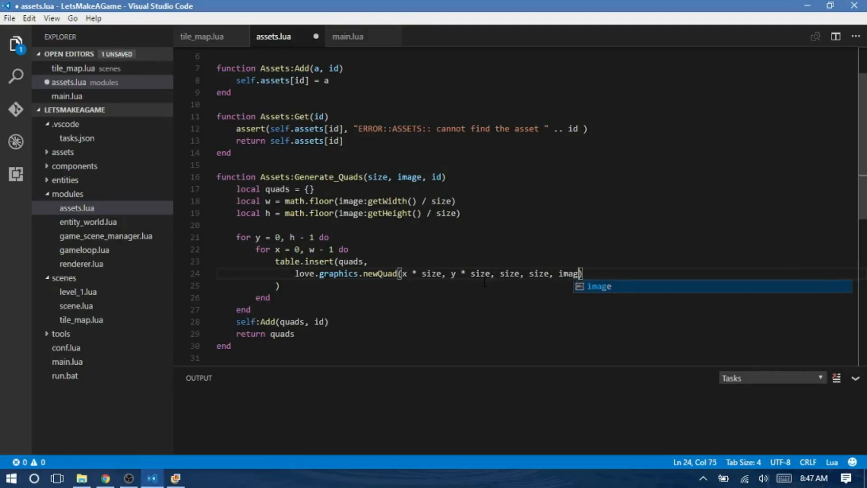
type("e:w")
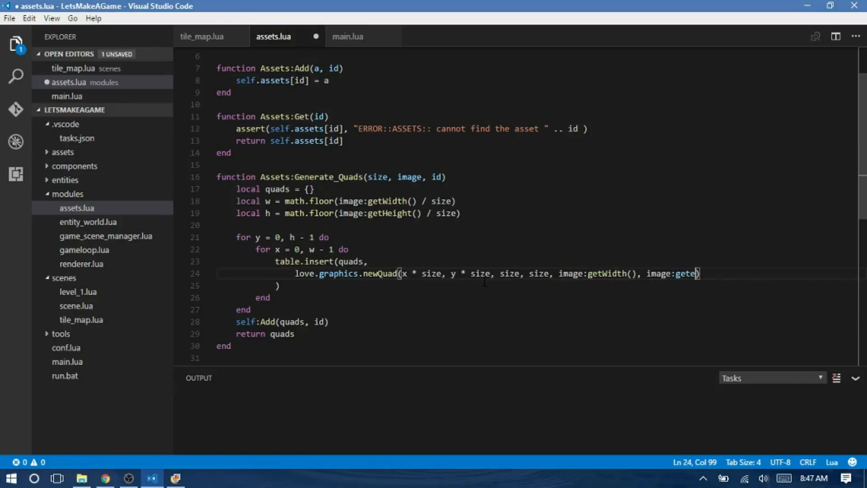
type("Height()")
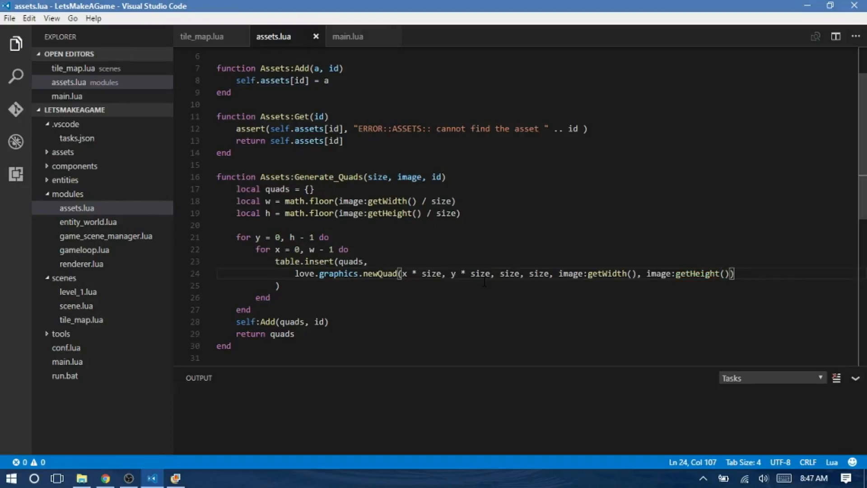
Break the newQuad call's arguments onto separate lines.
left_click(400, 273)
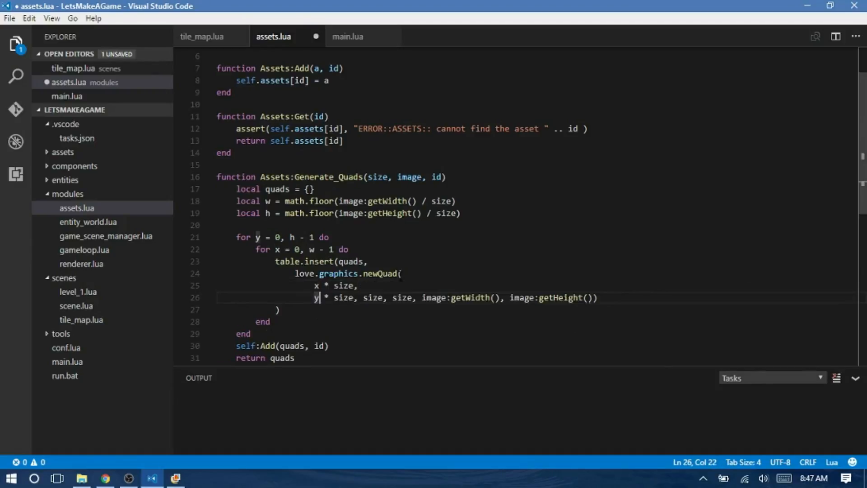
key("Enter")
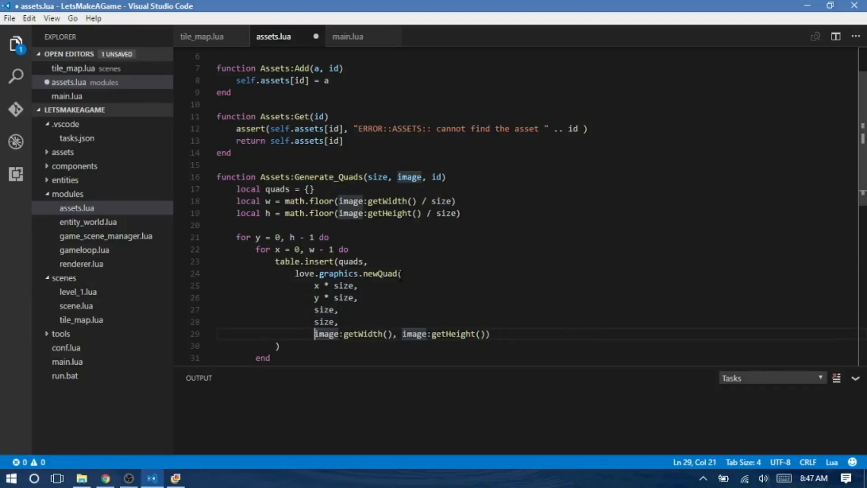
key("Enter")
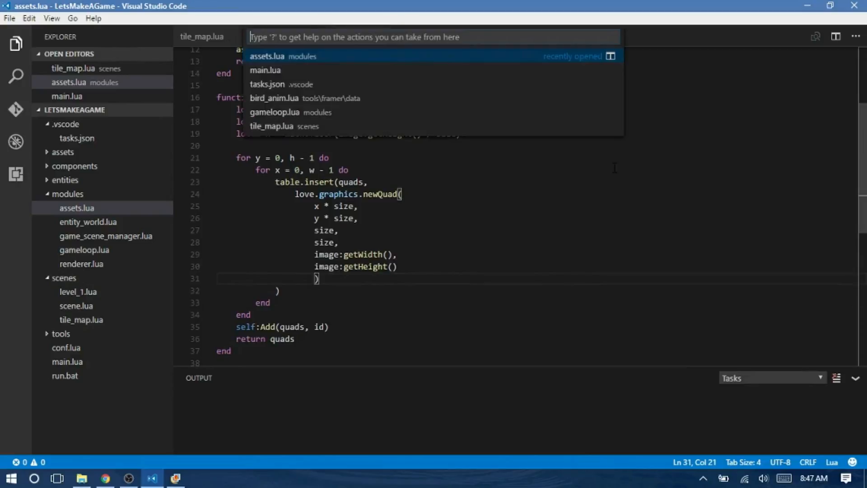
In main.lua, add Game.Assets:Add(love.graphics.newImage 'assets/sprites.png', 'sprites') to love.load.
left_click(265, 70)
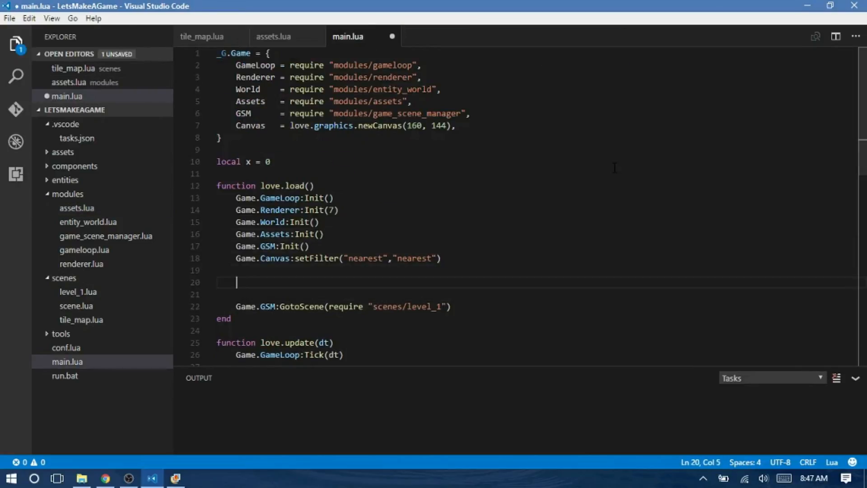
type("Game.a")
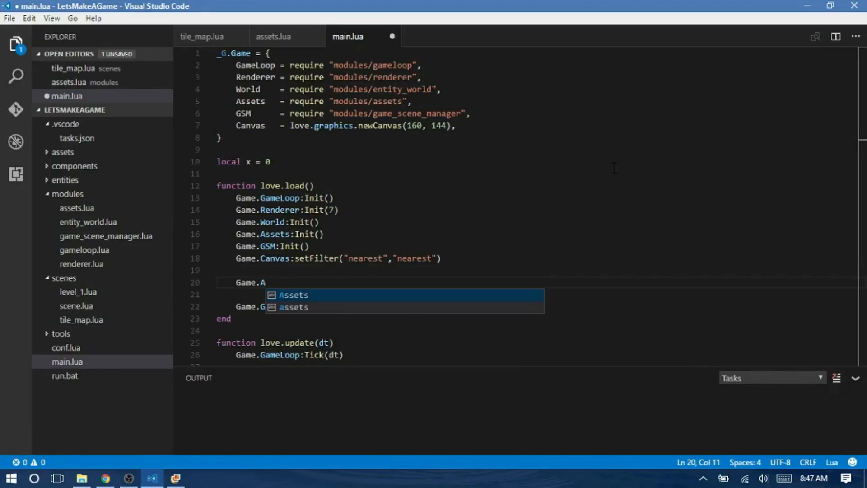
type("ssets:Add(love")
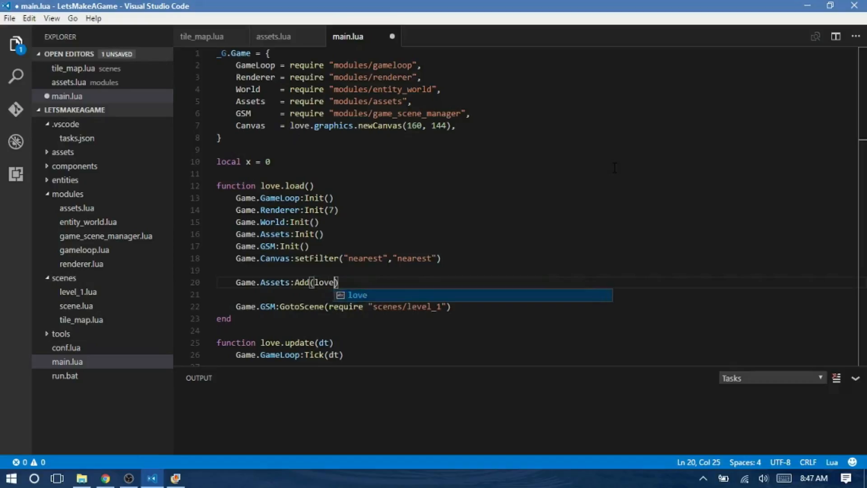
type(".graphics.")
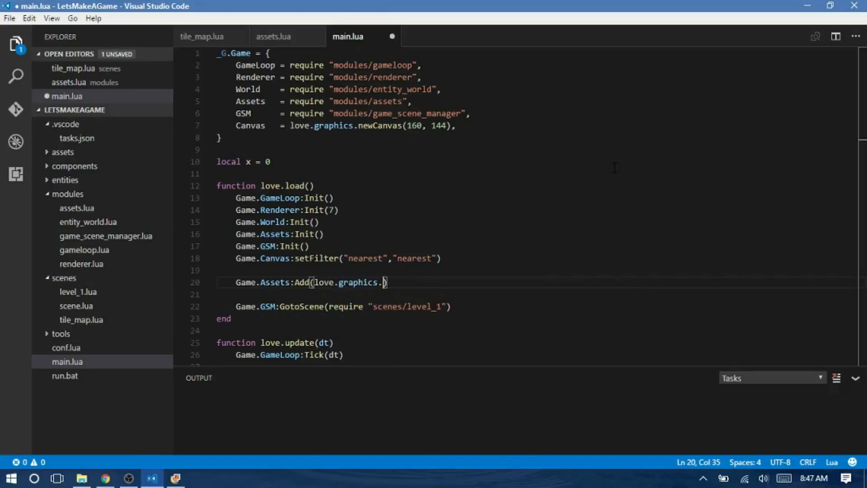
type("newImage")
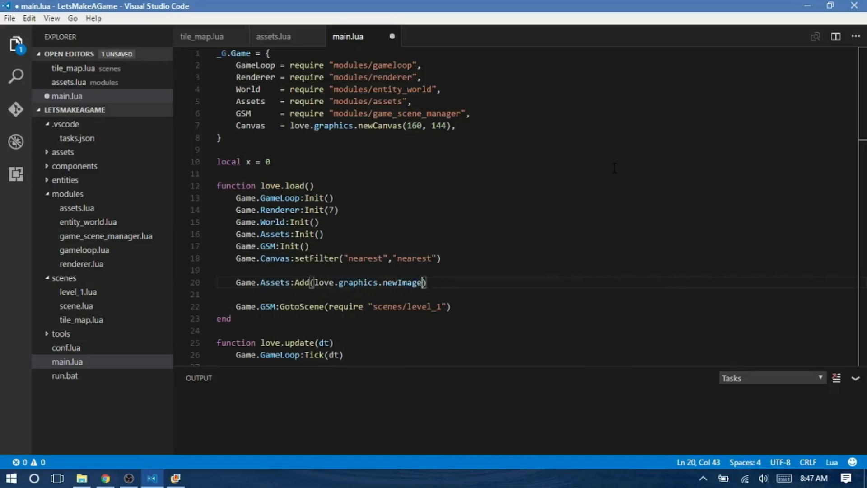
type("\"assets/")
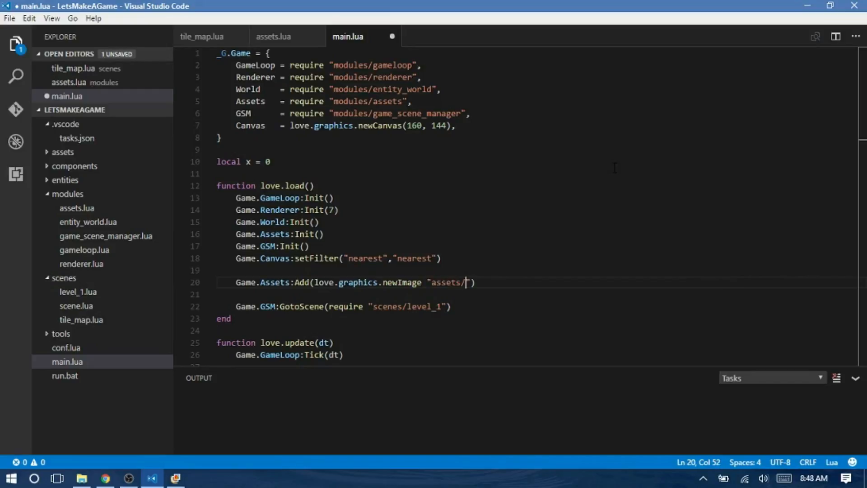
left_click(63, 152)
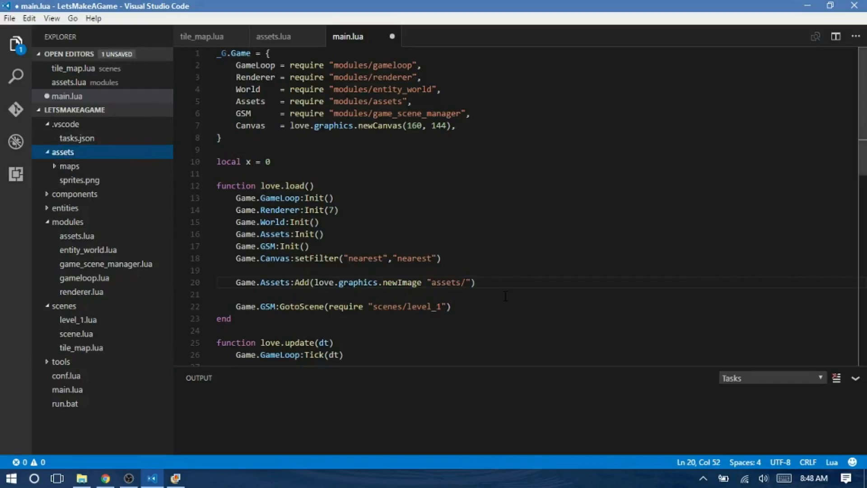
type("sprites.png\", \"sprites")
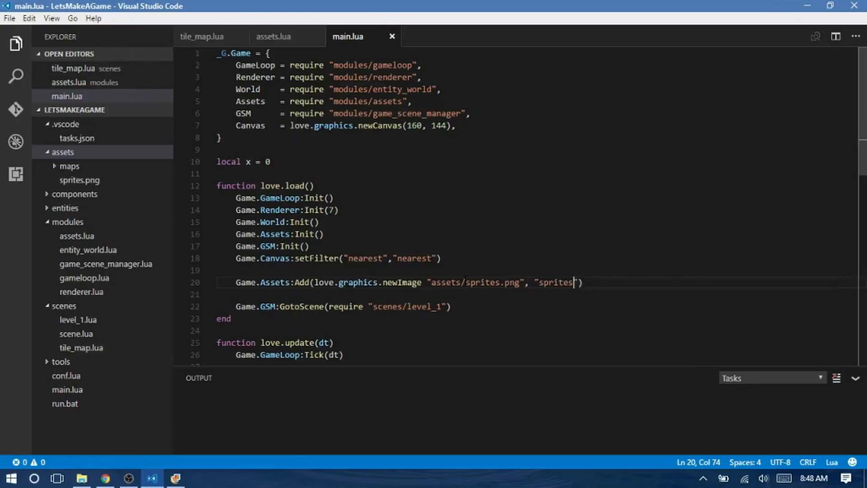
key("Enter")
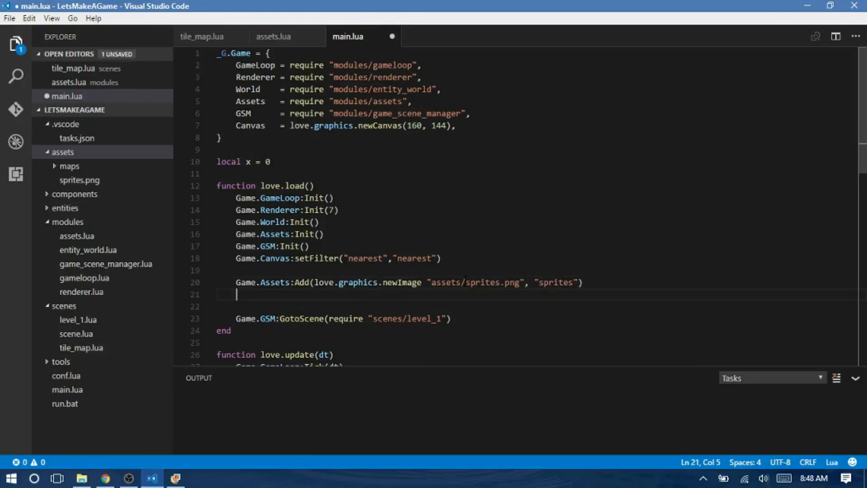
Call Generate_Quads(8, Game.Assets:Get "sprites", "sprites_quads") in main.lua and relaunch the game.
type("Game.Assets:A")
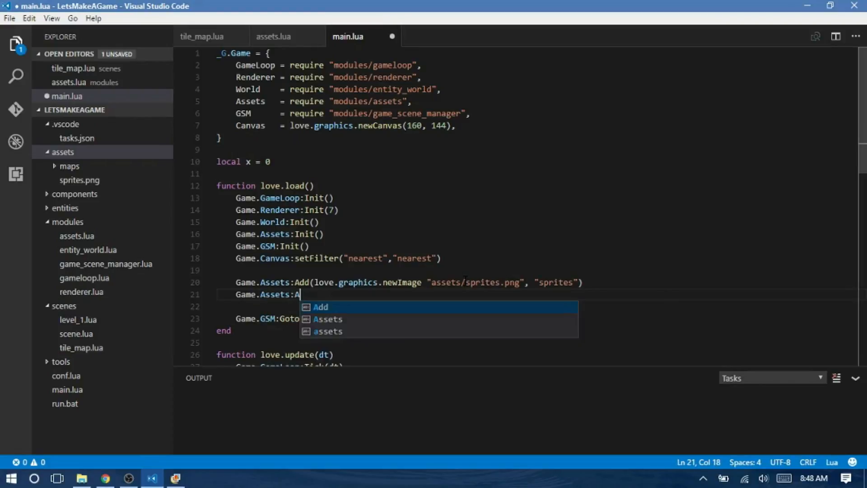
type("Gener")
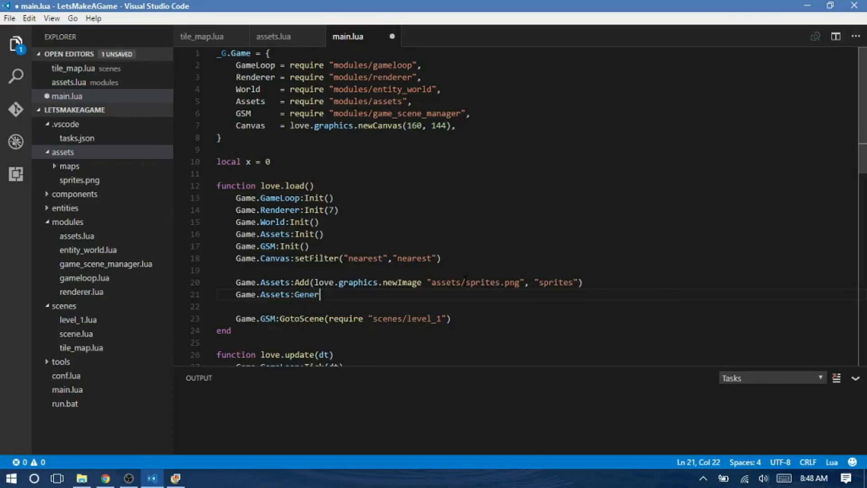
type("ate_Qua")
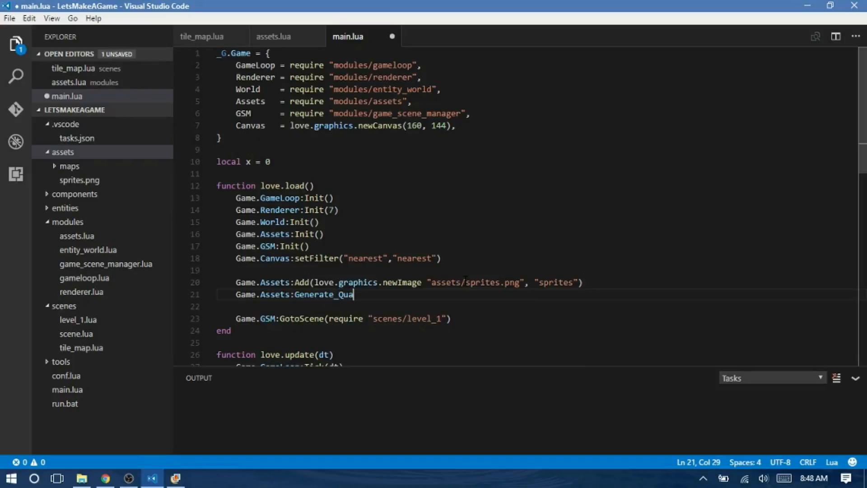
type("ds(8)")
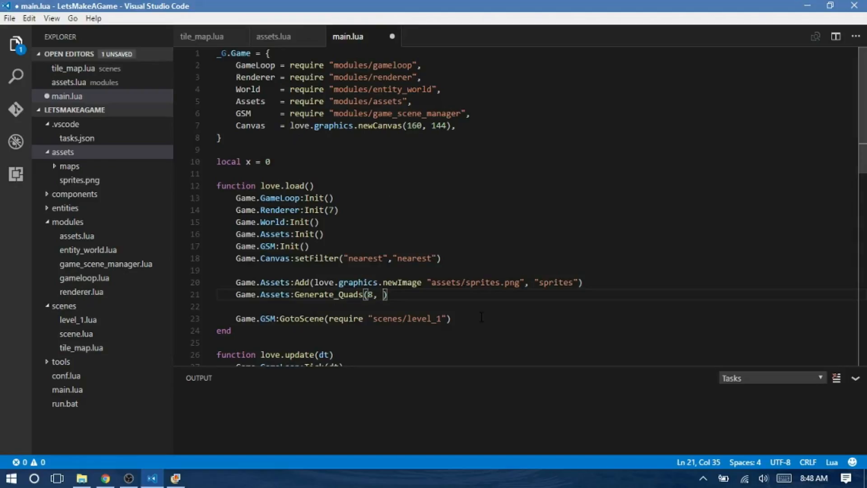
type("Game:")
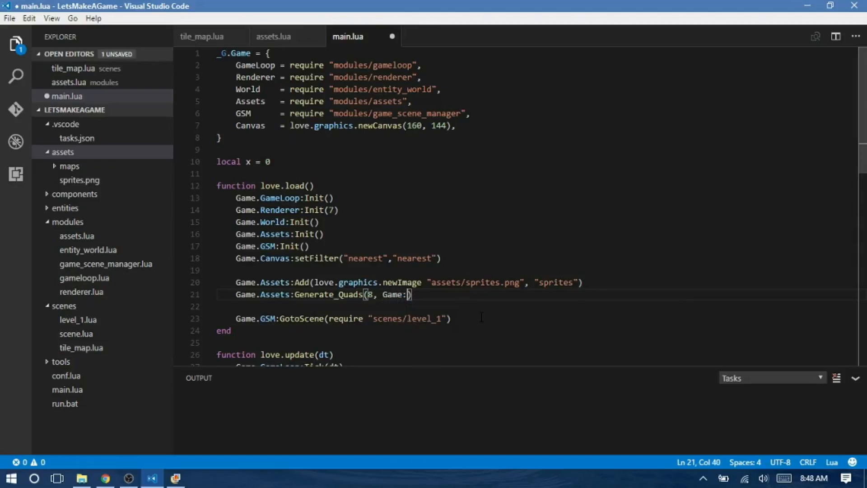
type("Assets")
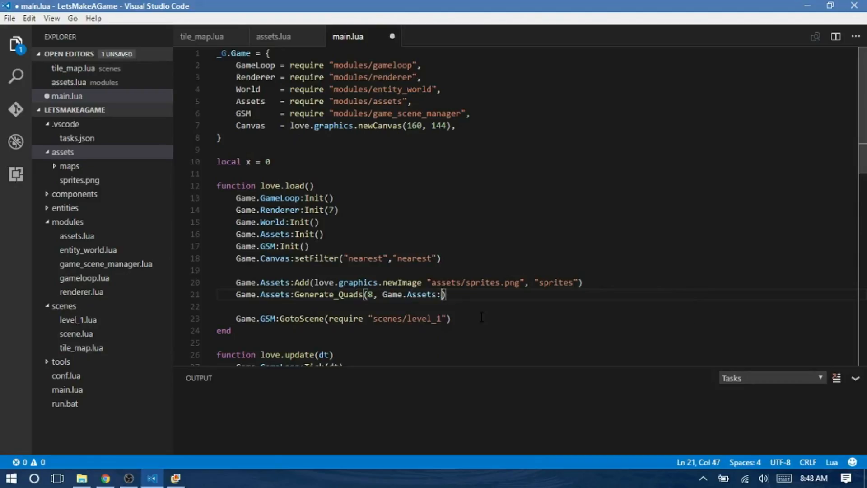
type("Get\"")
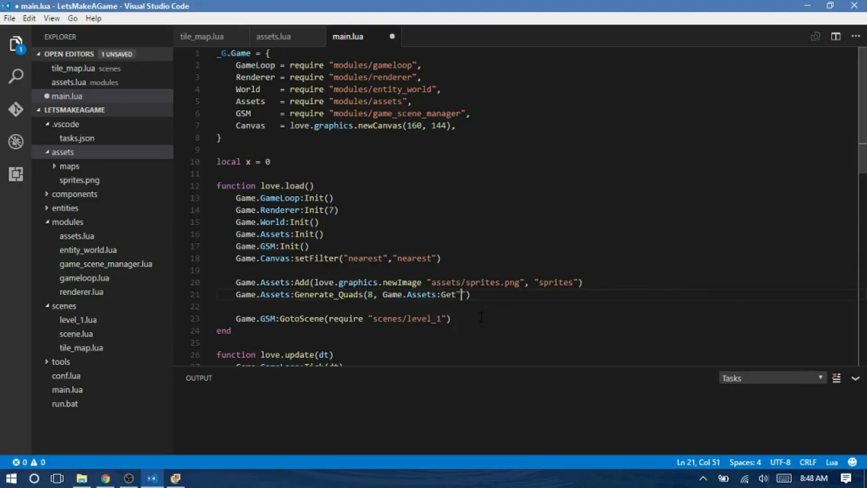
type("sprites\", \"spr")
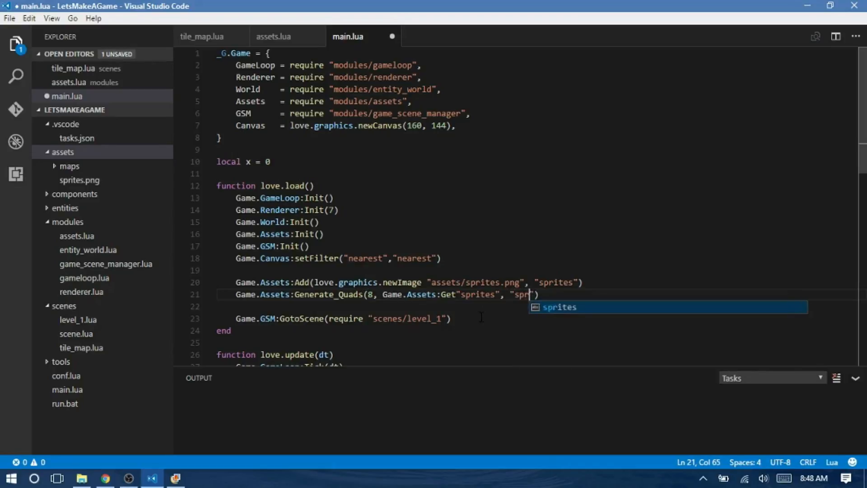
type("ites")
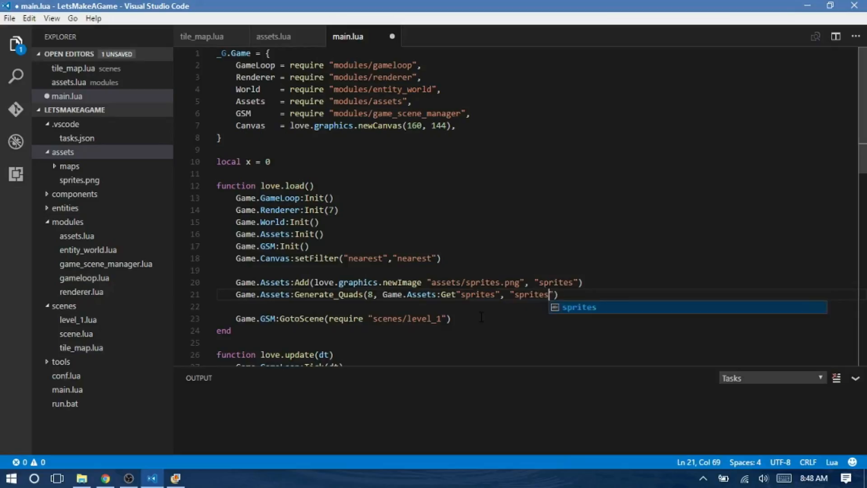
type("_quads")
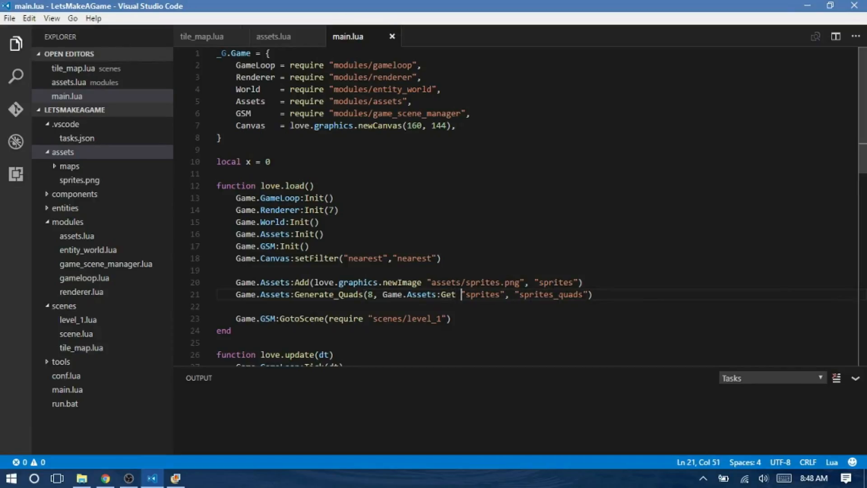
double_click(538, 295)
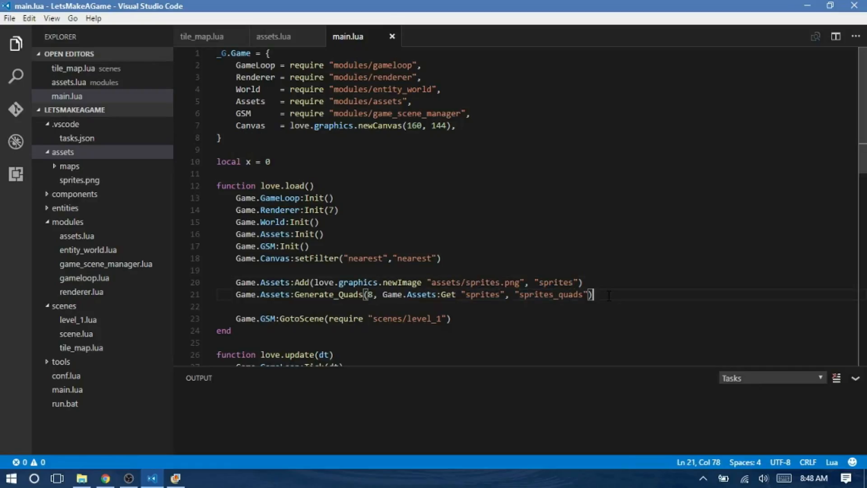
key("Enter")
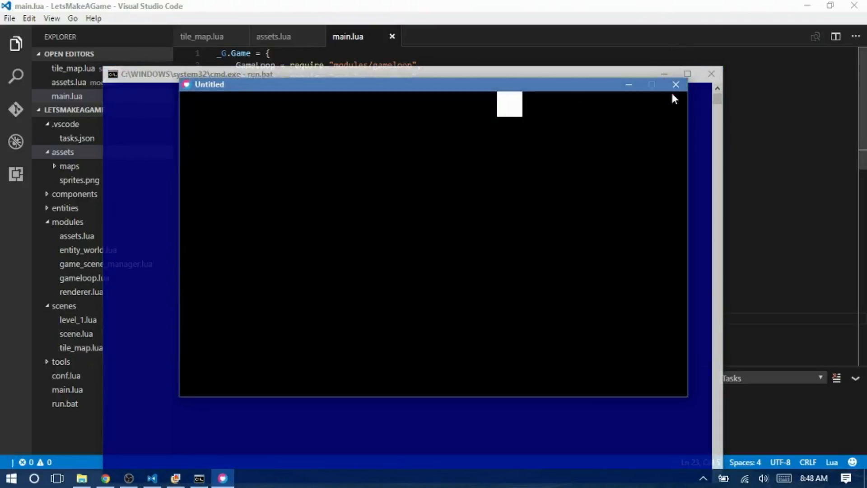
Close the game window showing a white square and scroll main.lua toward love.draw.
left_click(675, 85)
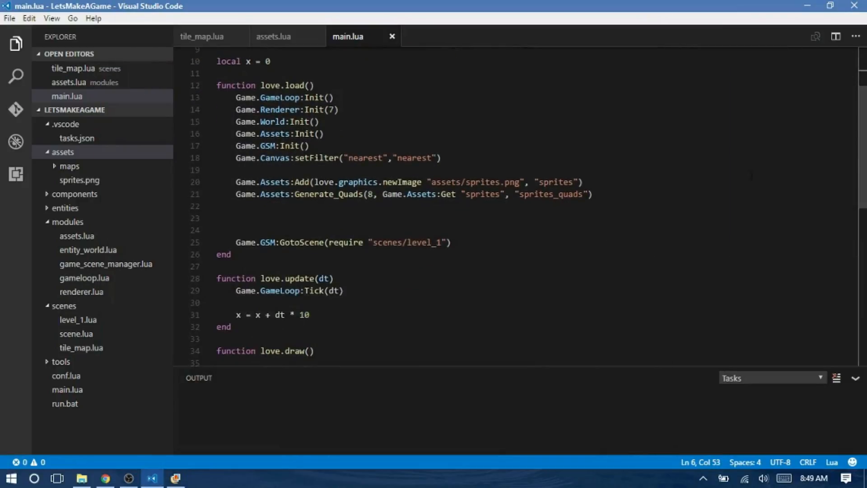
scroll("down", 3)
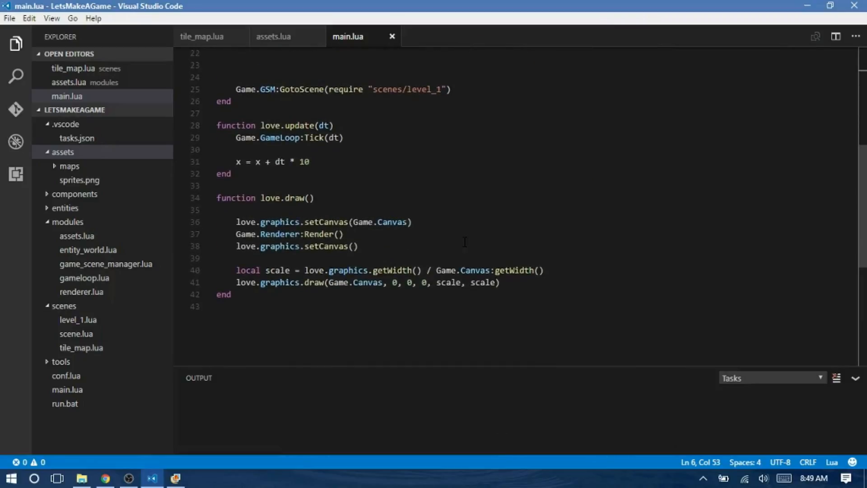
left_click(338, 234)
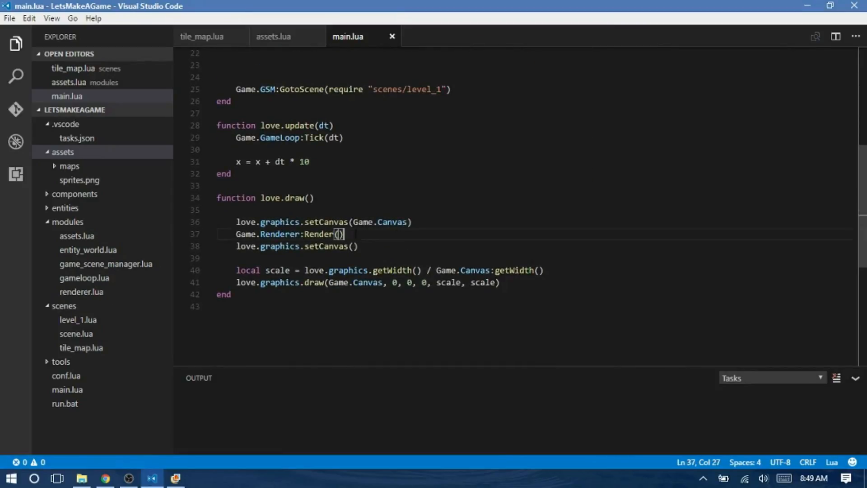
type("love.graphics.draw")
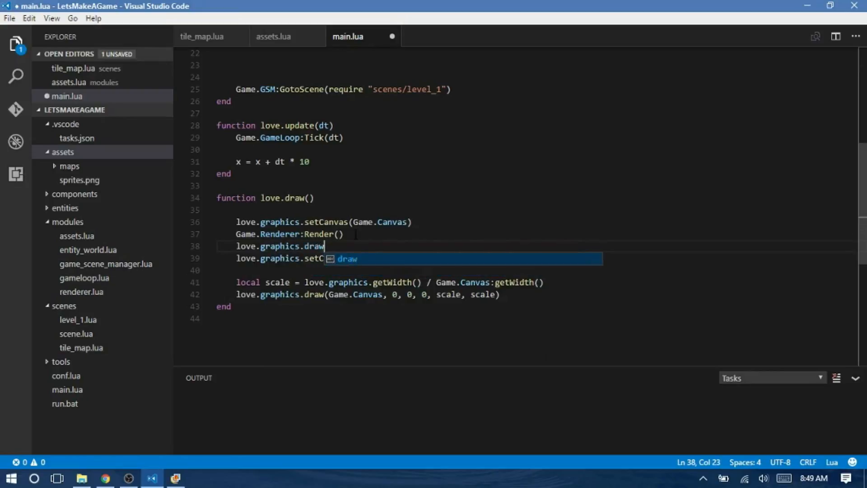
type("(Ass")
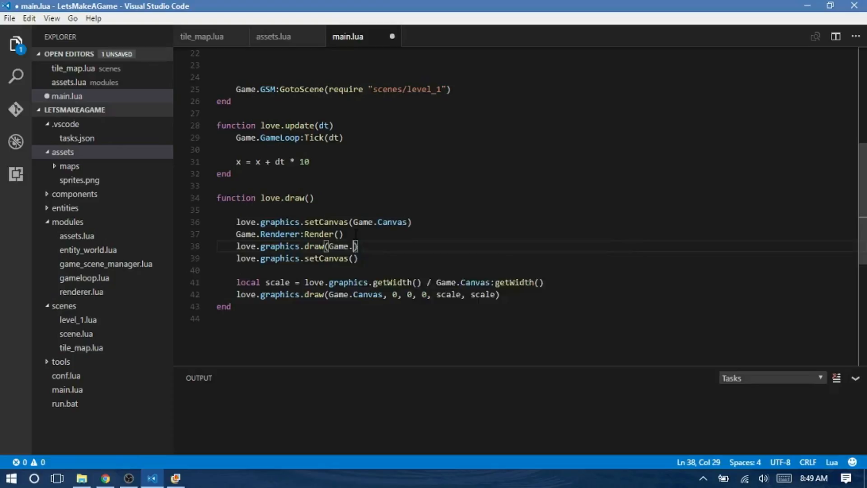
type("Assets:Get")
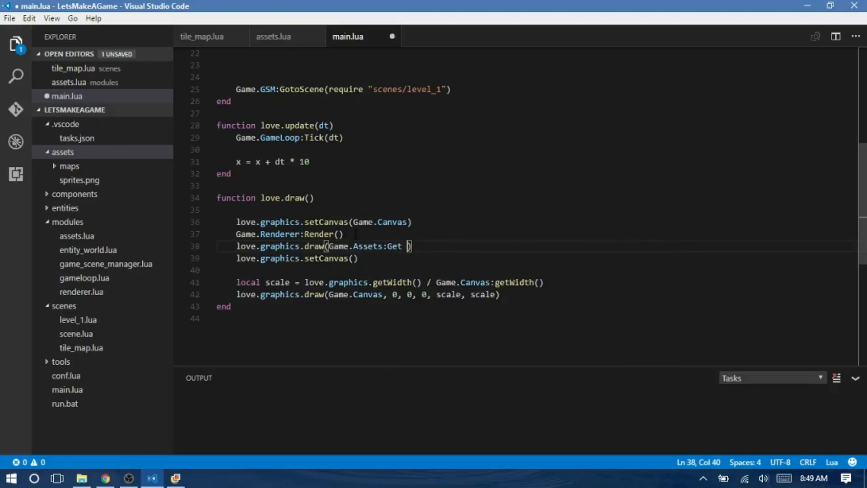
type("\"sprites\"")
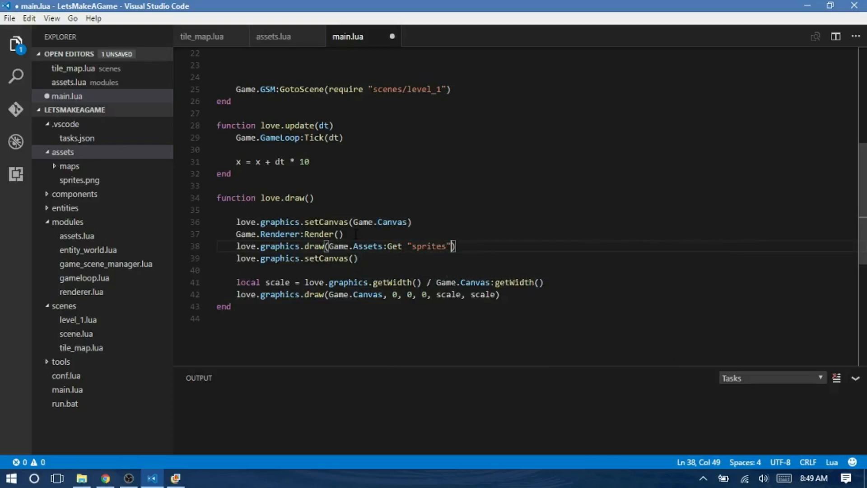
type(", 0, 0")
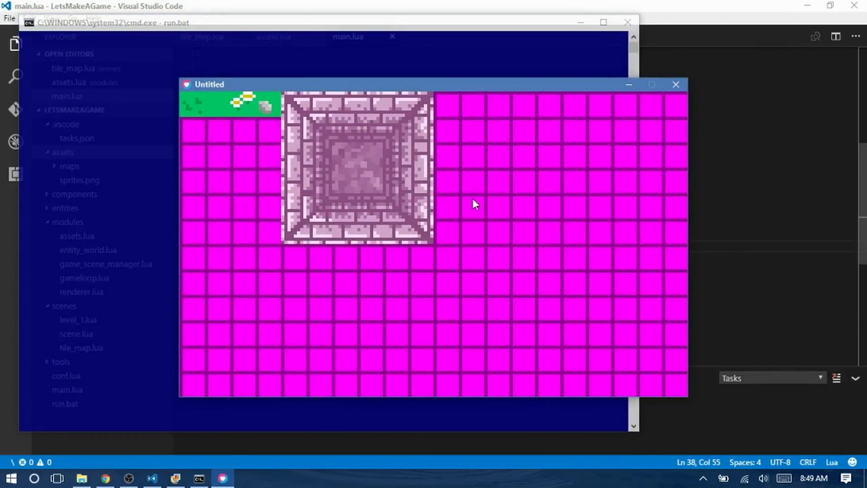
mouse_move(659, 92)
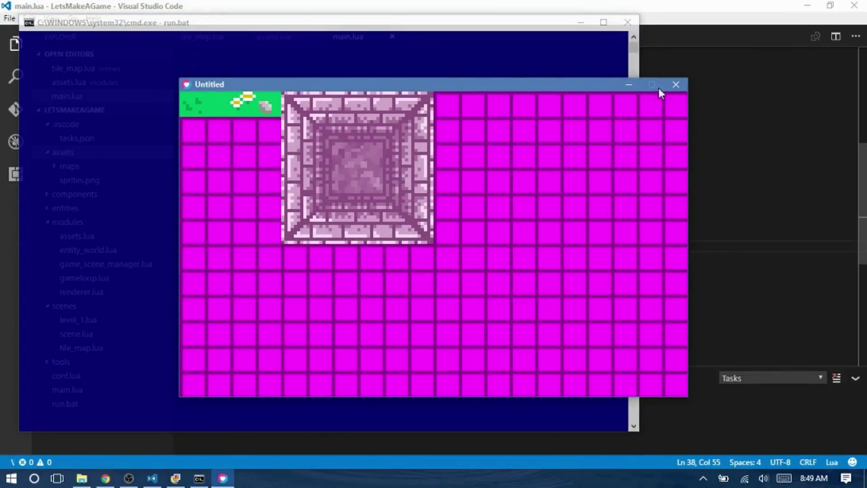
left_click(676, 84)
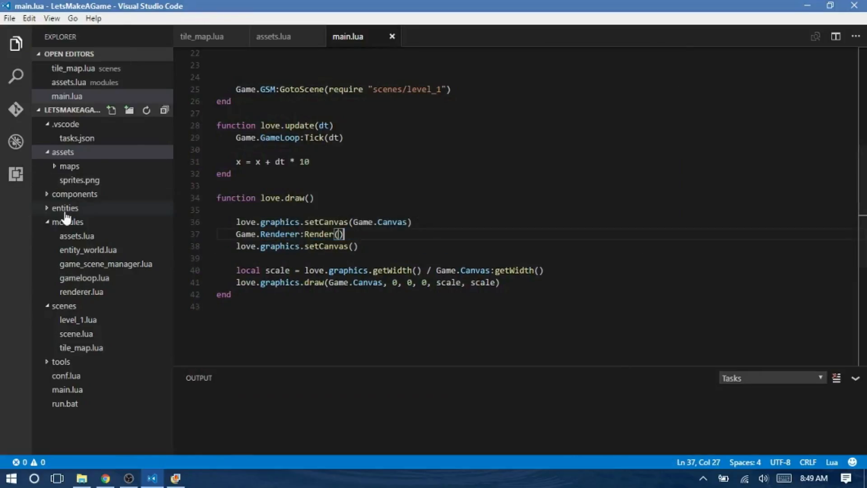
In tile_map.lua, define Tile_Map with New(path) that requires the path and returns map.
left_click(67, 222)
type("o")
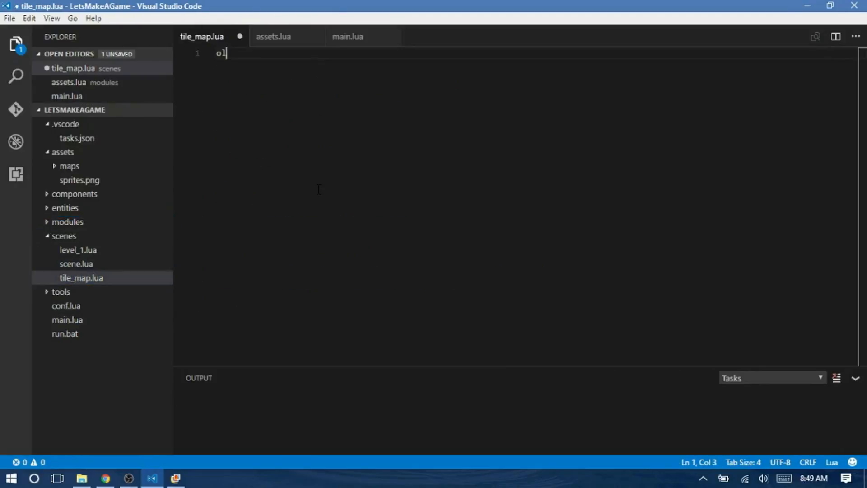
type("local Tiel+")
type("ret")
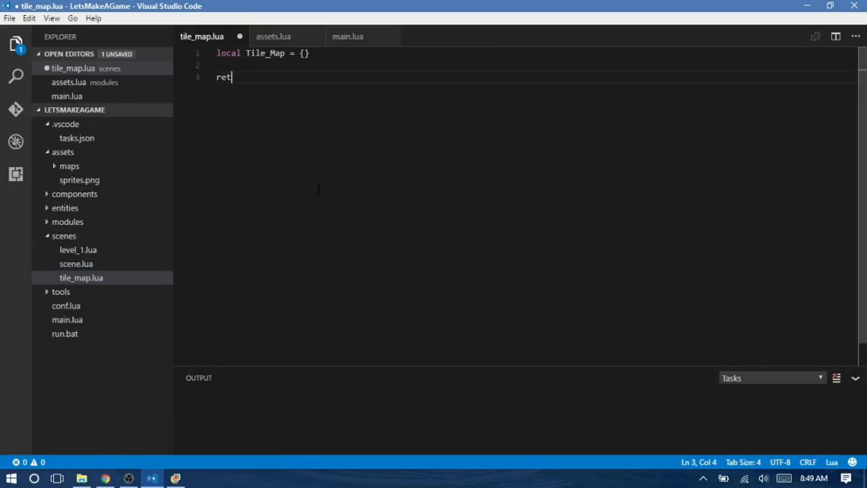
type("urn Tile_Map")
left_click(536, 65)
type("New = function(")
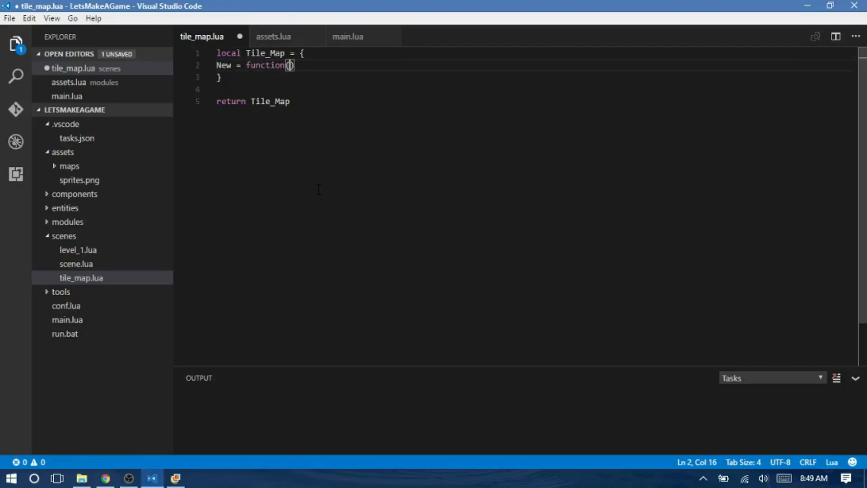
type("path")
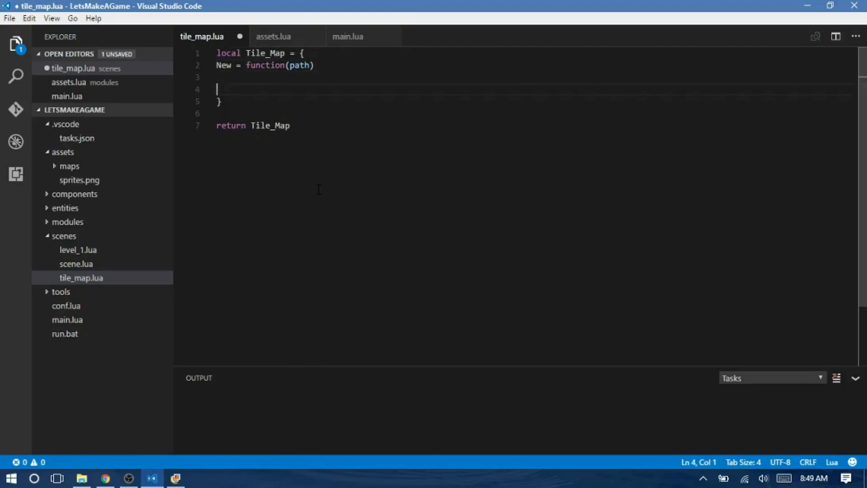
type("end")
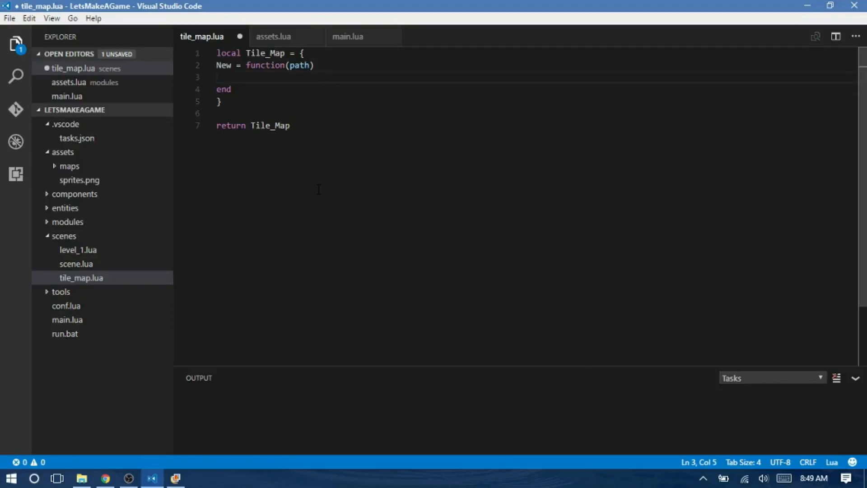
type("local")
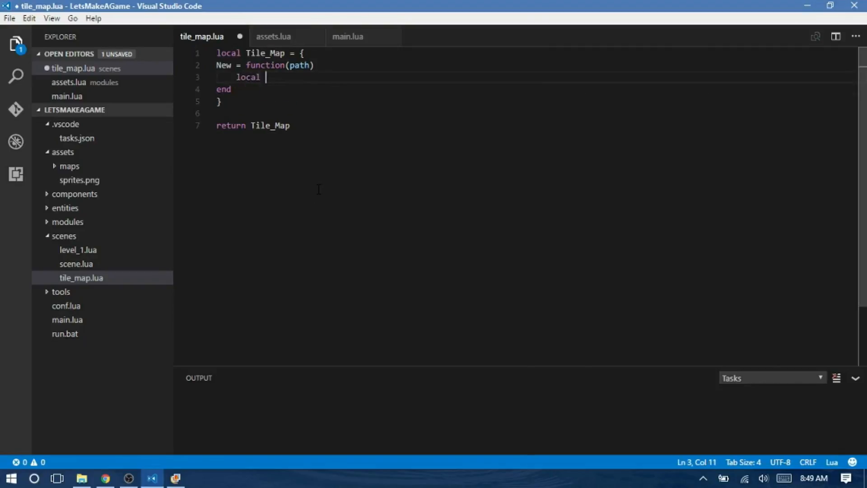
type("map = path")
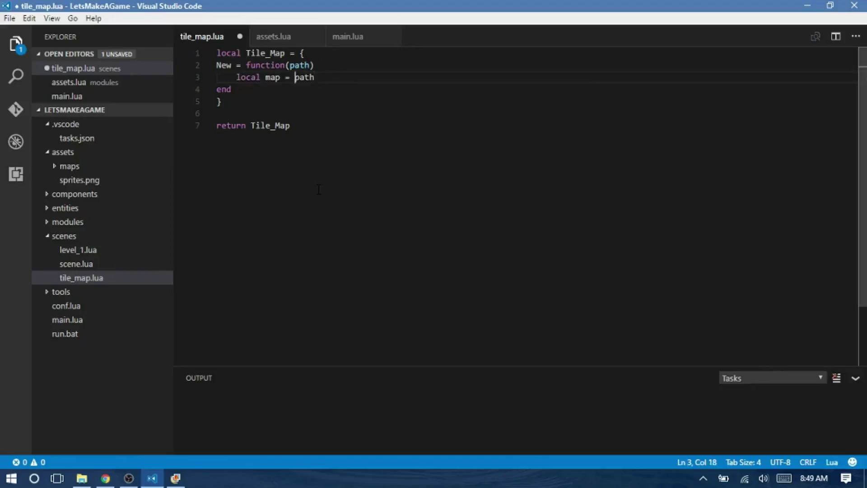
type("require (")
type("retur n")
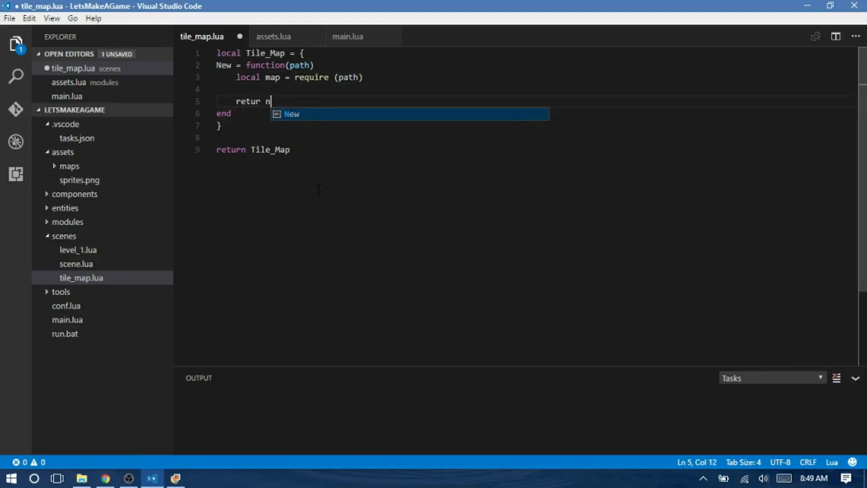
type("map")
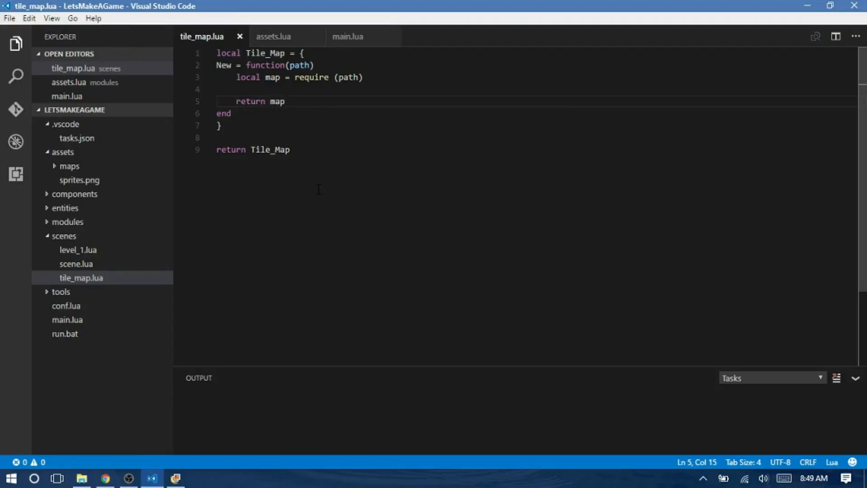
Add an empty map:Draw() and call Game.Renderer:AddRenderer(map, 1) inside New.
type("function")
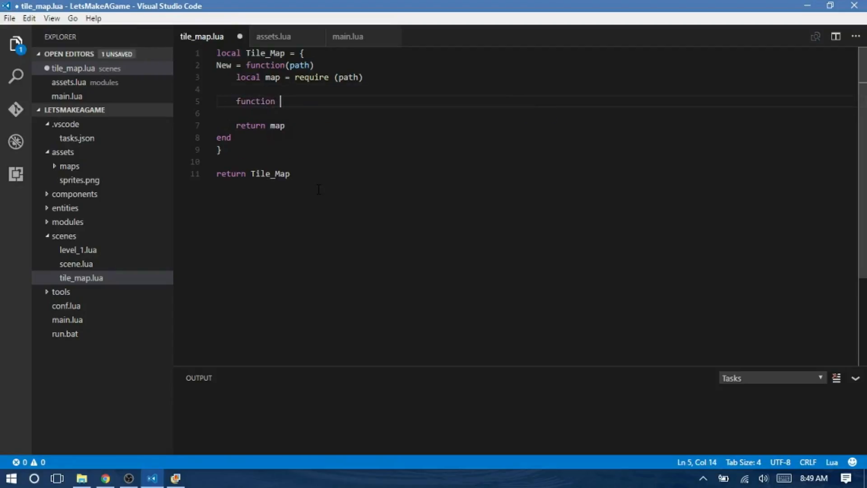
type("map:R")
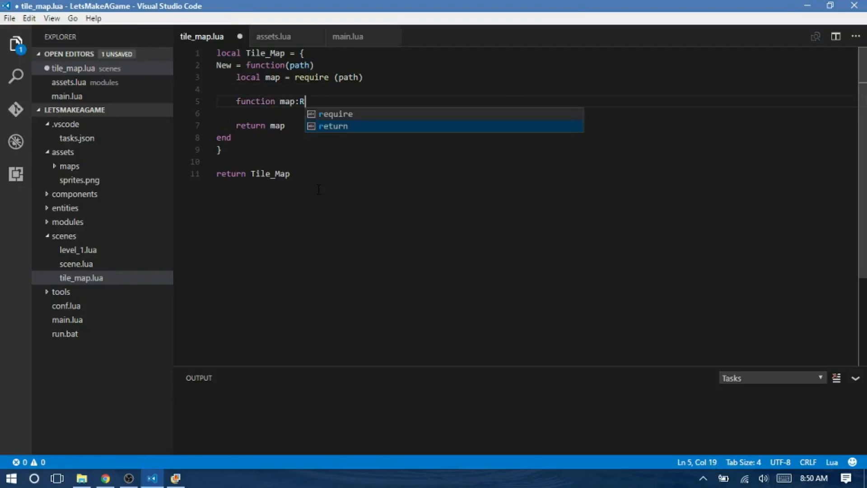
type("raw()")
type("end")
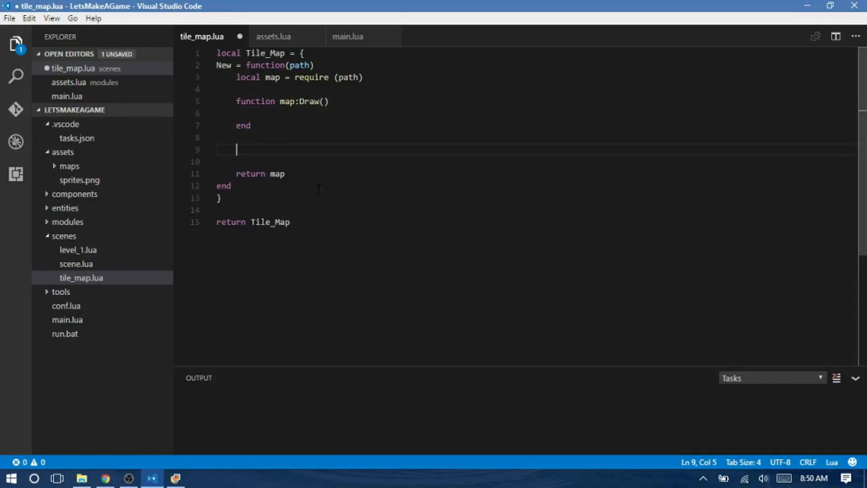
type("Game.re")
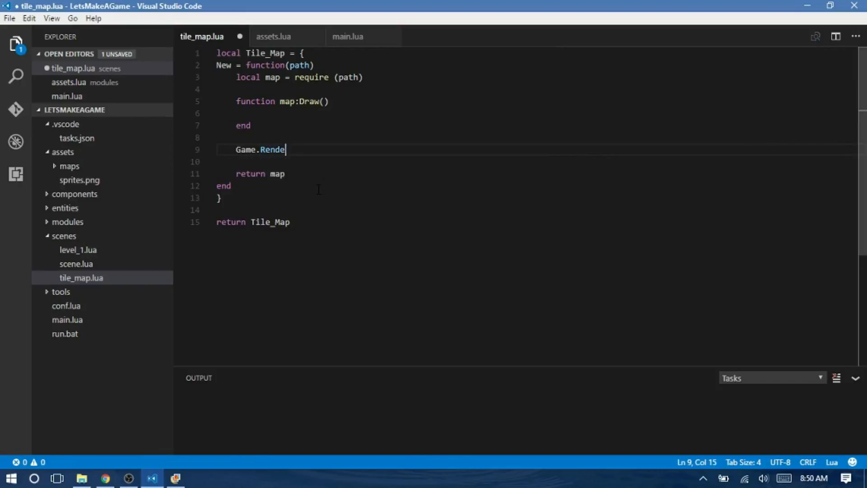
type("rer:AddRende")
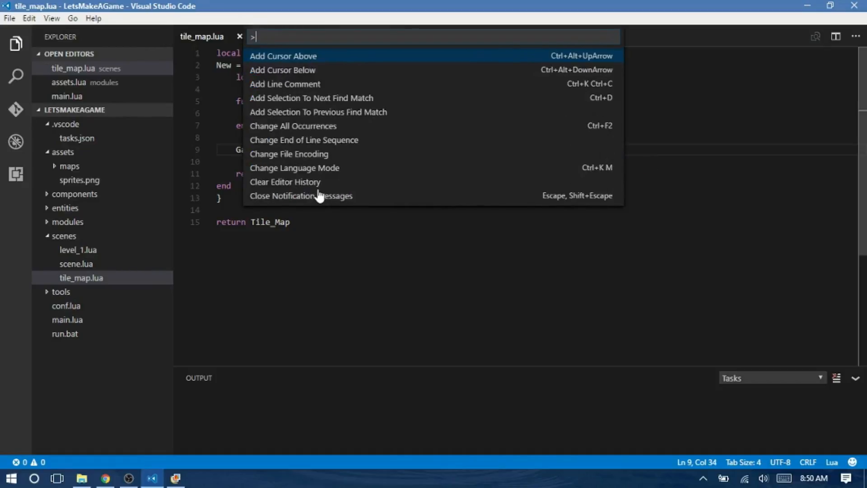
type("render")
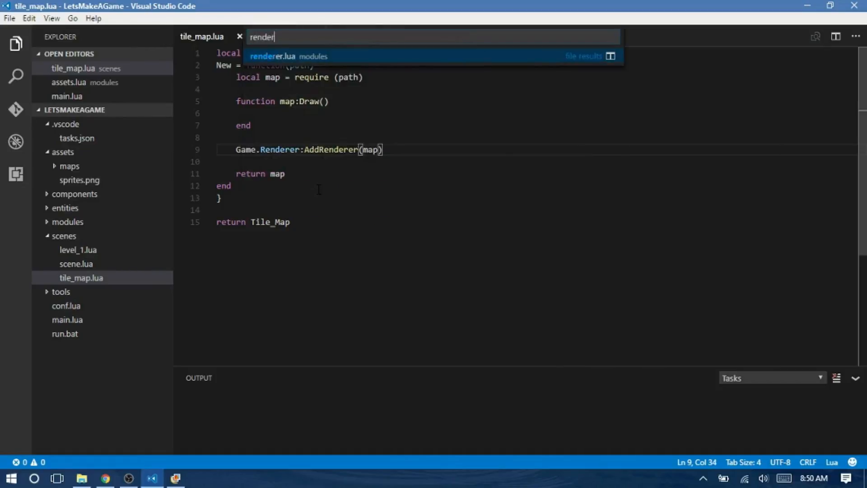
left_click(283, 56)
type(", ")
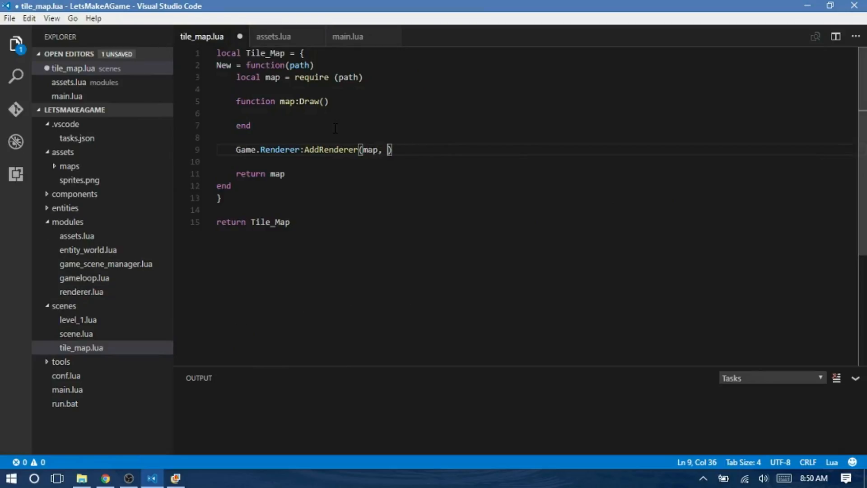
type("1")
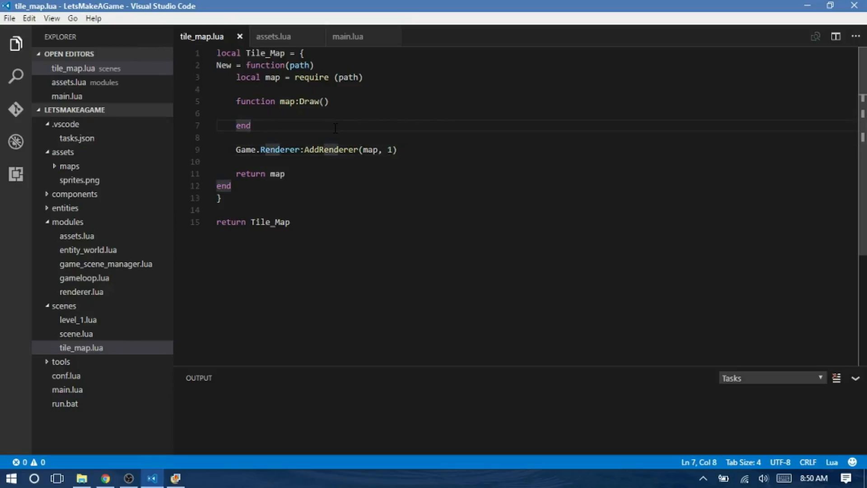
In main.lua, add local map = require "scenes/tile_map".New "assets/maps/test".
type("m")
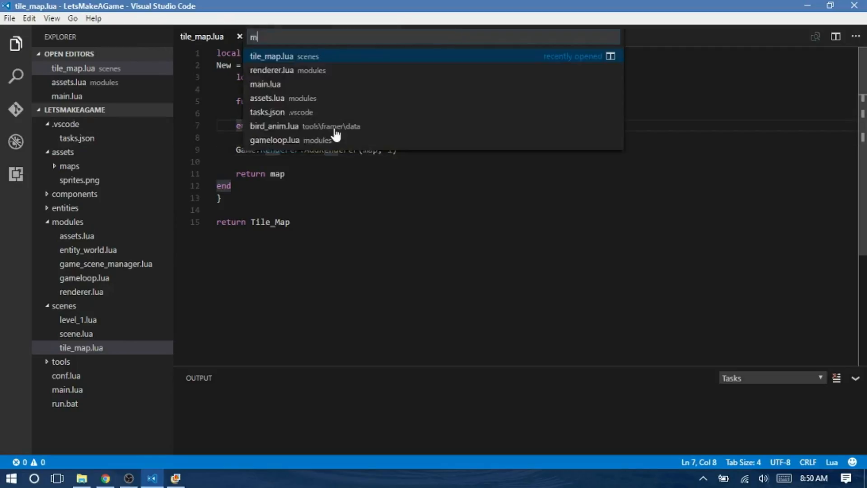
left_click(265, 84)
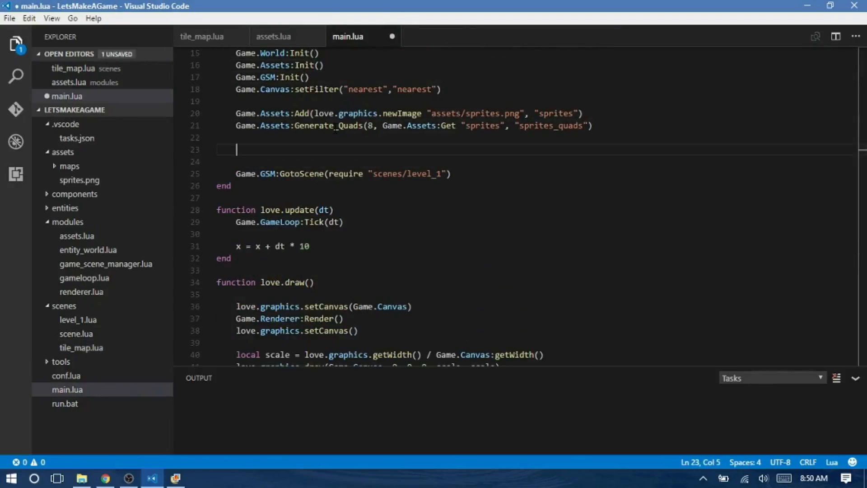
type("local")
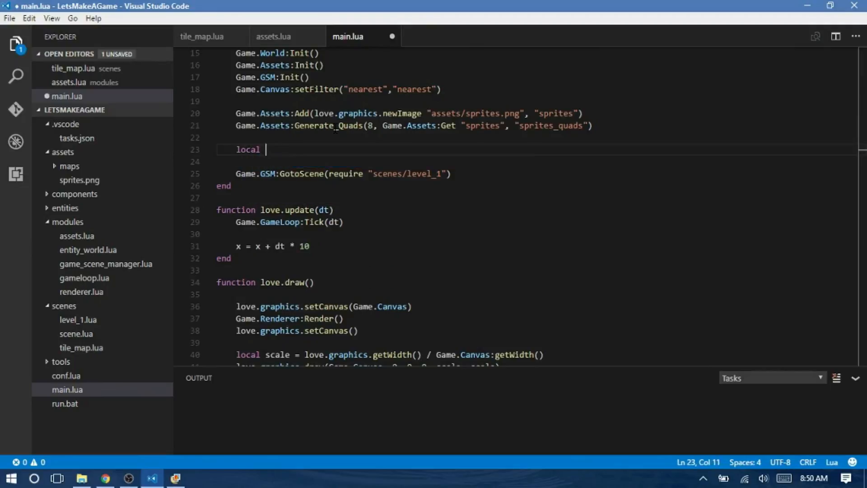
type("map = r")
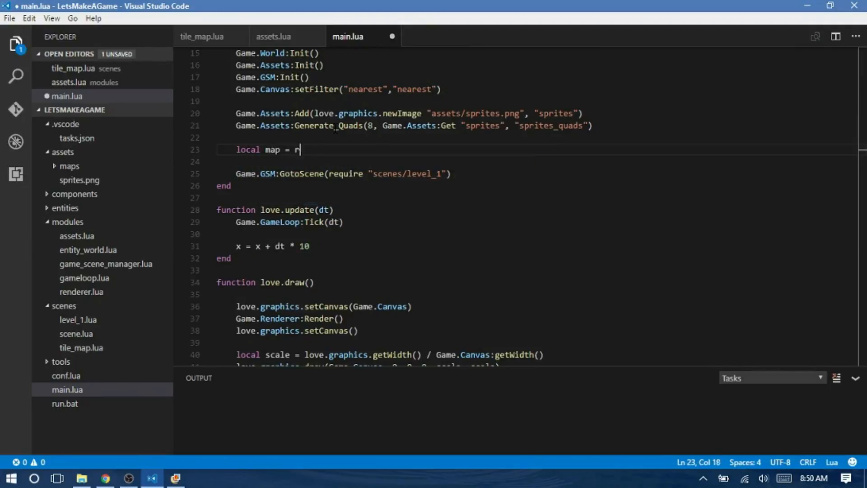
type("equire \"")
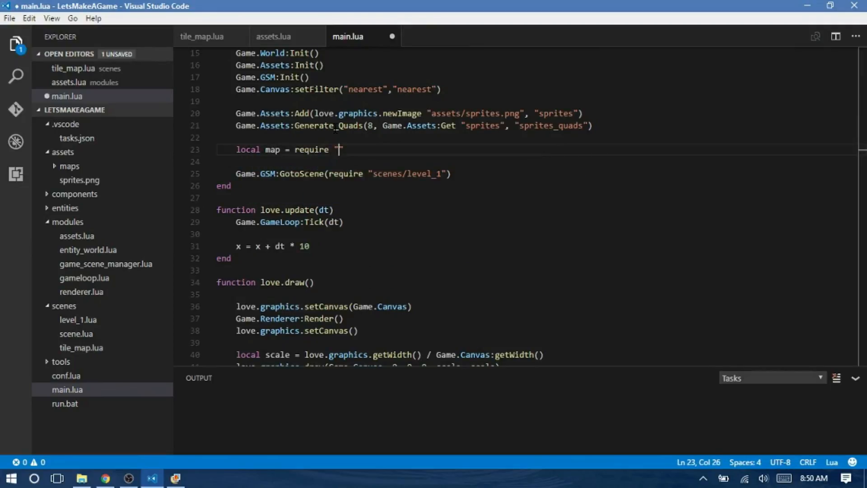
type("scenee")
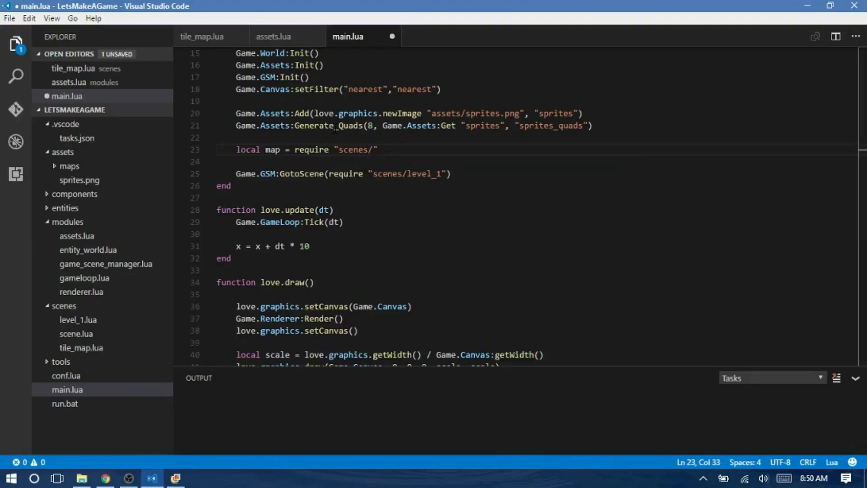
type("tile")
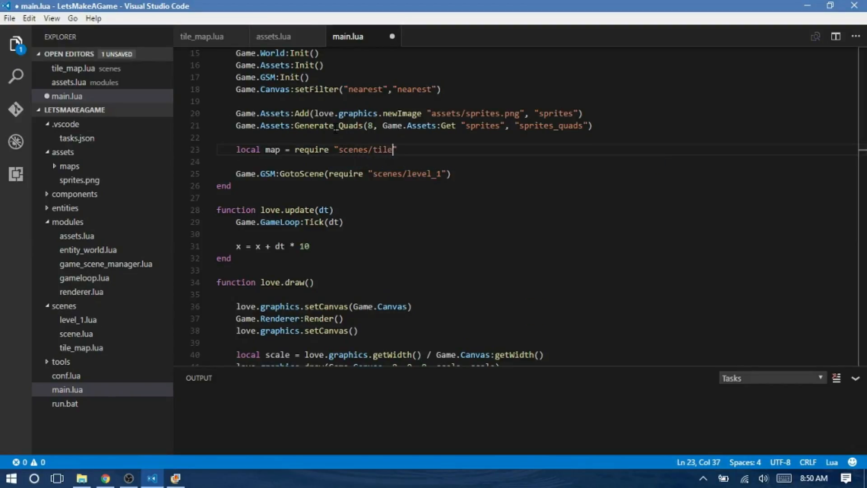
type("_map\" .")
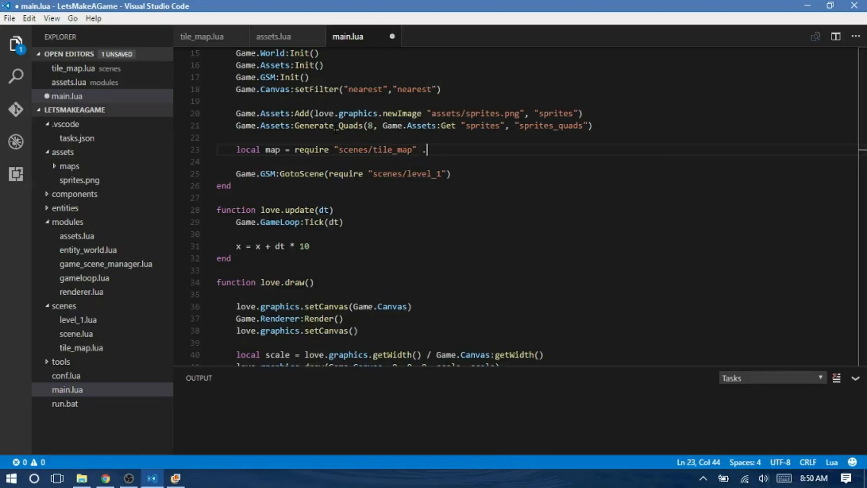
type("New \"\"")
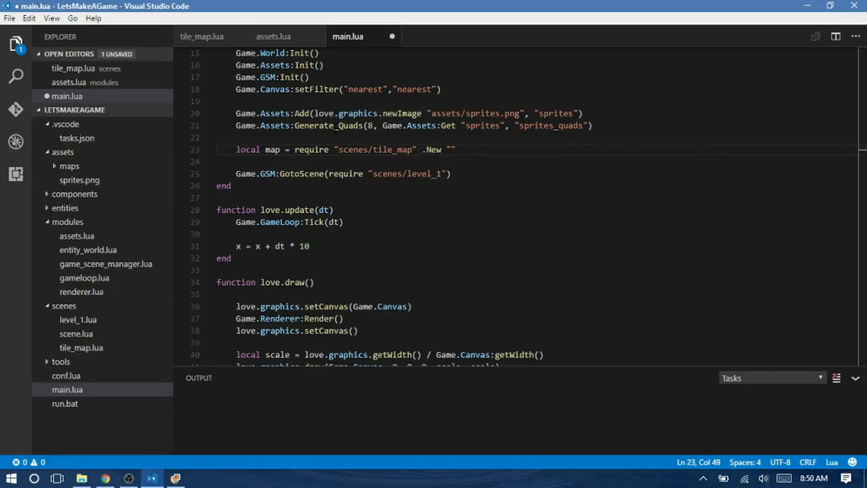
type("ass")
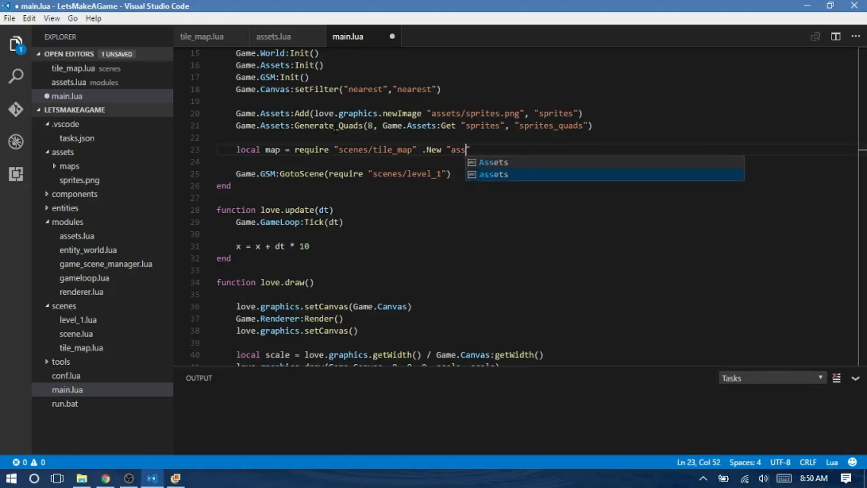
type("ets/maps/")
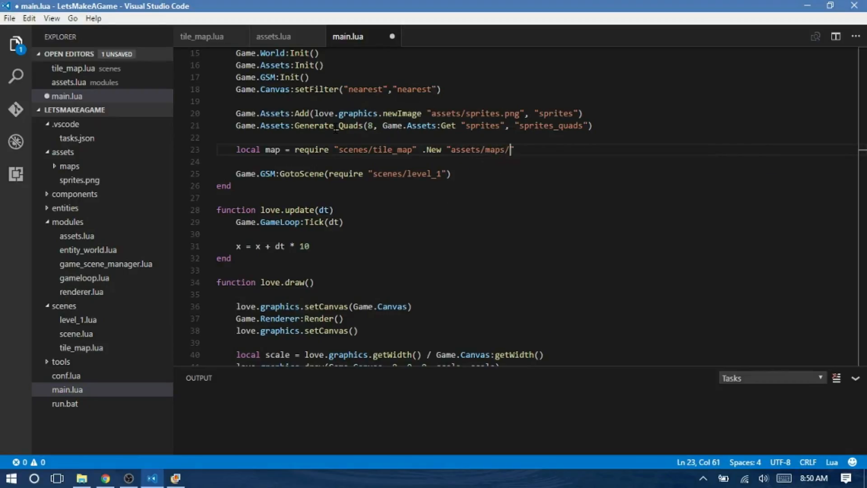
Check the maps folder contents, then go back to tile_map.lua.
left_click(69, 166)
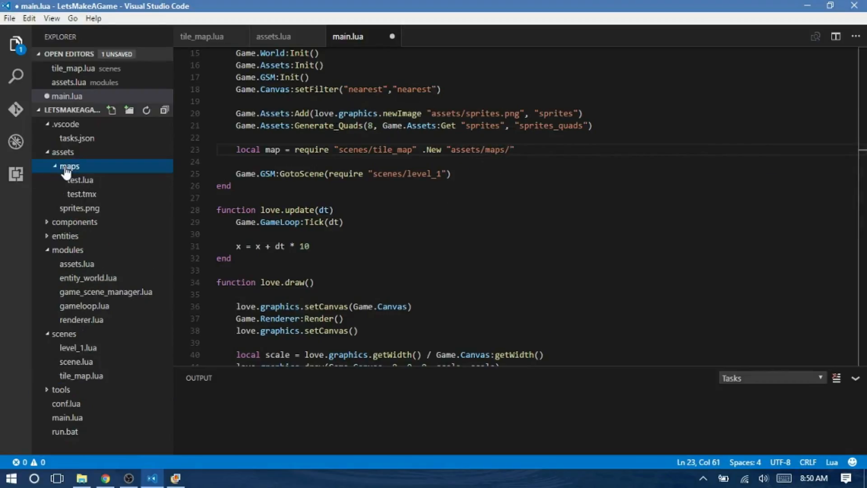
left_click(70, 166)
type("test")
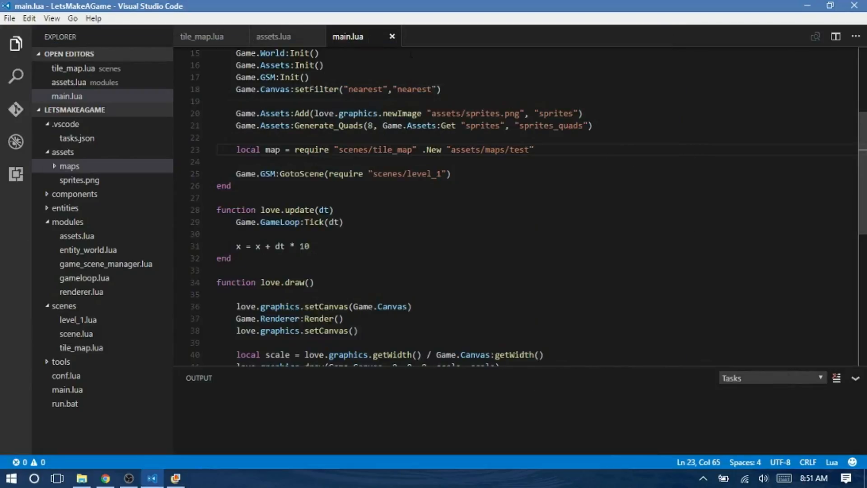
left_click(205, 37)
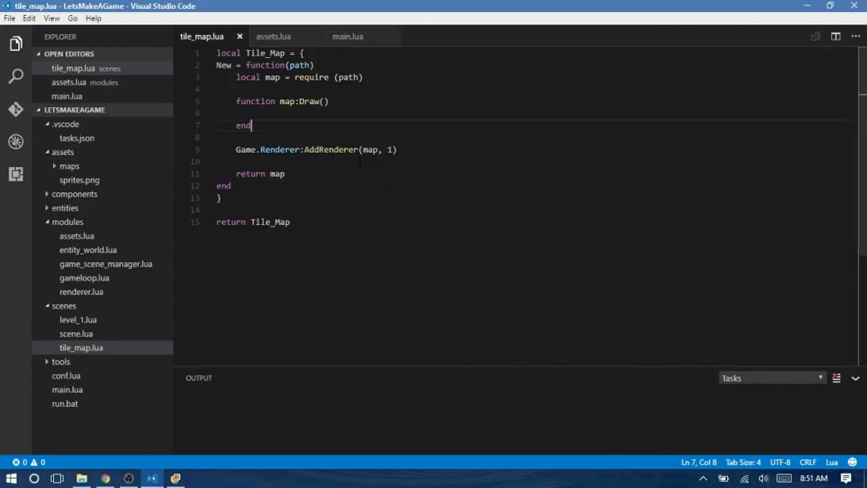
Rename map:Draw to map:Render and close the test game window.
double_click(314, 101)
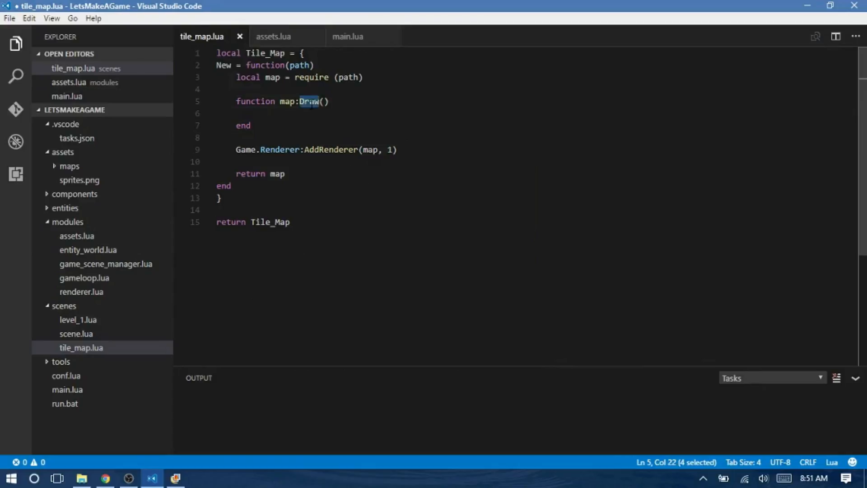
type("Render")
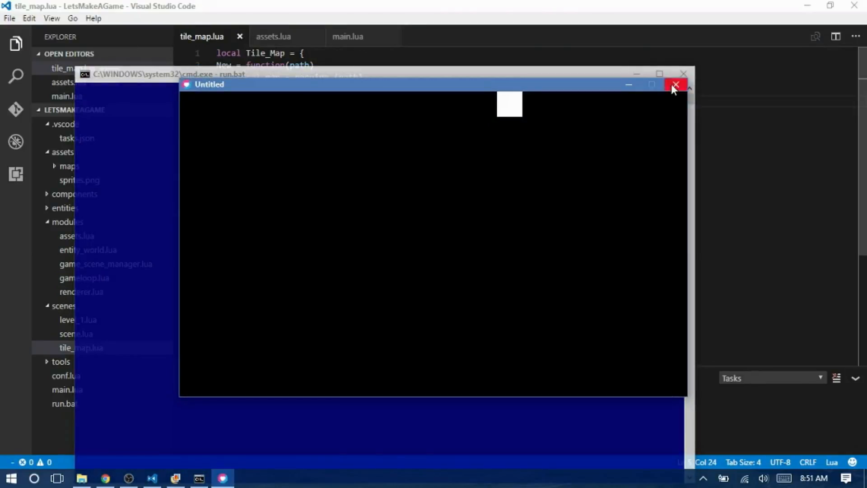
left_click(676, 85)
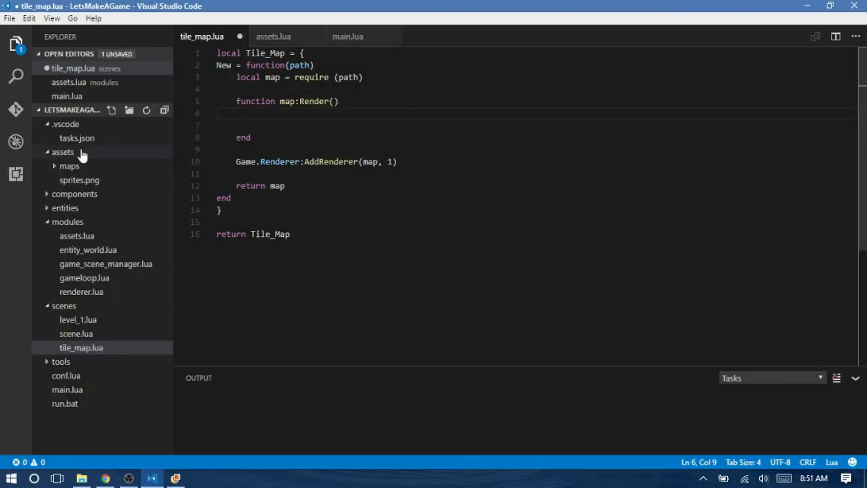
Open assets/maps/test.lua beside tile_map.lua and scroll through its tilesets and layers.
left_click(69, 167)
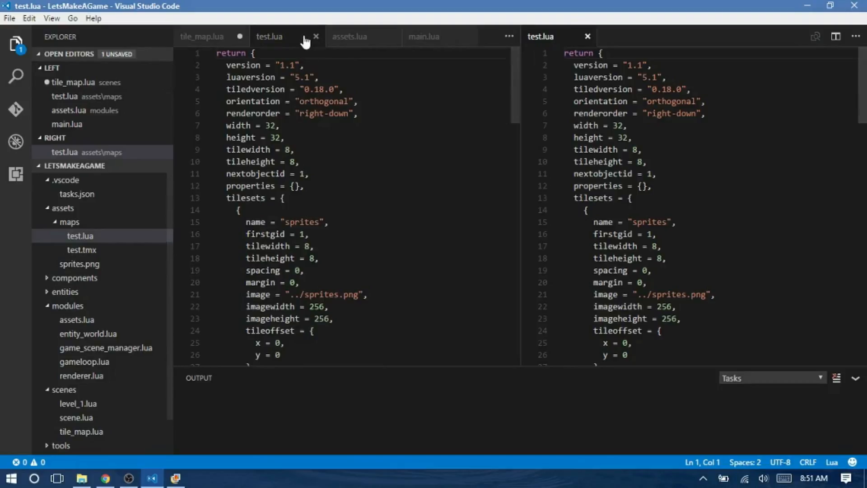
left_click(316, 36)
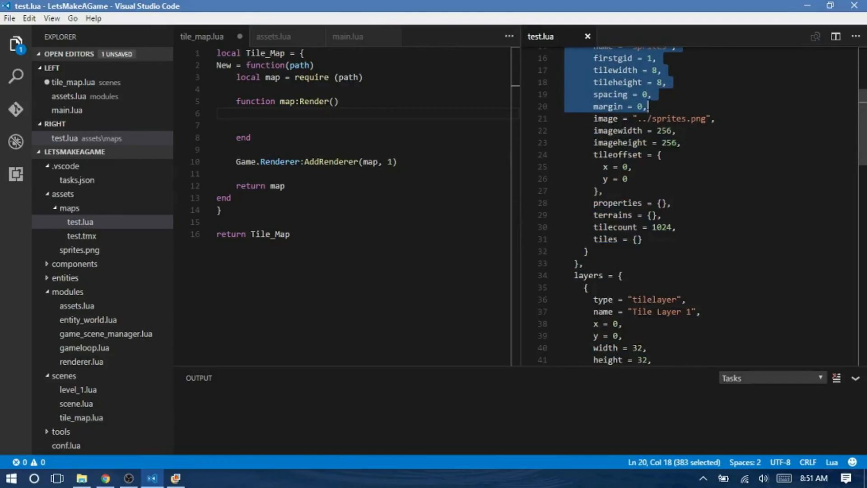
scroll("down", 3)
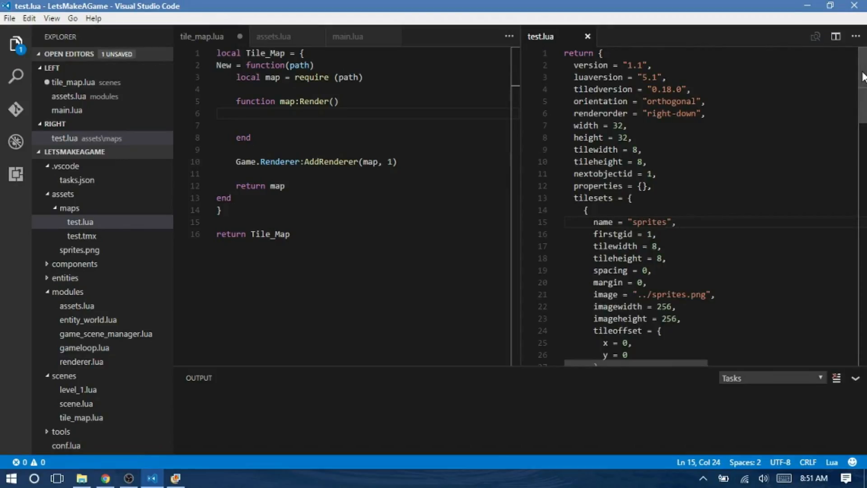
scroll("down", 3)
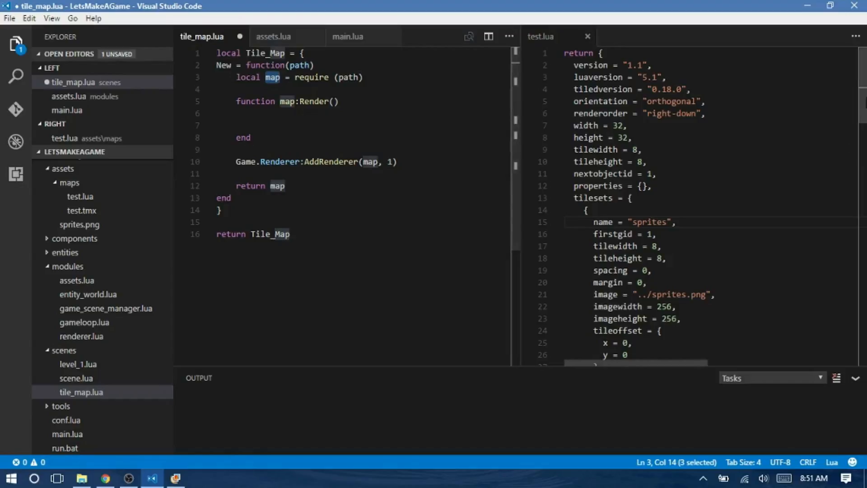
scroll("down", 3)
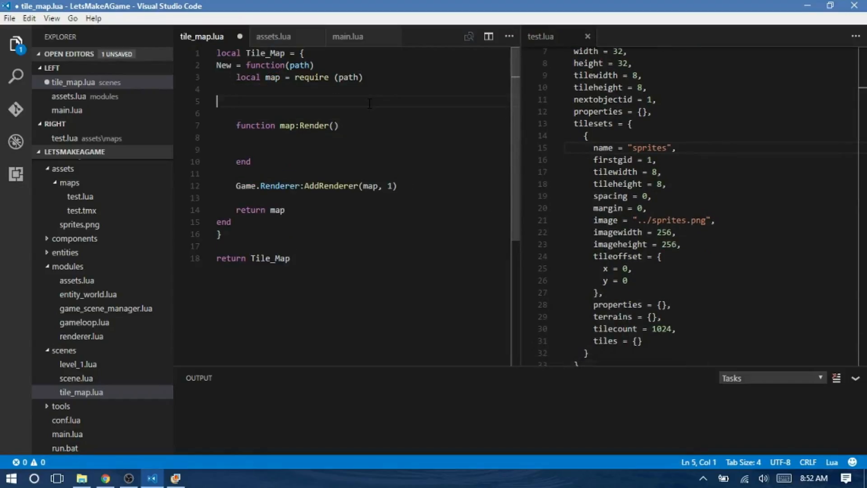
In map:Render, store map.tilesets[1].name as image and print it.
key("Ctrl+s")
type("local image")
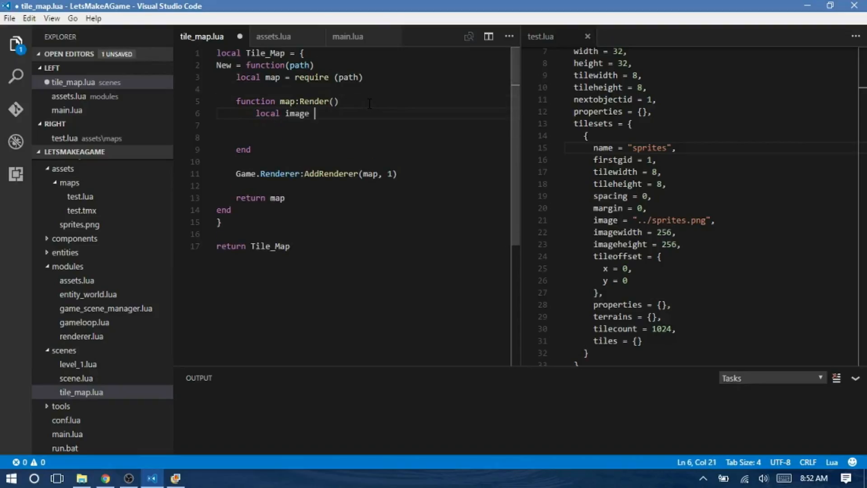
type("=")
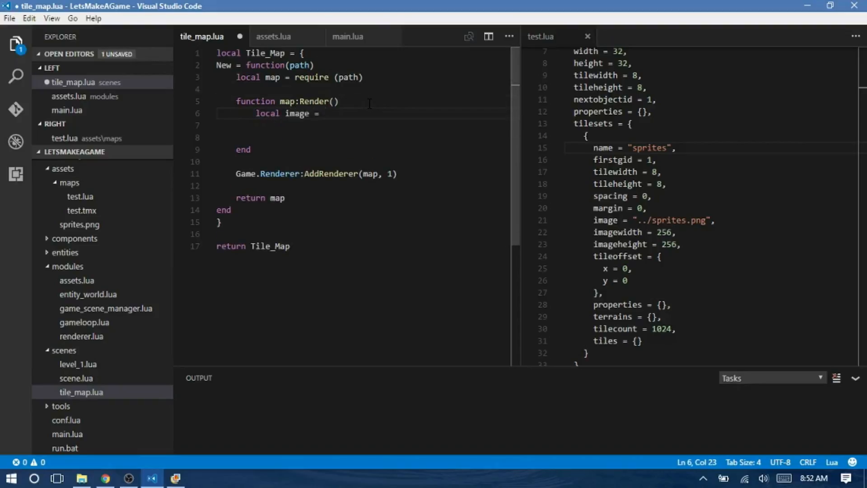
type("map.tilesets[")
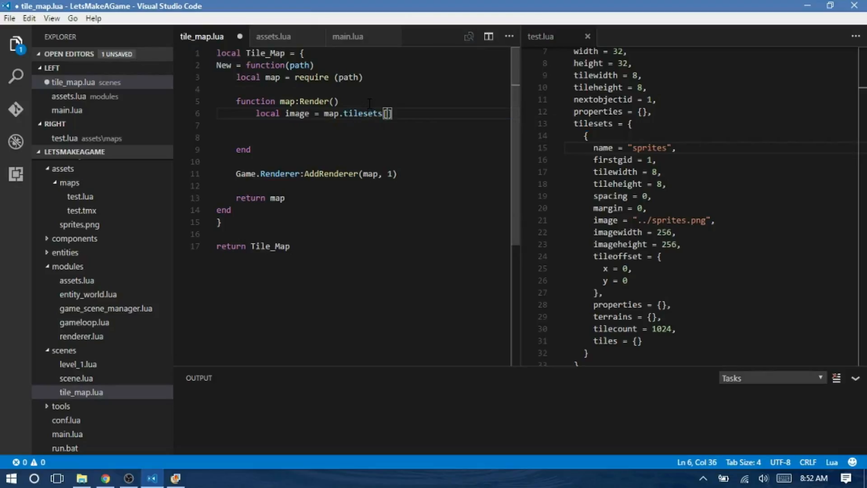
type("1].")
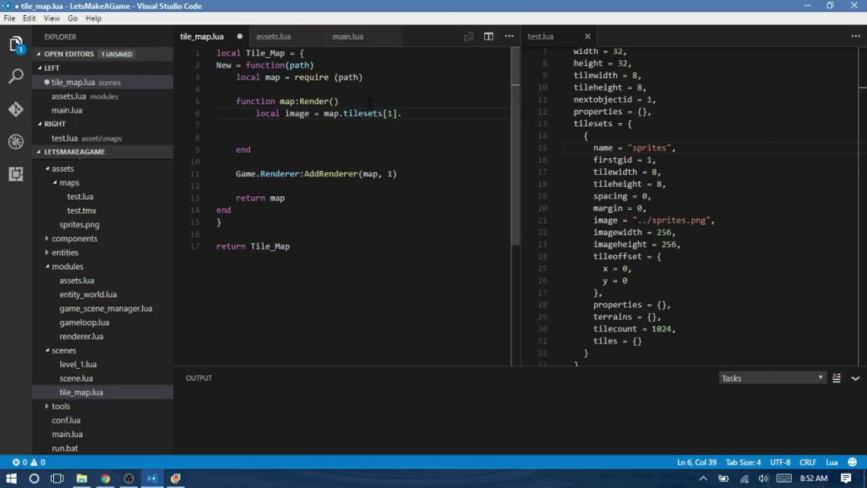
type("name")
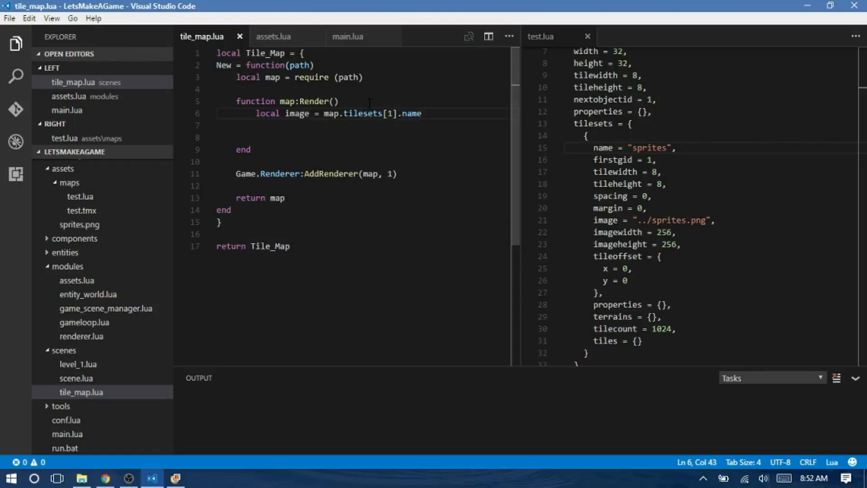
type("pritn")
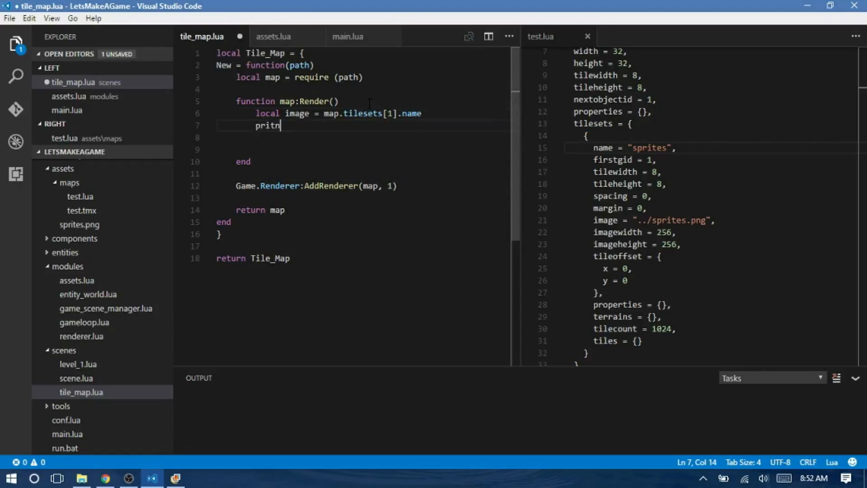
type("print(")
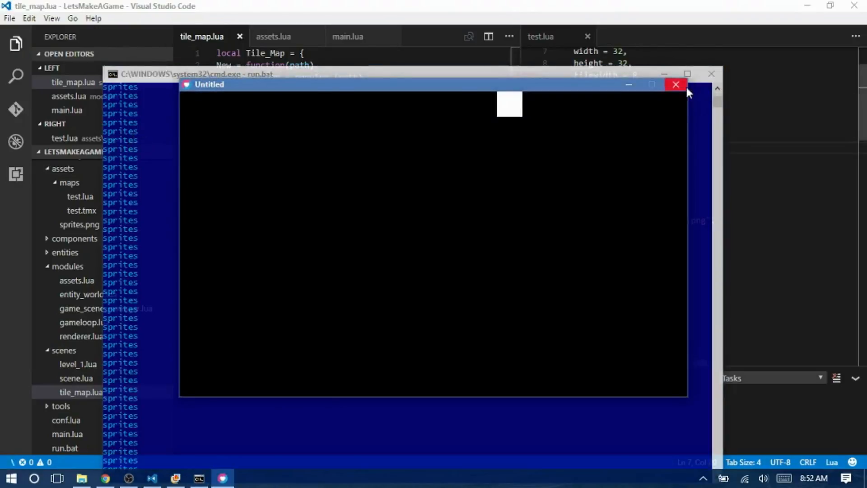
Fetch image via Game.Assets:Get(map.tilesets[1].name), assert it, and begin a local quads line.
left_click(675, 84)
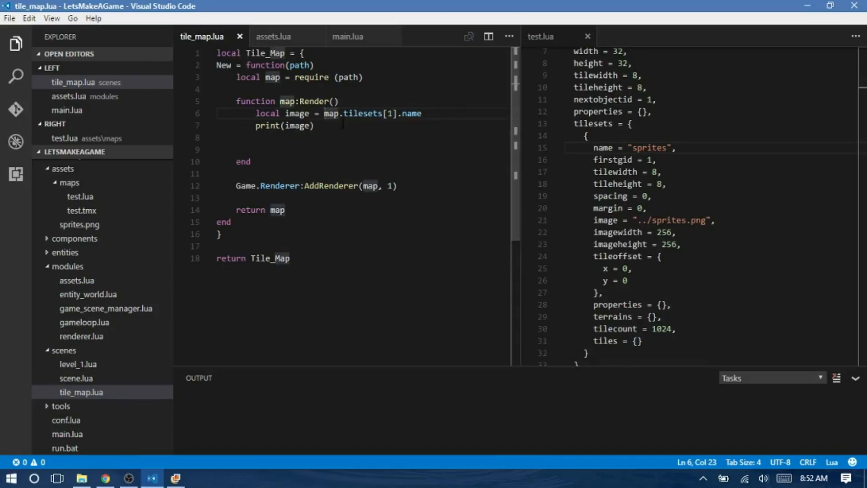
type("Game")
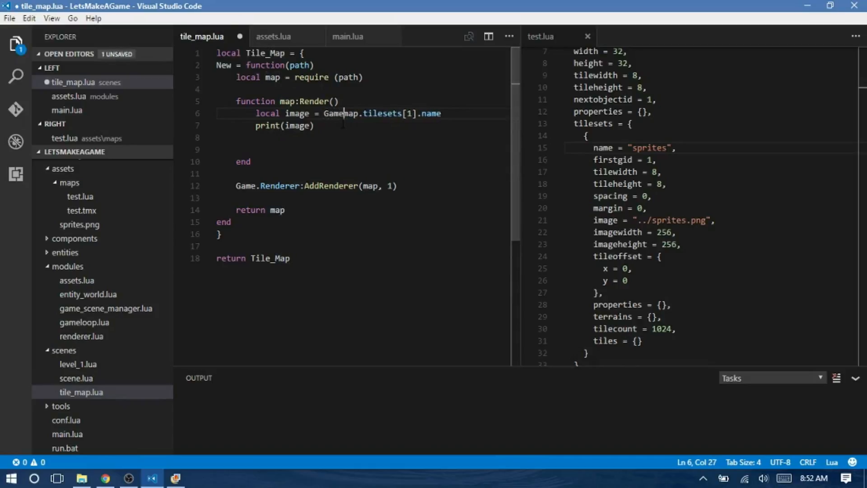
type(".Assets:Get(")
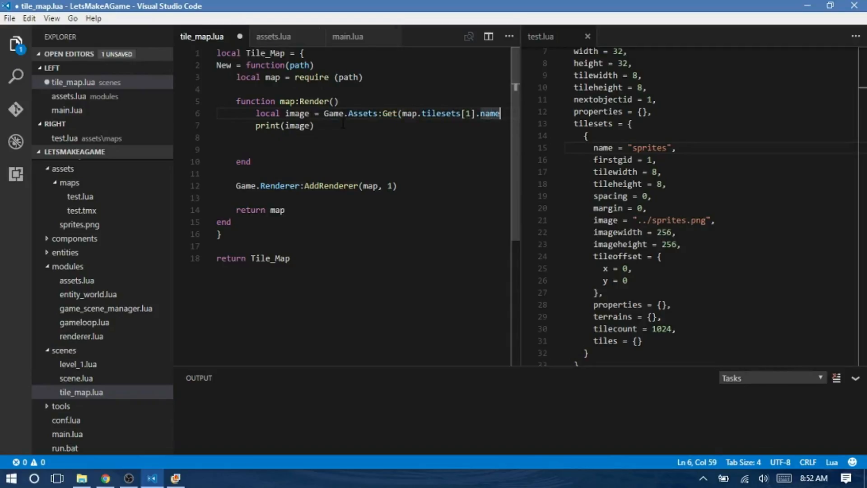
type("assert*k")
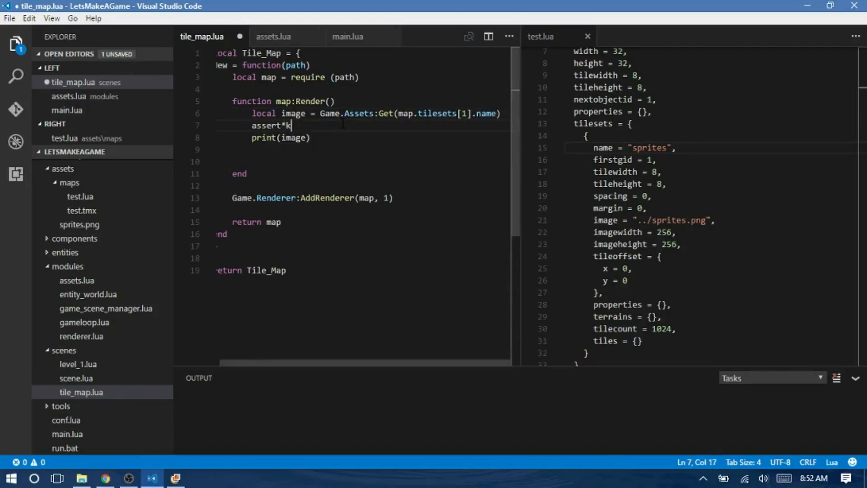
type("(image)")
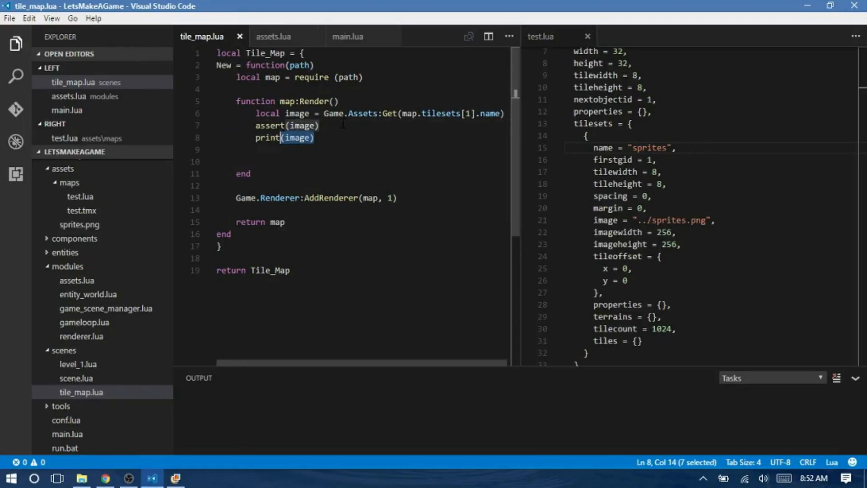
type("locl")
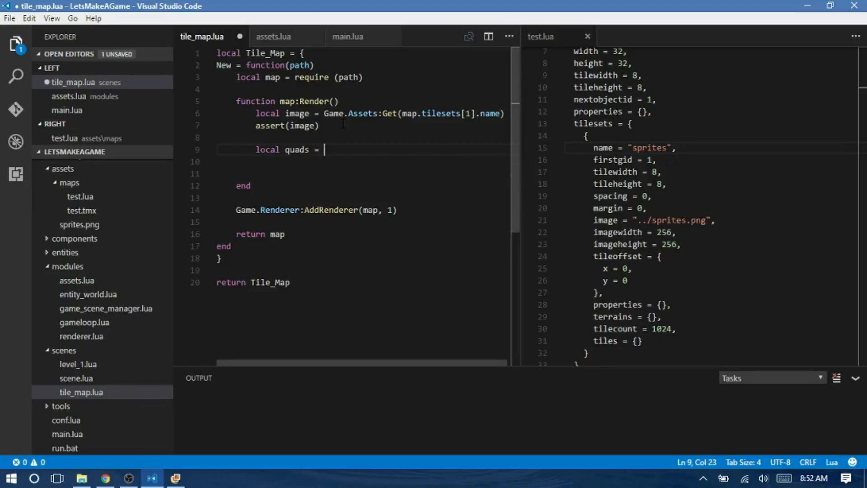
Set quads to Game.Assets:Get(map.tilesets[1].name .. "_quads") and assert it, after checking main.lua.
type("Game.As")
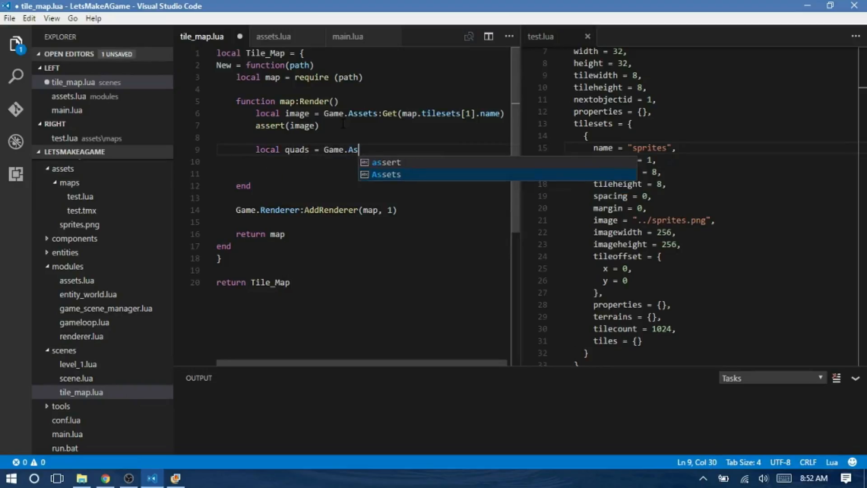
type("sets:Get(")
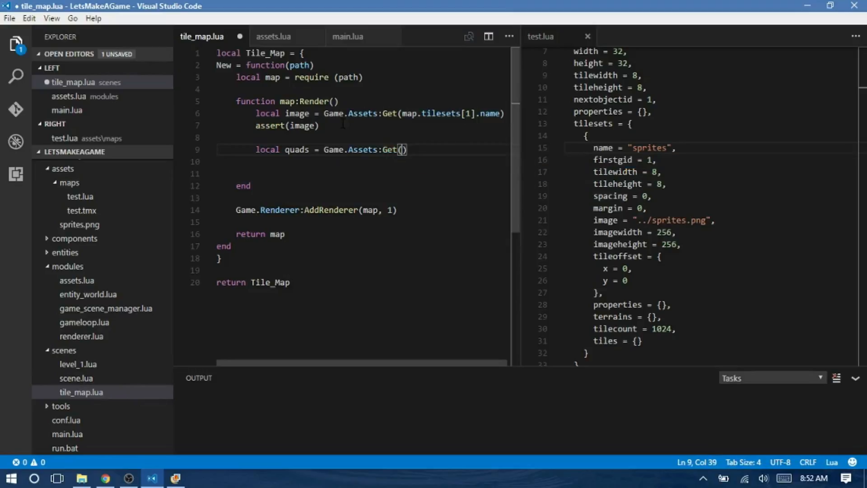
type("map")
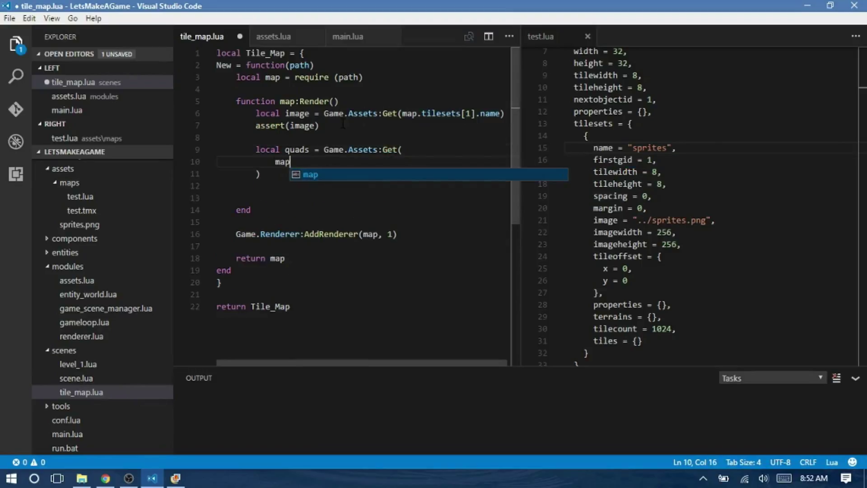
type(".tilesets[]")
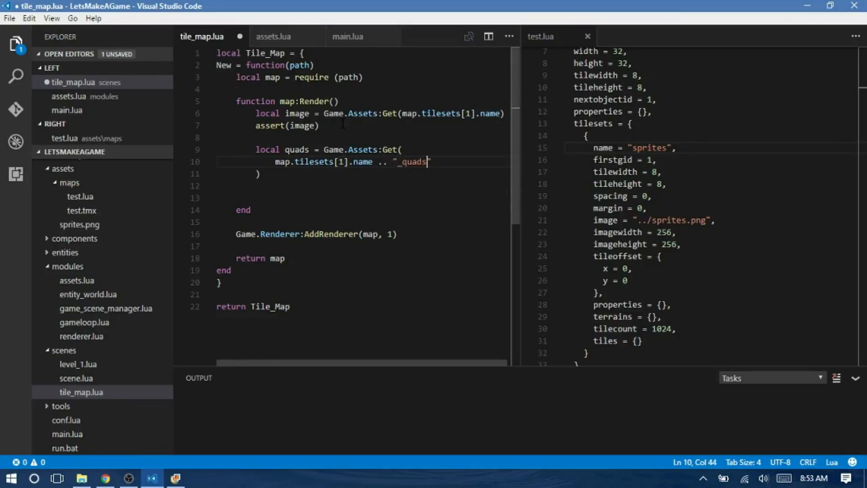
left_click(347, 36)
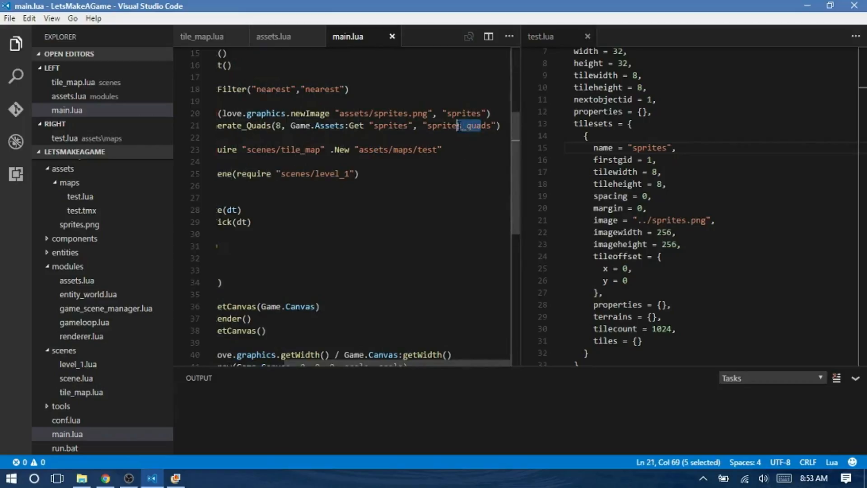
left_click(205, 36)
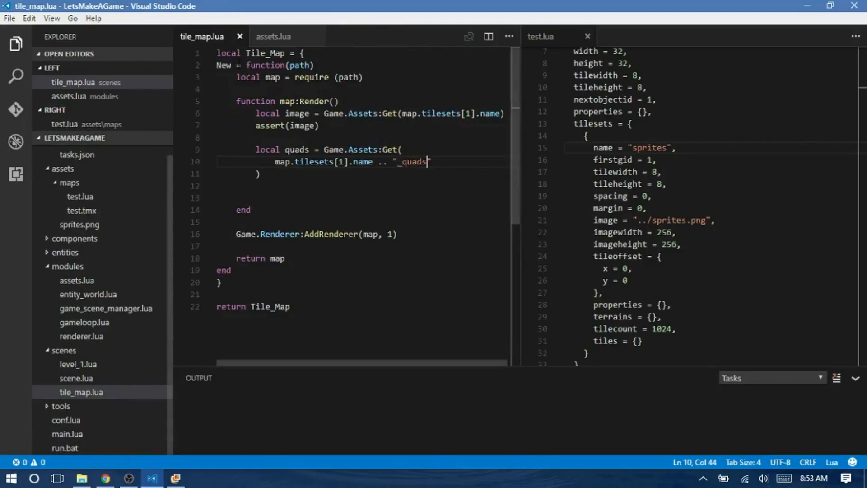
type("assert(quads")
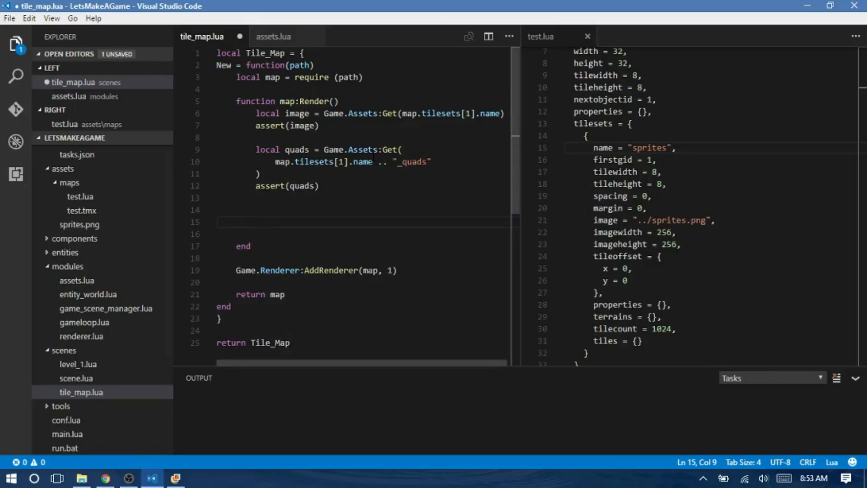
key("Backspace")
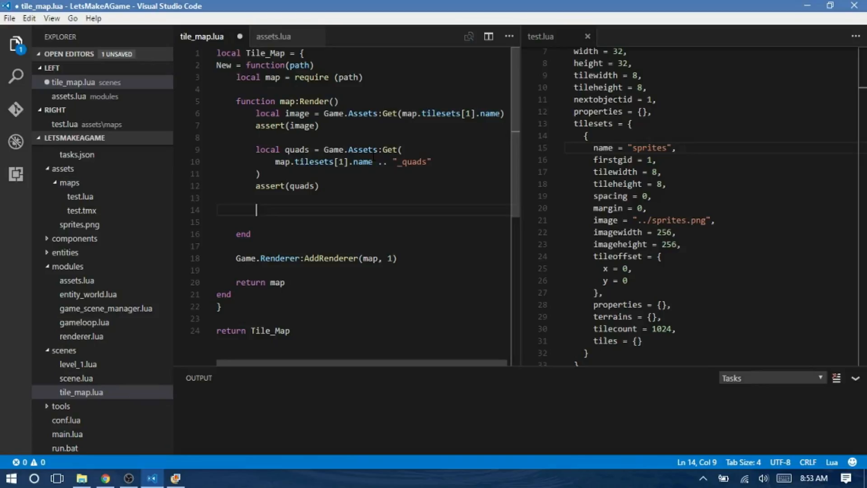
In map:Render, write an empty 'for i, layer in ipairs(self.layers) do ... end' loop.
scroll("down", 3)
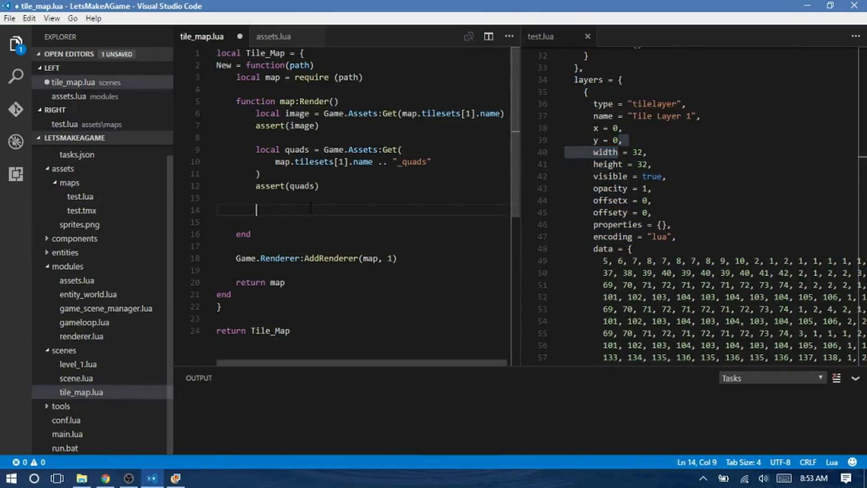
type("for i ,")
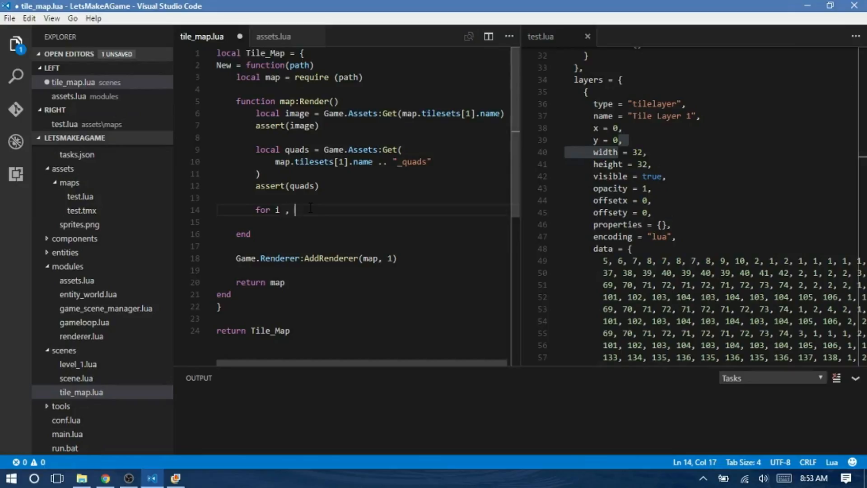
key("Backspace")
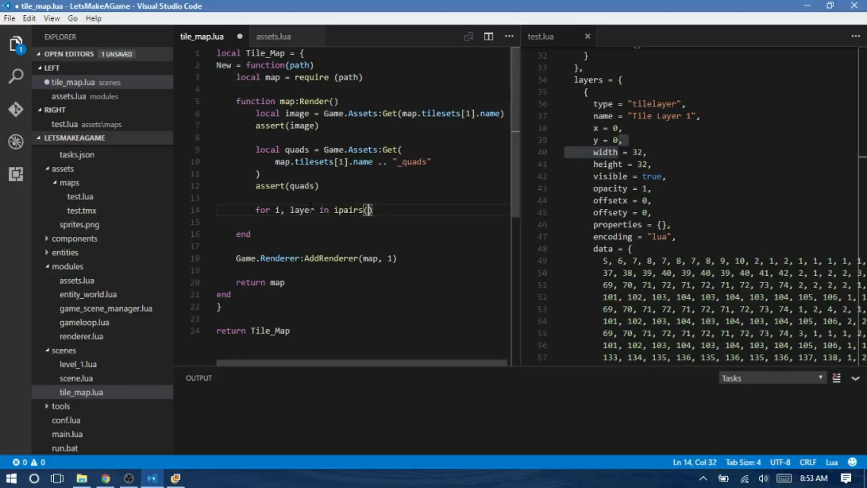
type("self.layers")
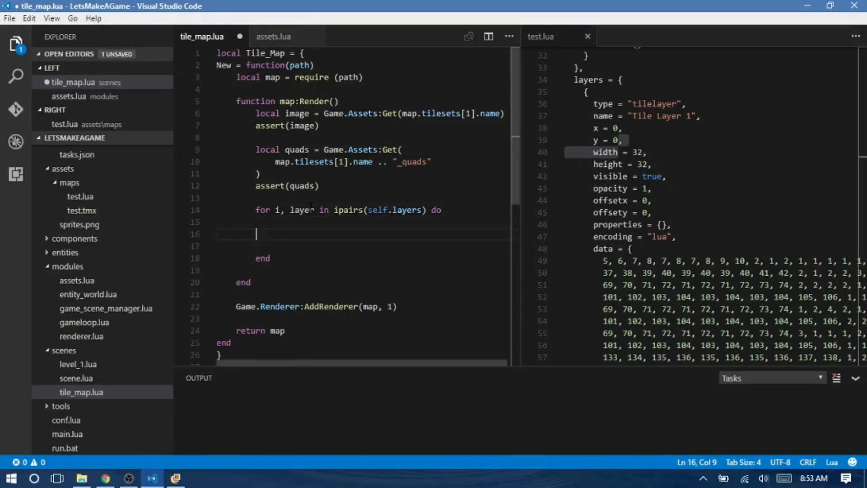
key("Tab")
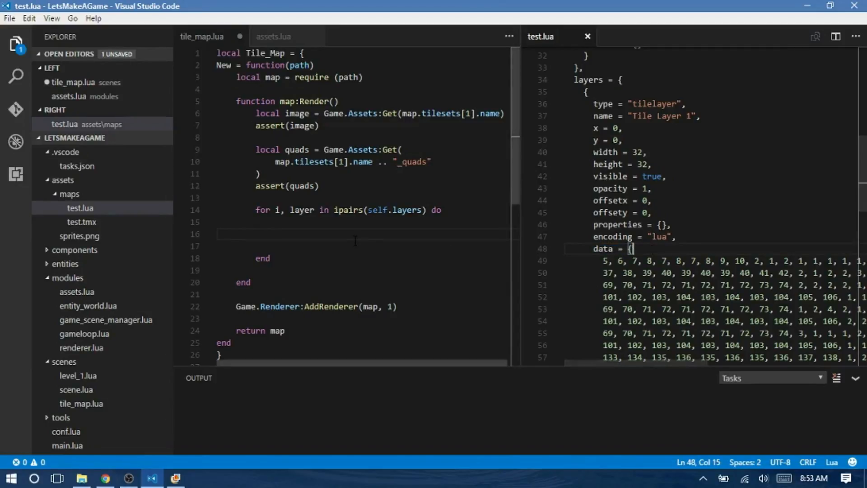
Inside the layer loop, add a 'for y = 0, layer.height - 1 do' loop.
type("for")
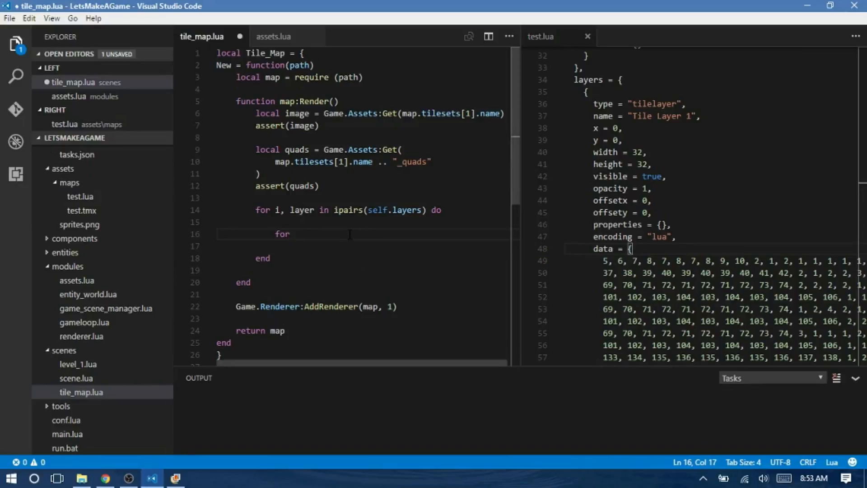
type("self.")
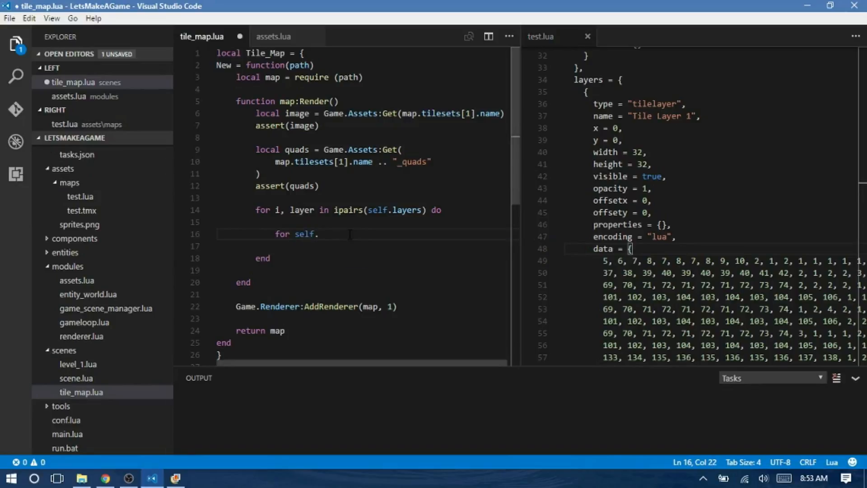
double_click(305, 234)
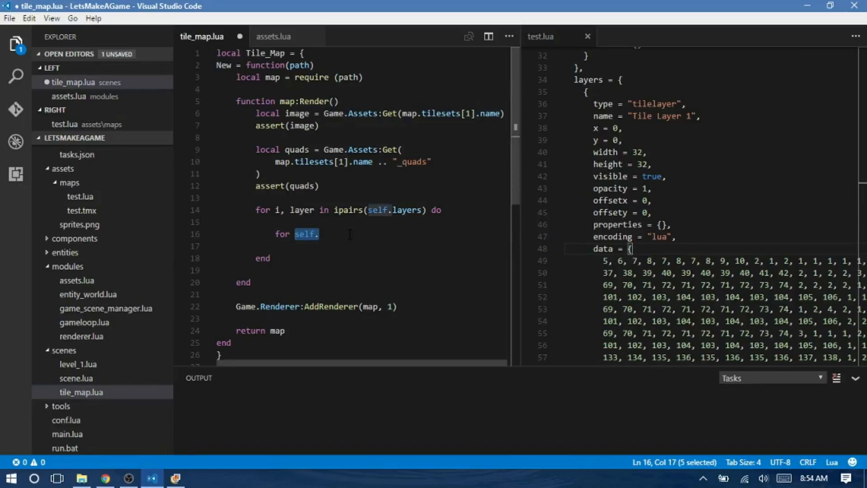
type("layer.width -")
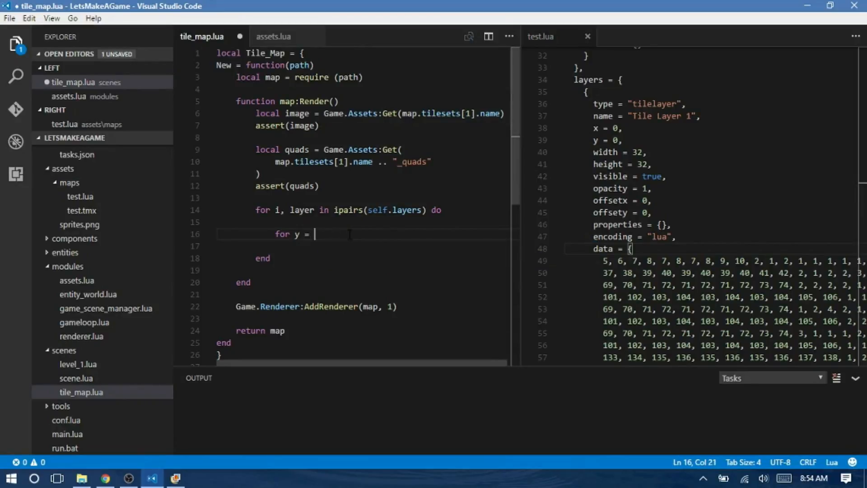
type("0,")
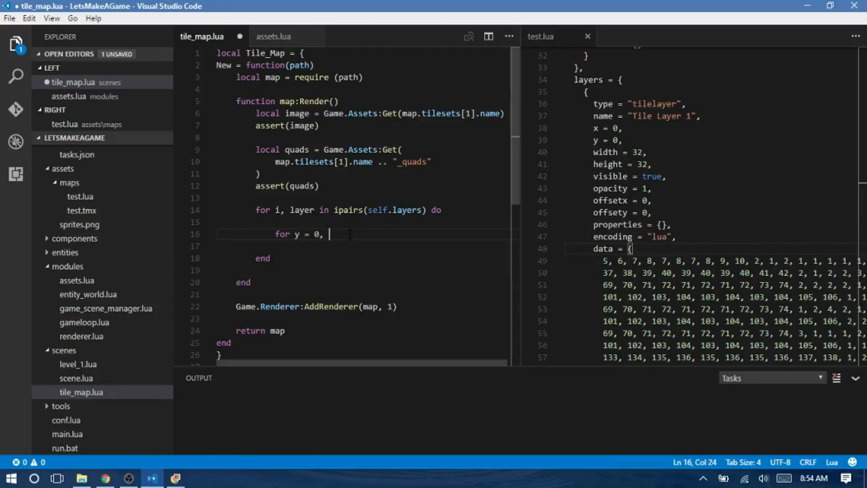
type("layer.width - 1 do")
type("end")
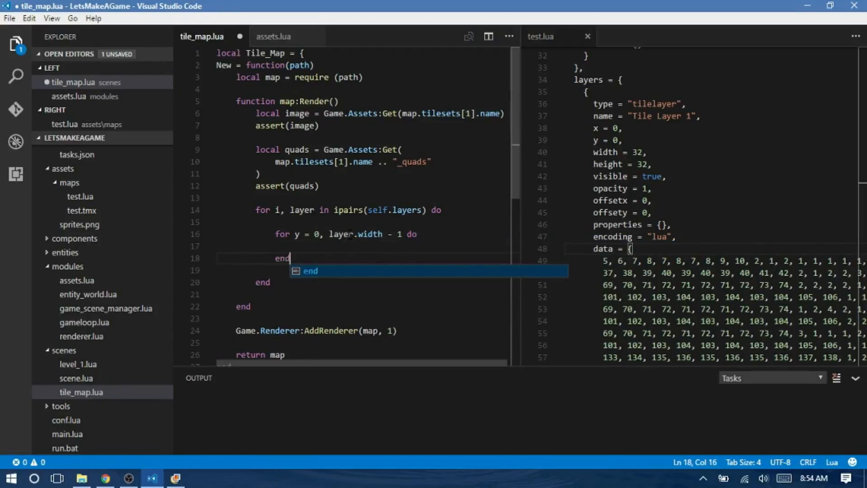
Nest 'for x = 0, layer.width - 1 do' inside it and begin 'local id ='.
type("for x = 0, layer.")
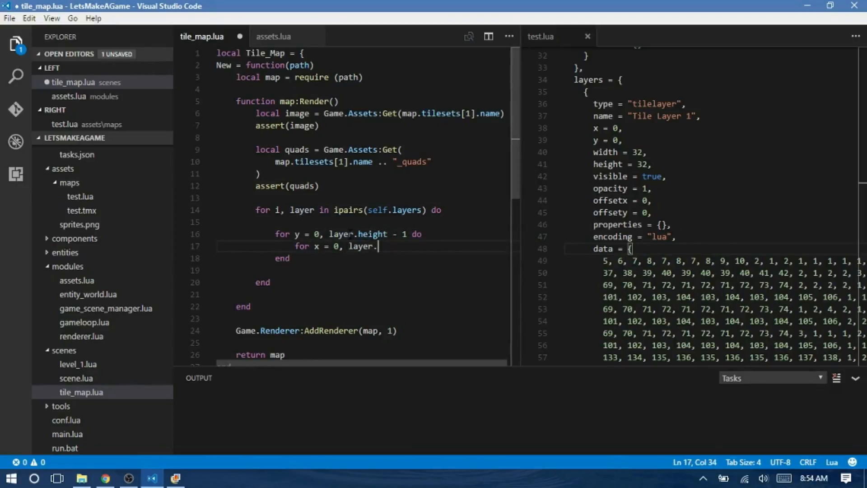
type("width - 1 do")
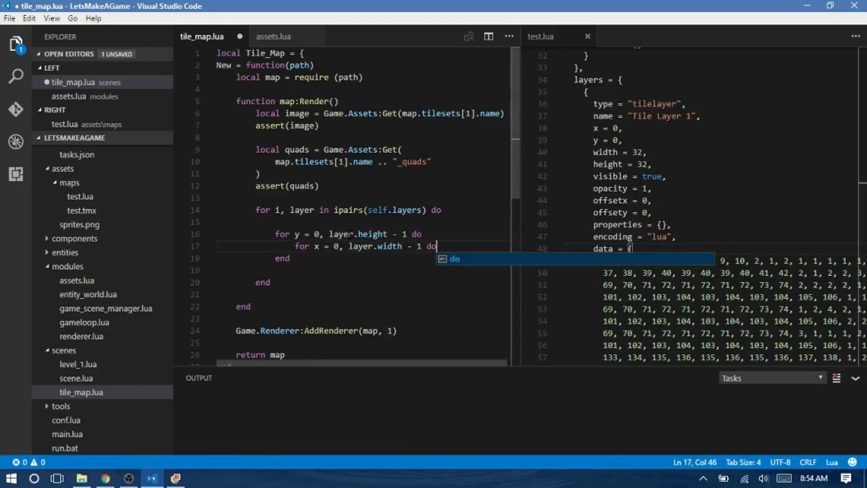
key("Enter")
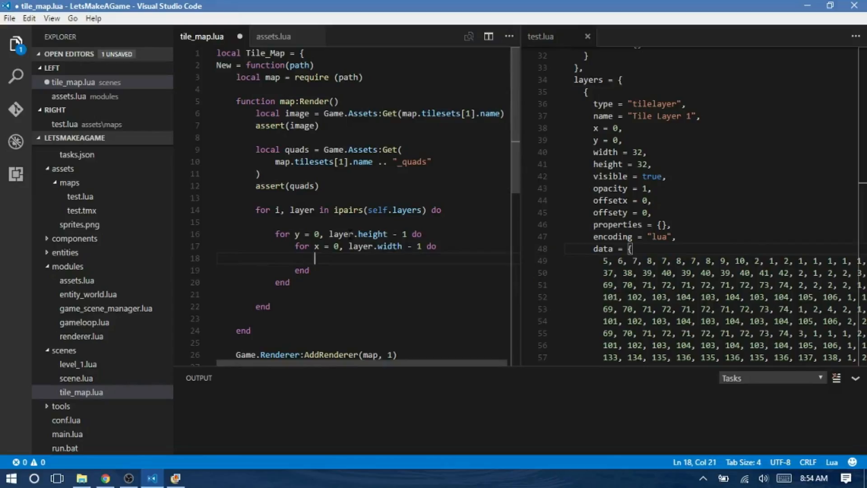
type("local id =")
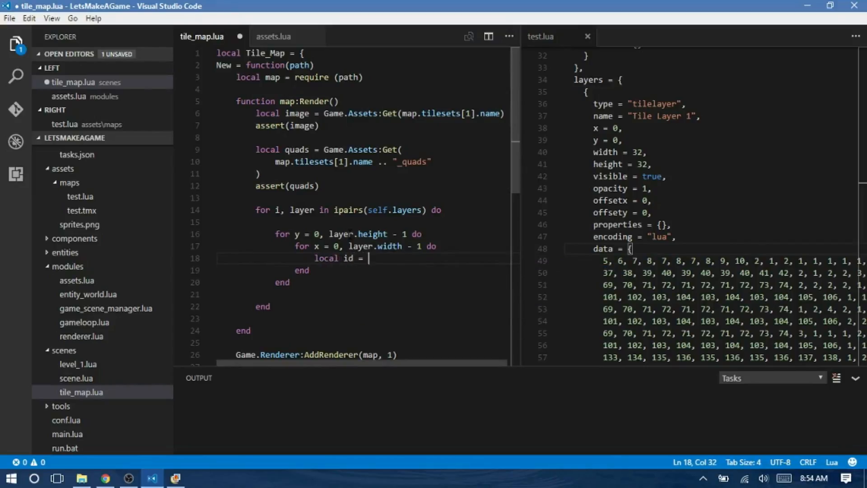
Complete 'local id = layer.data[(x + y * layer.width) + 1]', checking the index against the map data.
type("()")
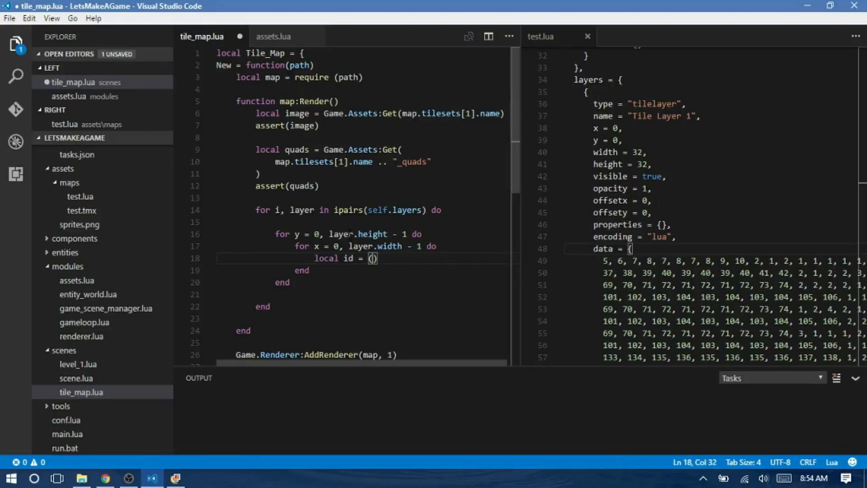
type("layer.data[")
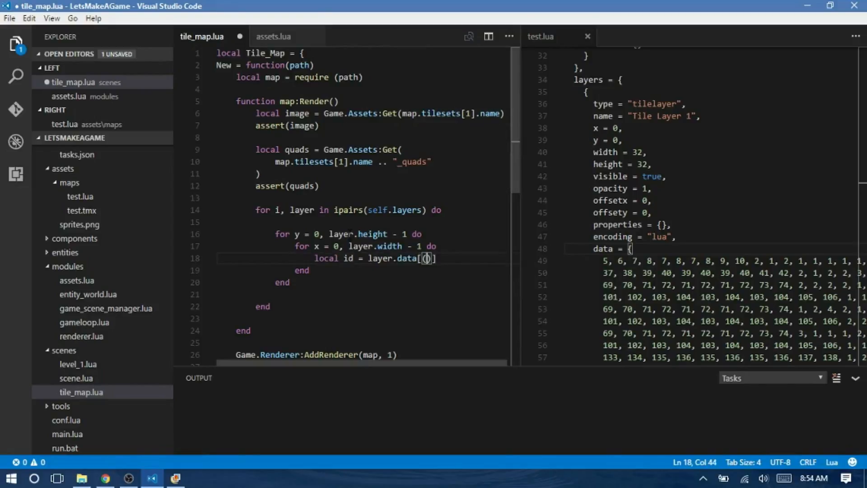
type("(x + y")
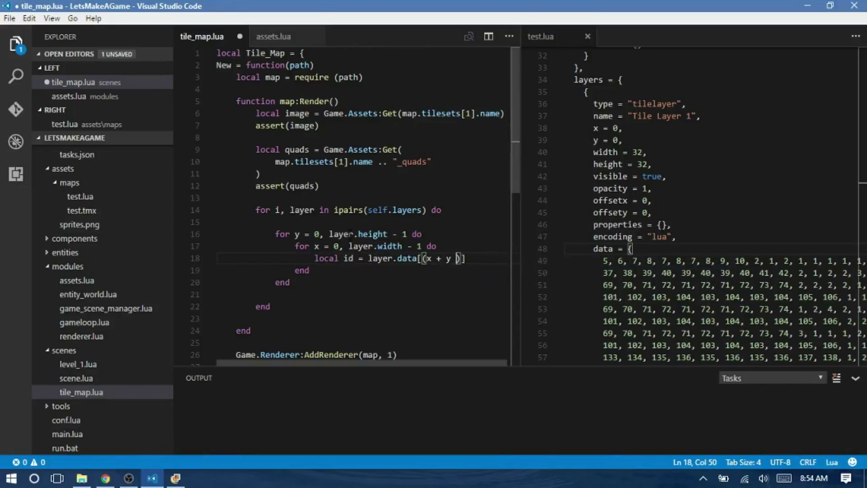
type("* layer.width")
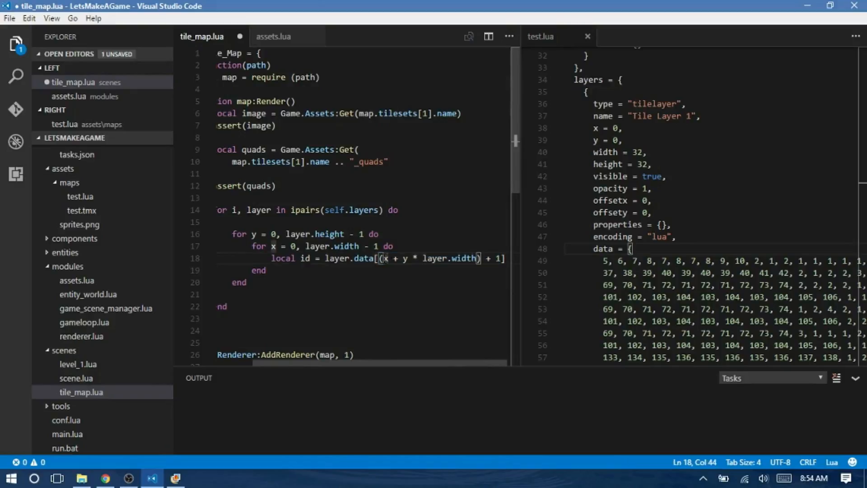
left_click(619, 273)
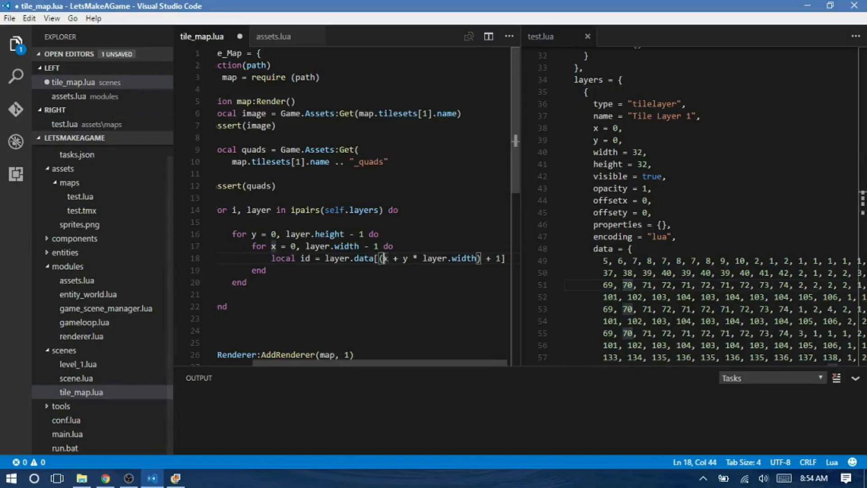
left_click_drag(402, 258, 477, 258)
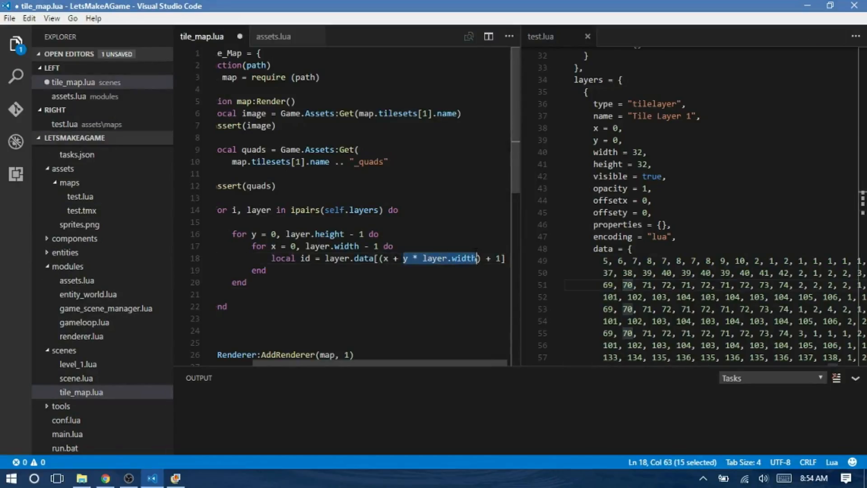
left_click(603, 261)
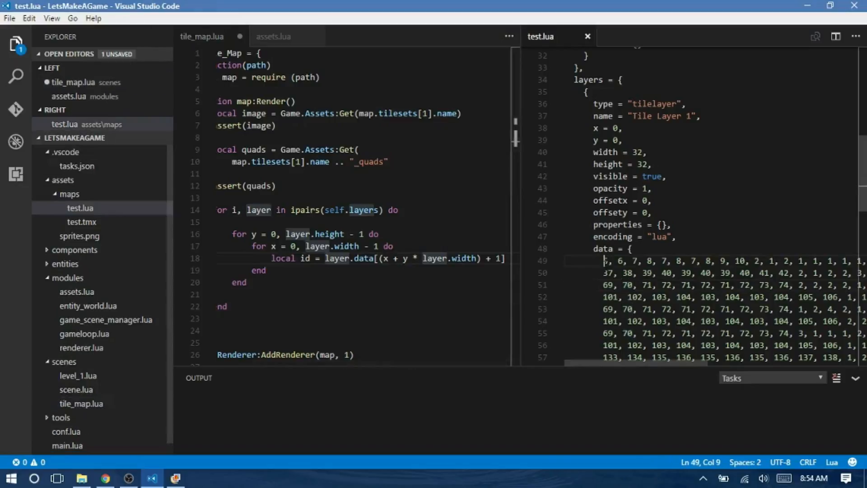
left_click_drag(605, 260, 606, 295)
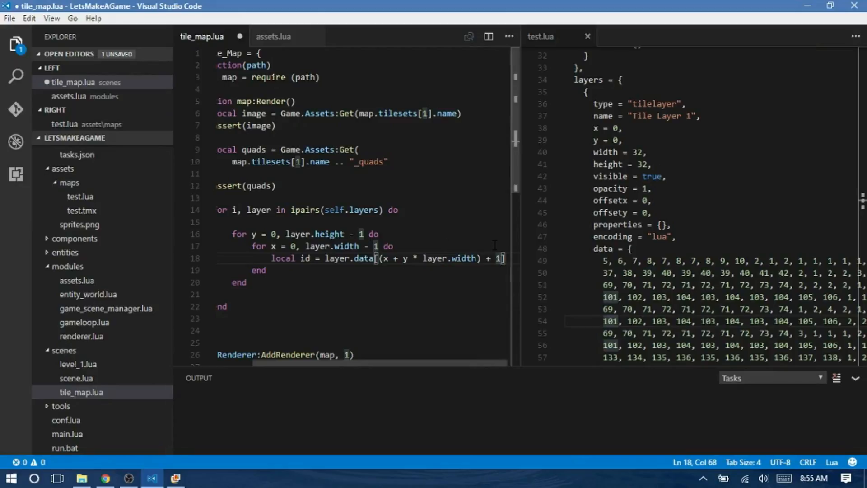
key("Enter")
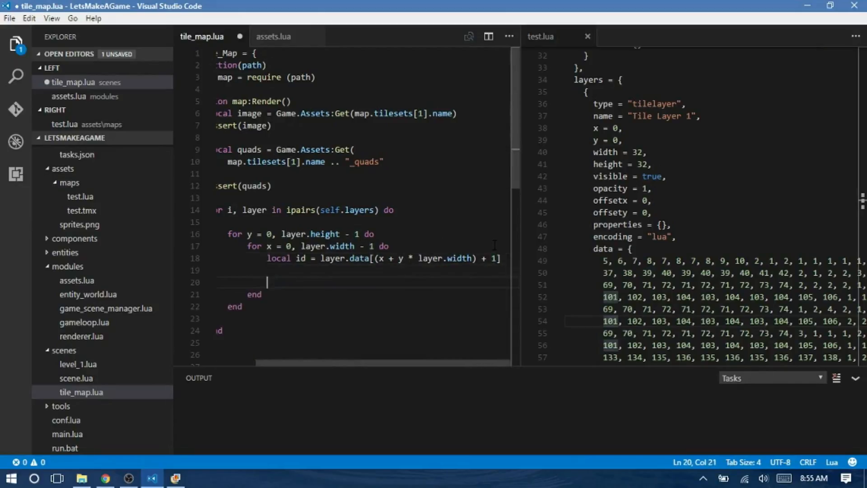
Below the tile lookup, write 'if (id ~= 0) then' with a '-- render' comment inside.
type("if (id ~= 0) then")
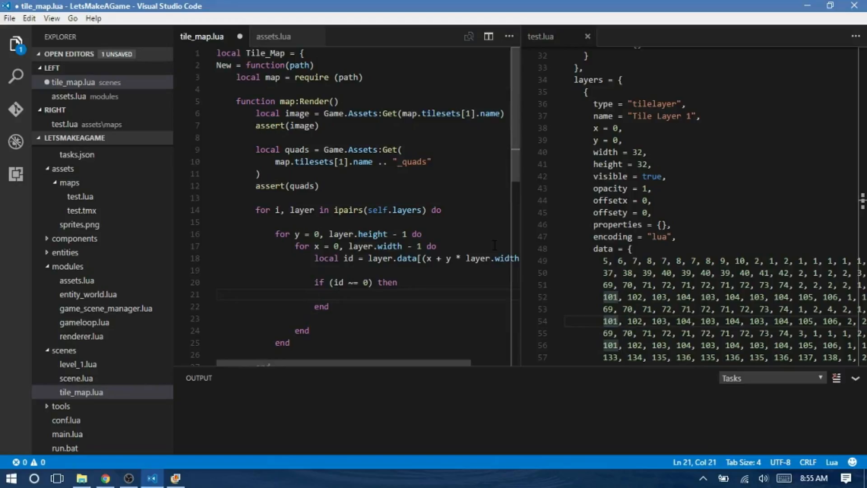
key("Enter")
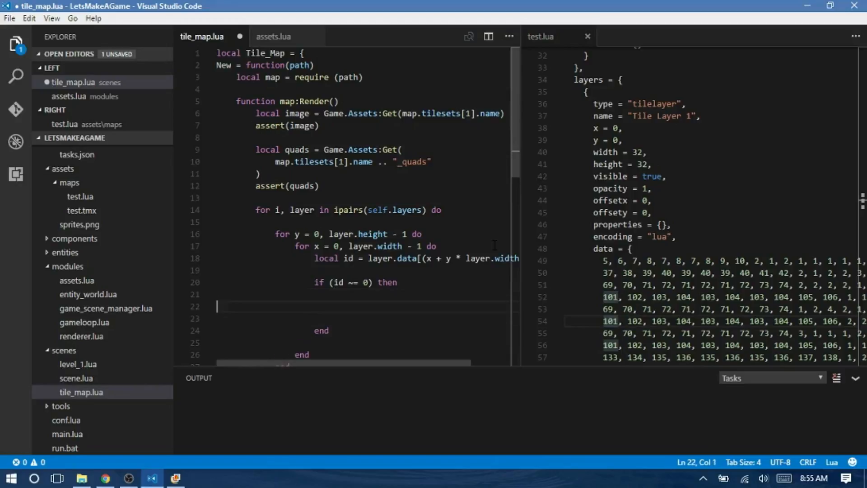
type("//")
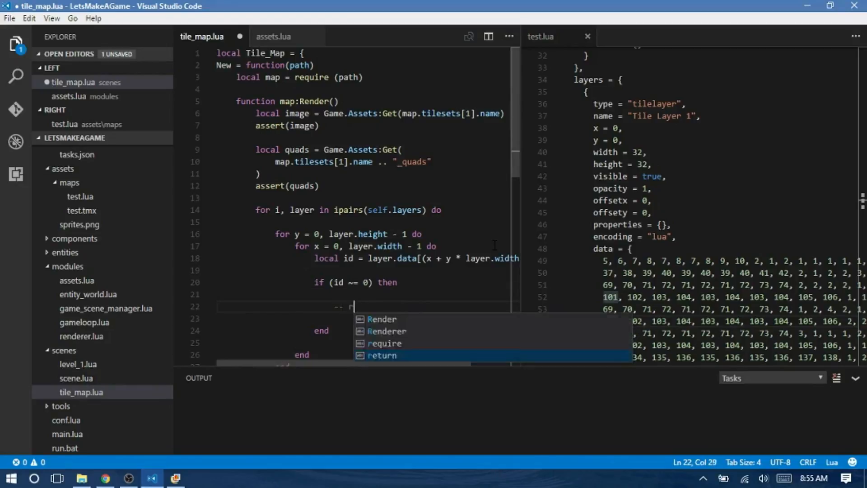
key("Enter")
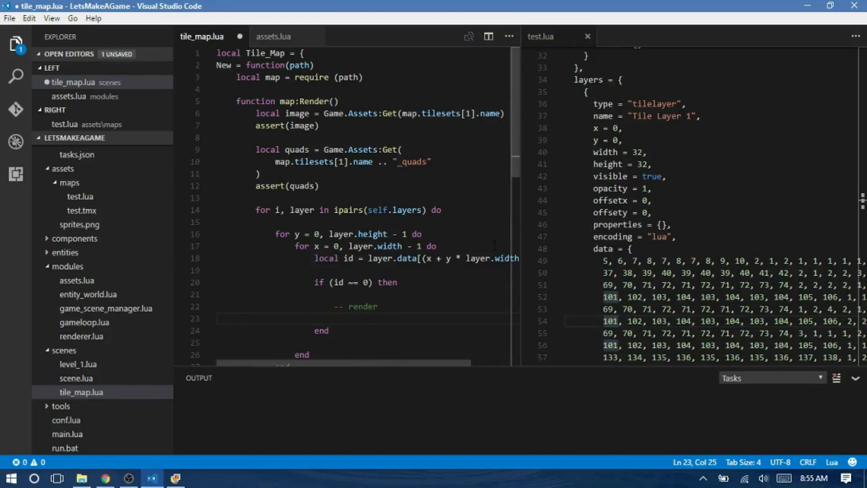
scroll("down", 3)
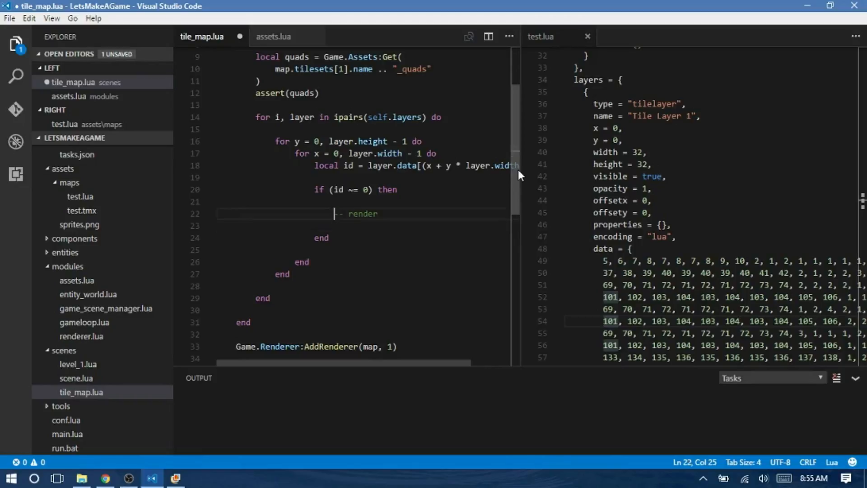
Draw each tile with love.graphics.draw(image, quads[id], x * self.tilesize, ...).
type("love.gts")
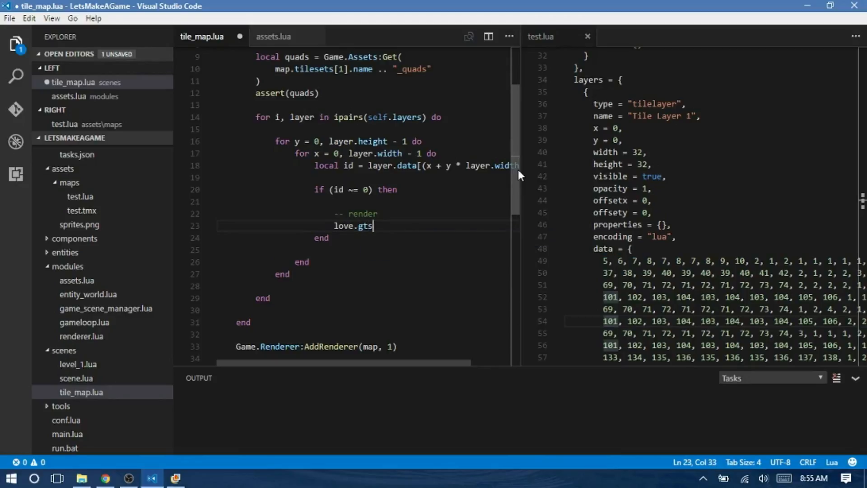
type("raphics.")
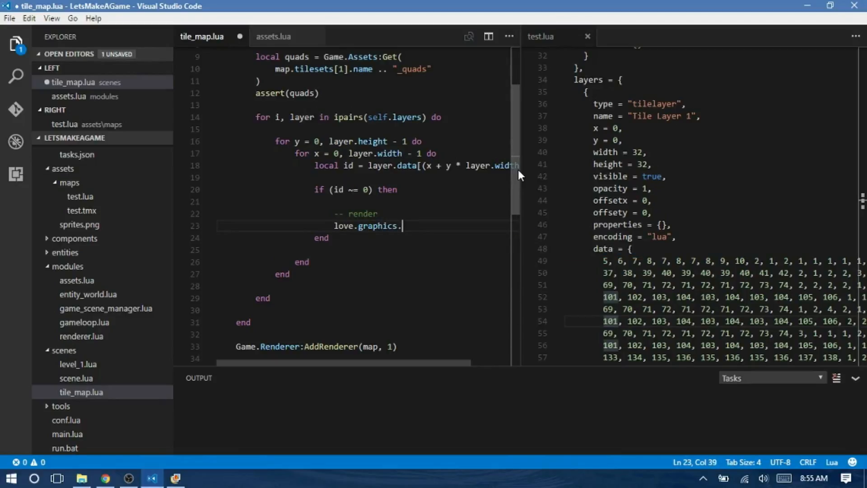
type("draw(imahge)")
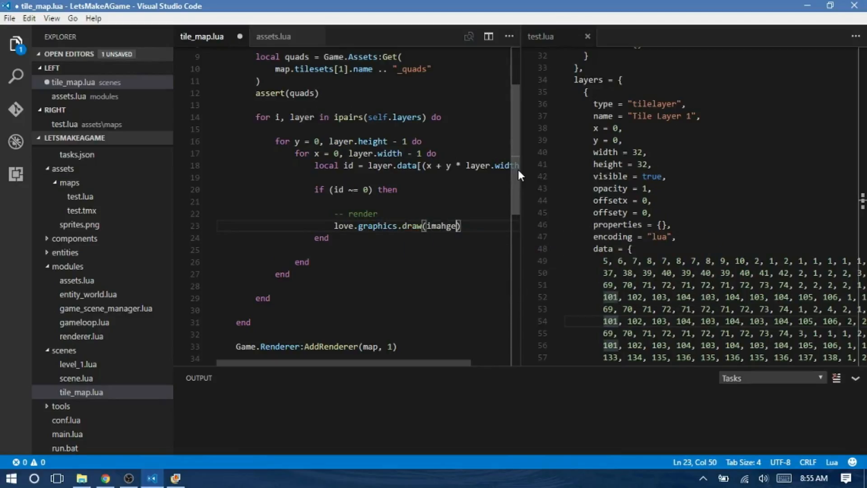
type("image,")
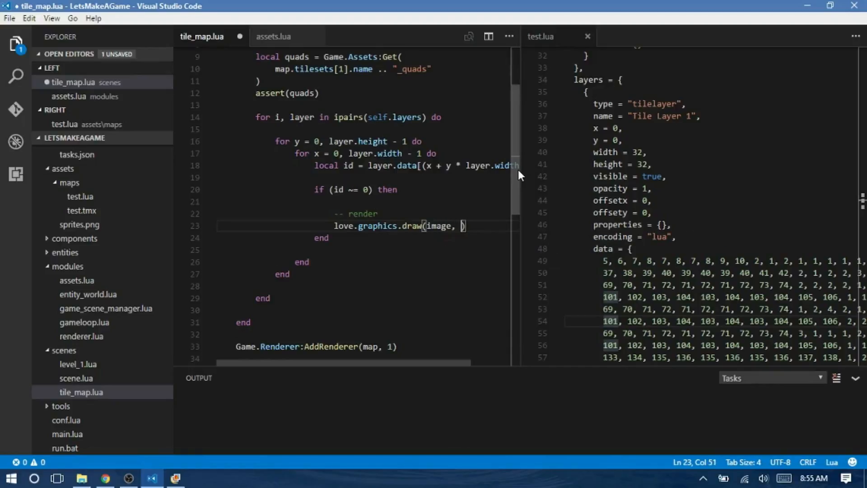
type("quads[id]")
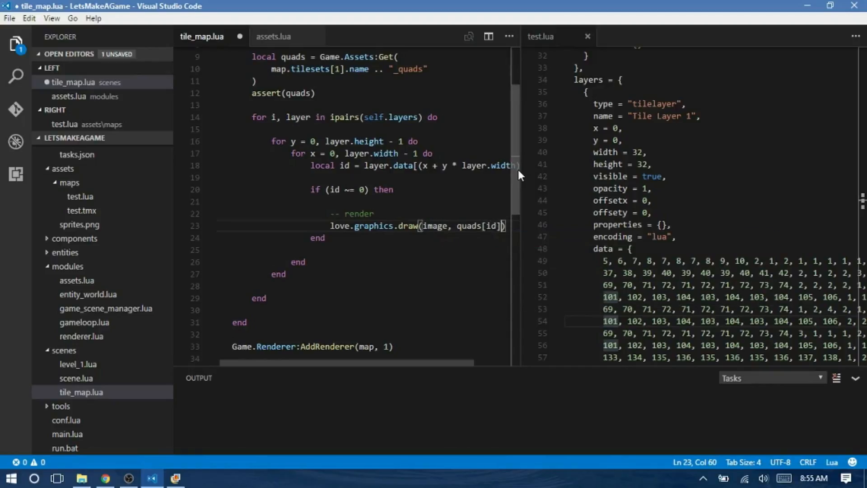
type(", x *")
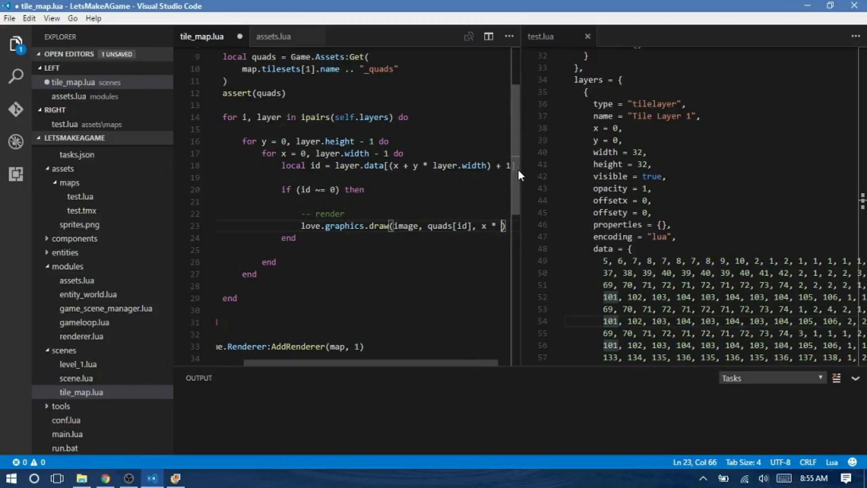
type("layer.ti")
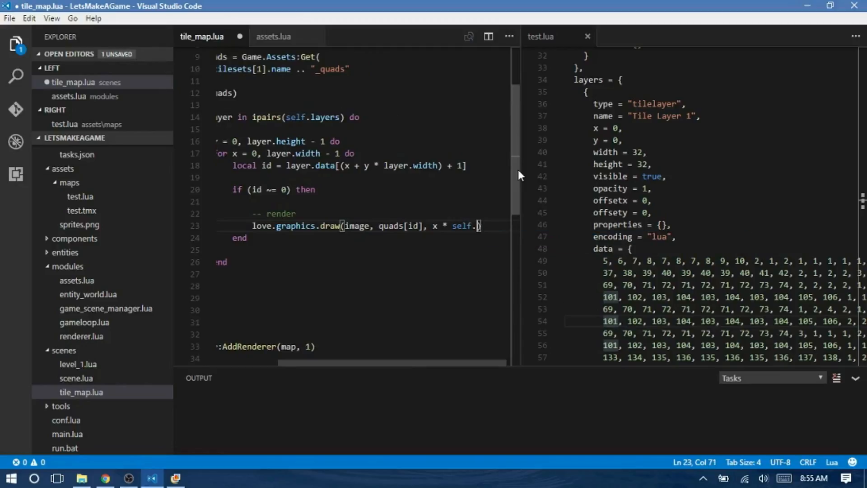
type("tilesize")
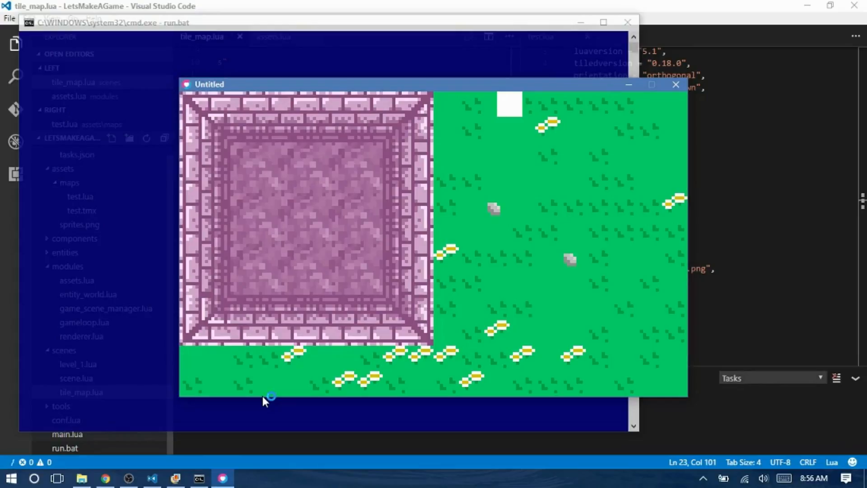
mouse_move(521, 103)
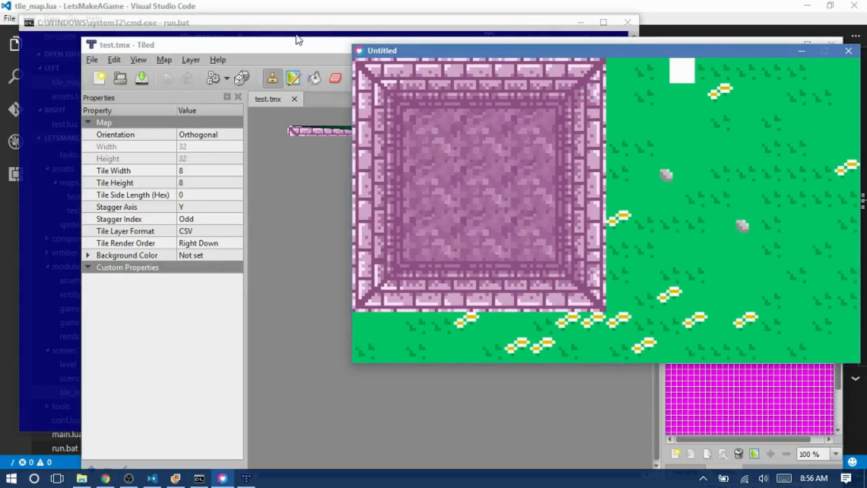
Compare Tiled's test.tmx map against the game's rendered tiles, then close the game.
left_click(847, 50)
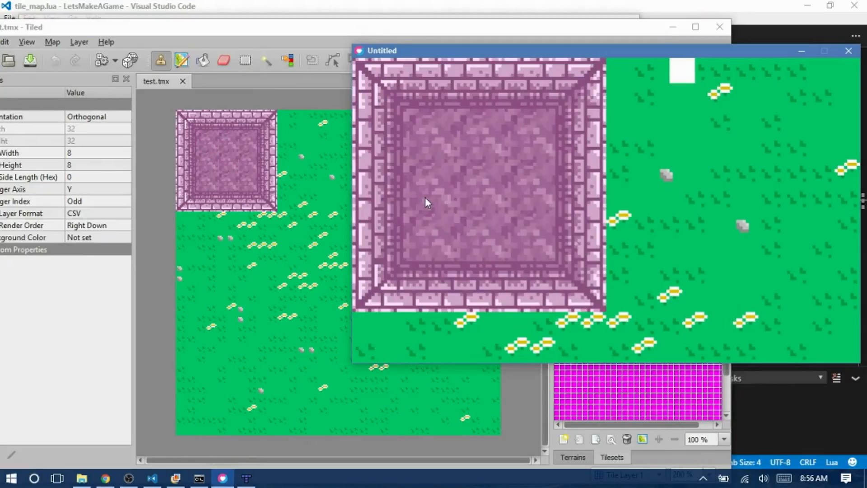
mouse_move(457, 153)
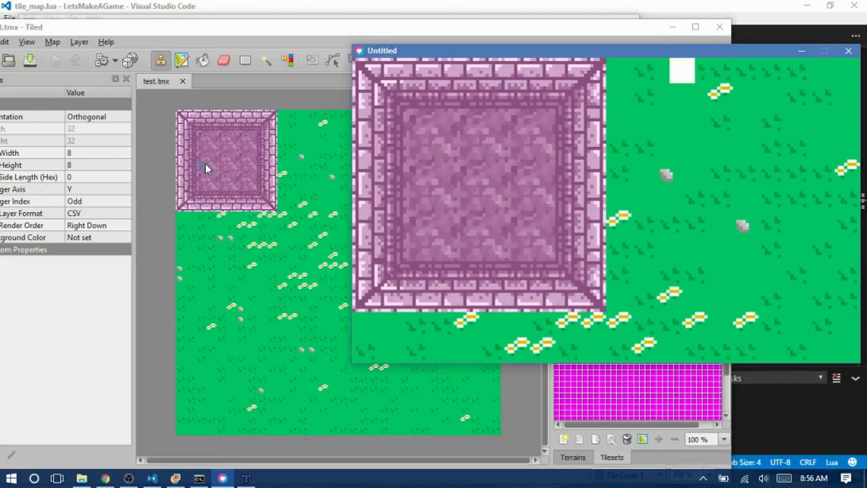
mouse_move(563, 214)
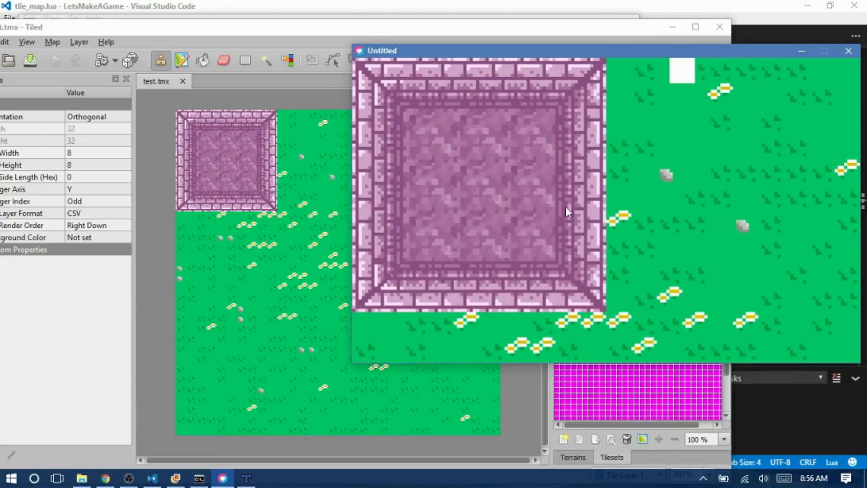
mouse_move(573, 212)
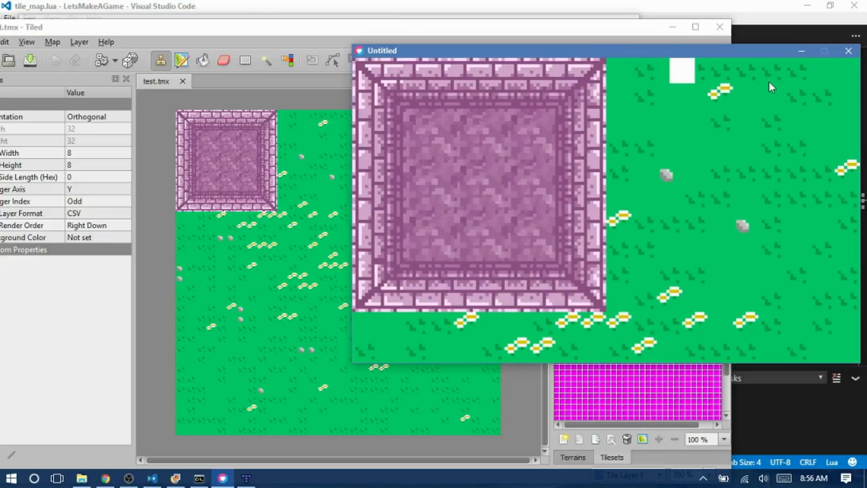
mouse_move(838, 63)
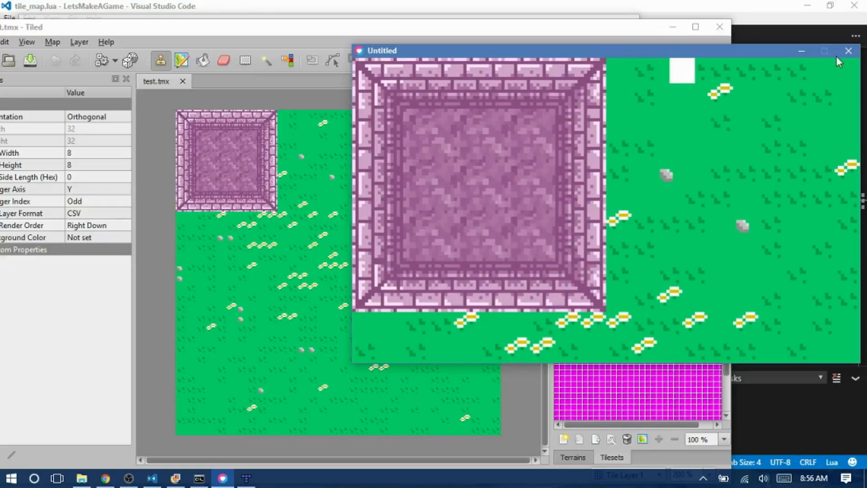
left_click(847, 50)
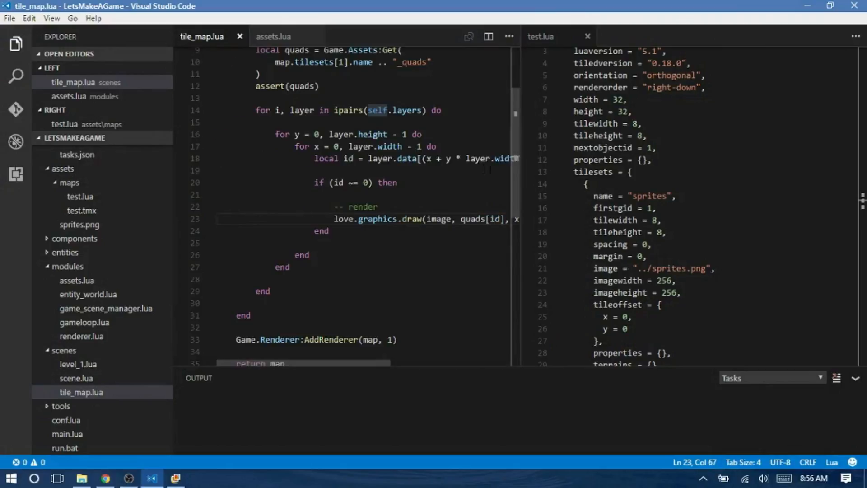
scroll("down", 3)
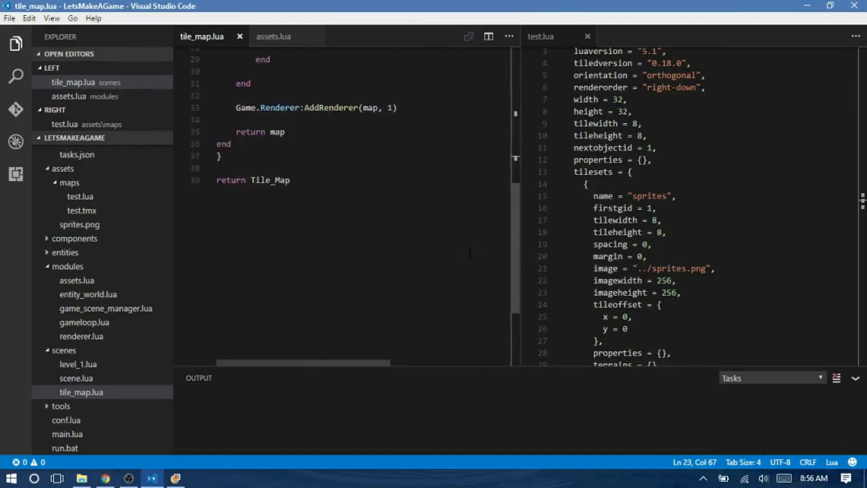